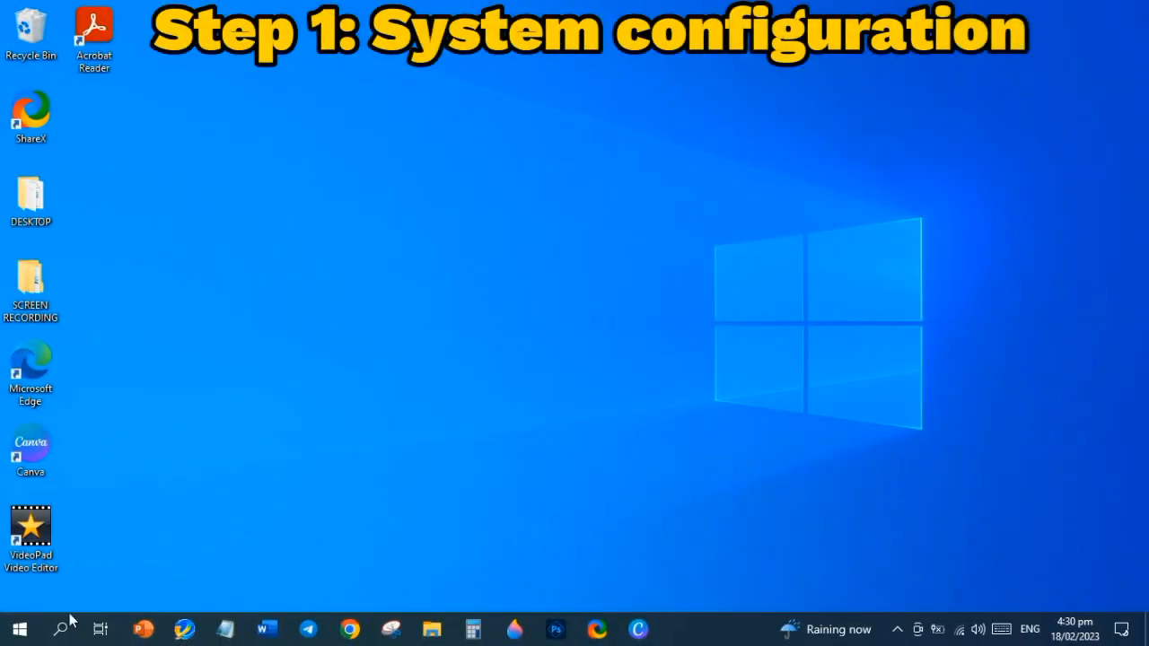
- Launch System Configuration by entering msconfig in the Run dialog
left_click(61, 628)
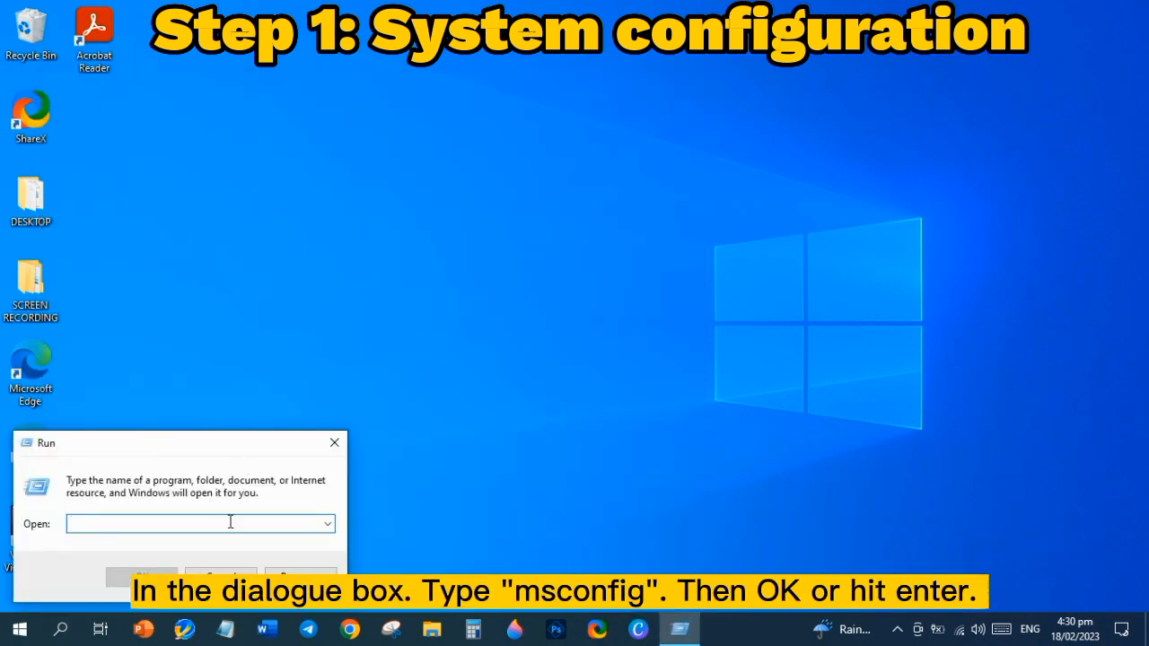
type("ms")
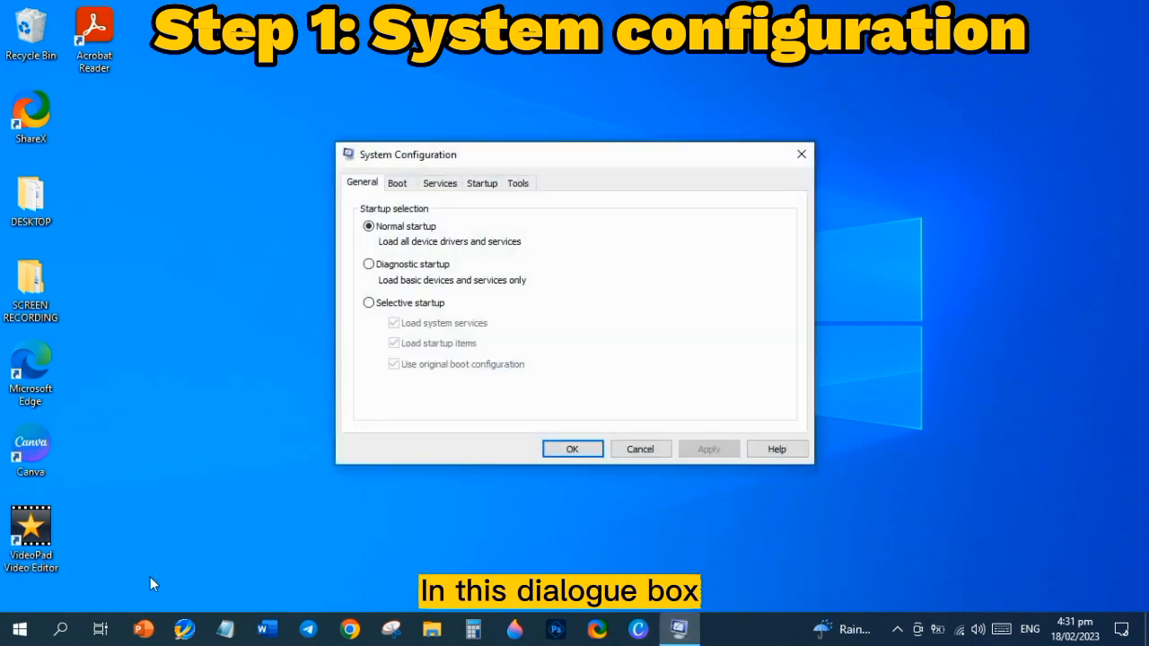
- Choose Selective startup and bring up the advanced boot options
left_click(368, 303)
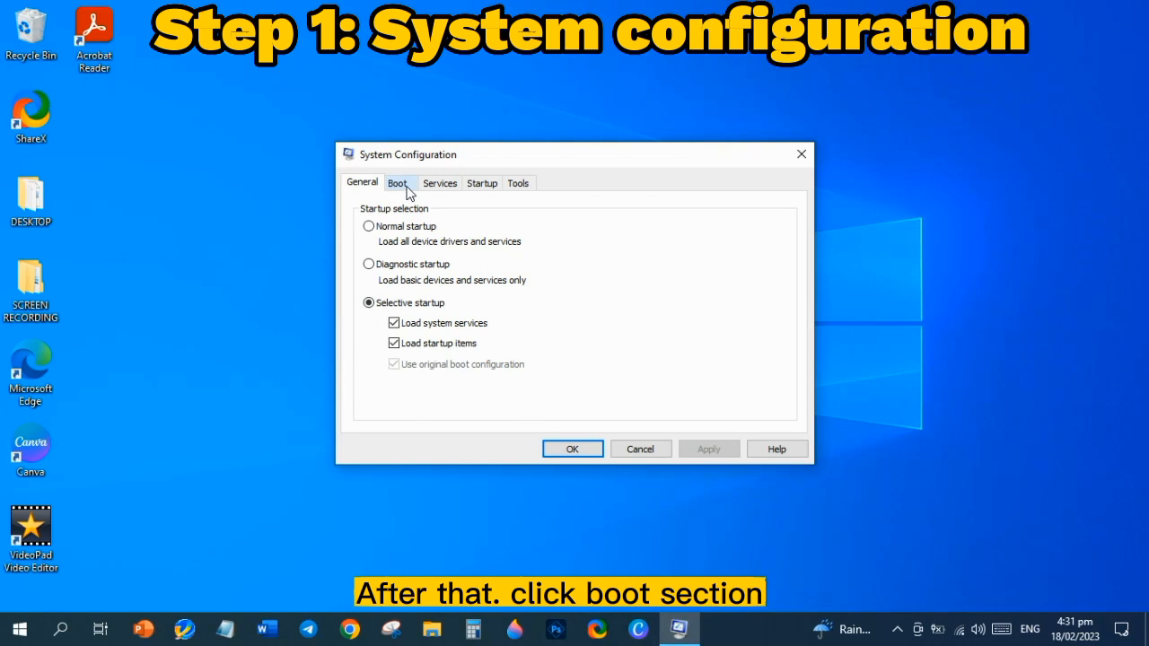
left_click(398, 182)
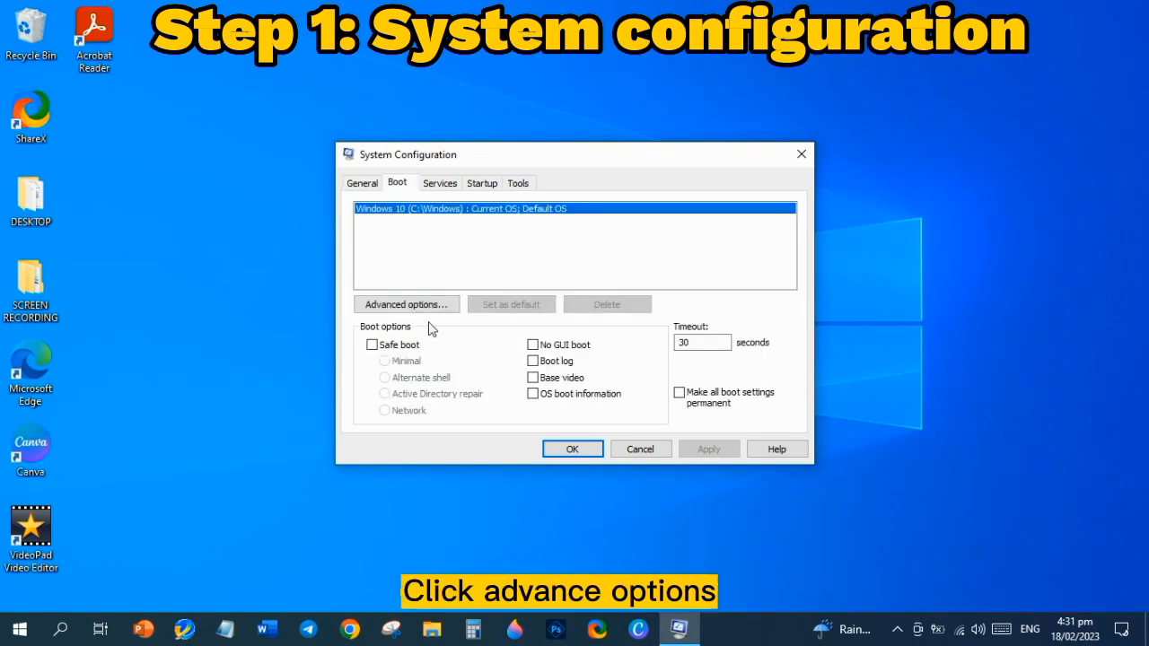
left_click(406, 304)
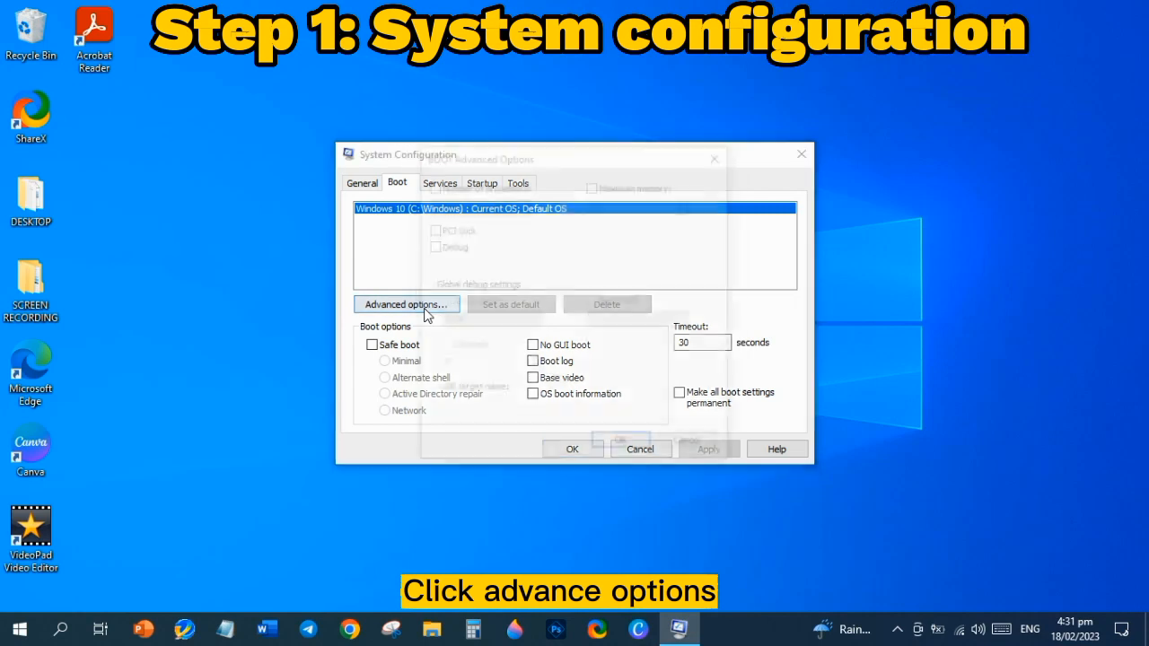
left_click(405, 303)
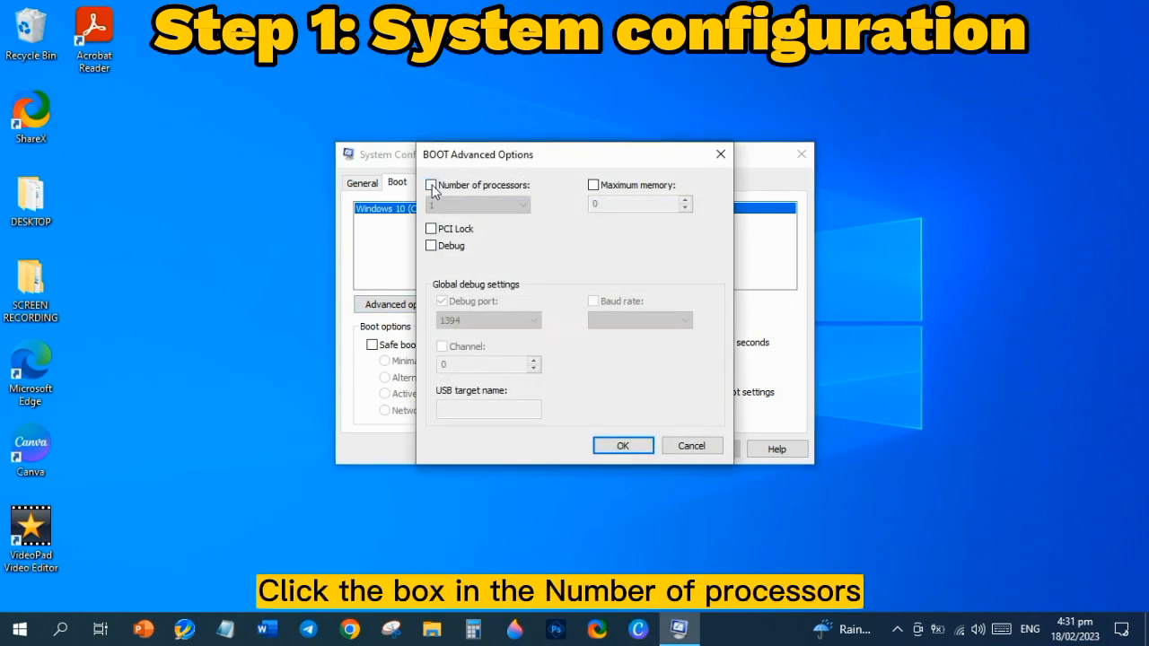
- Limit boot to 2 processors and 2048 MB maximum memory, then confirm
left_click(431, 185)
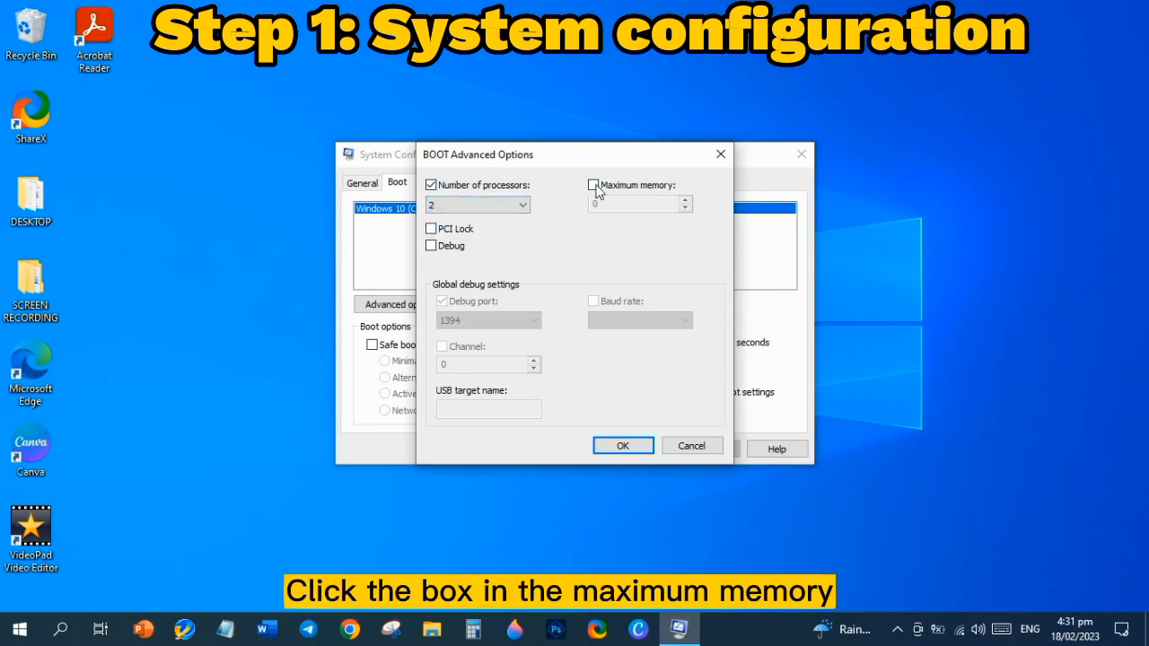
left_click(594, 184)
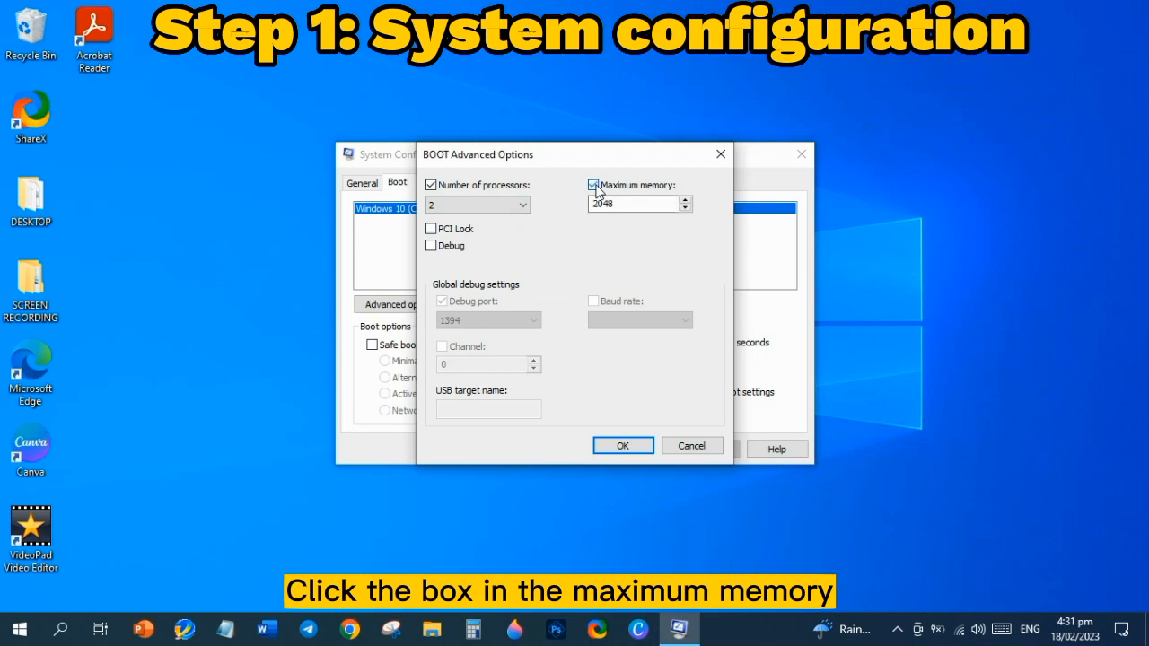
left_click(593, 184)
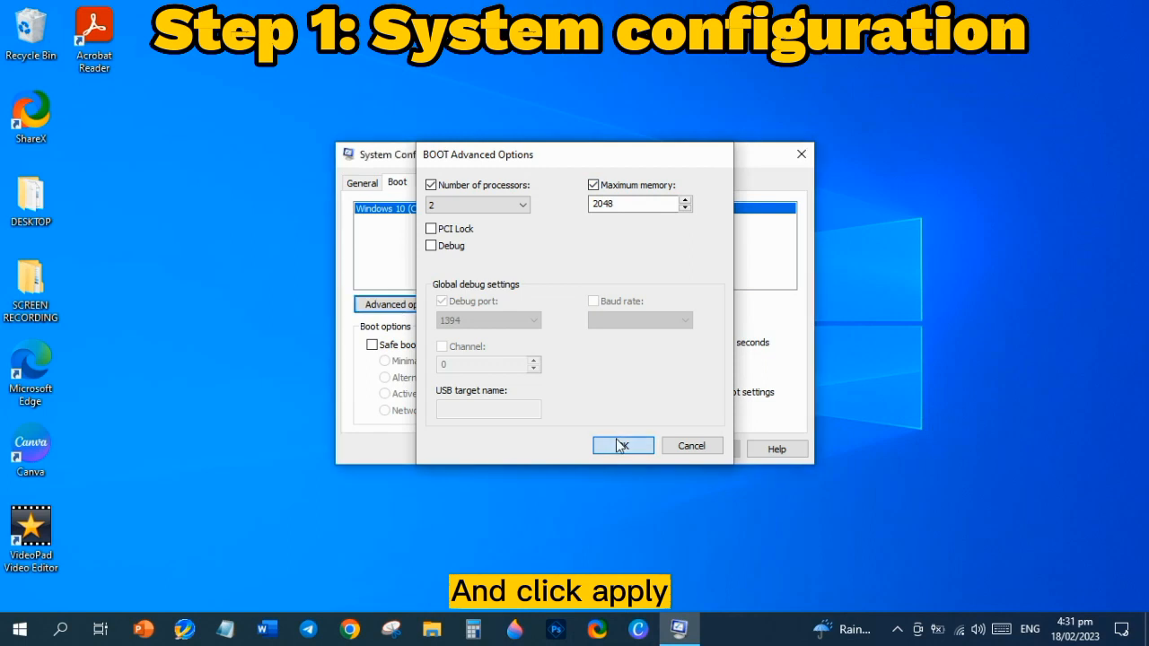
left_click(623, 446)
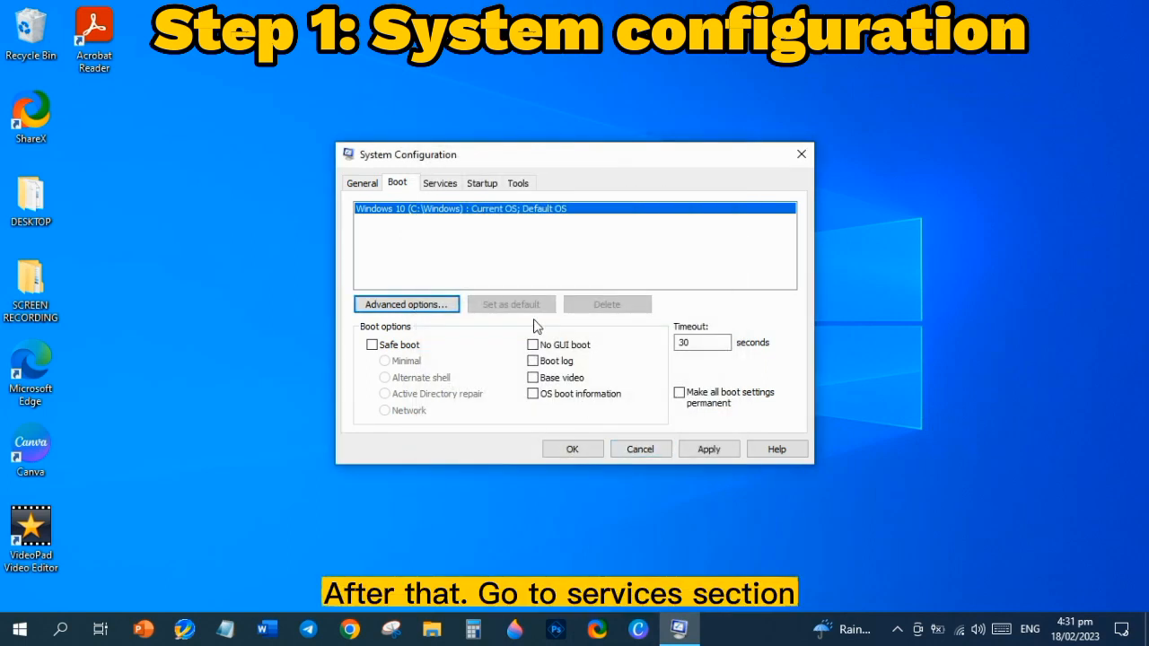
- Hide all Microsoft services, apply the startup changes and close System Configuration
left_click(440, 183)
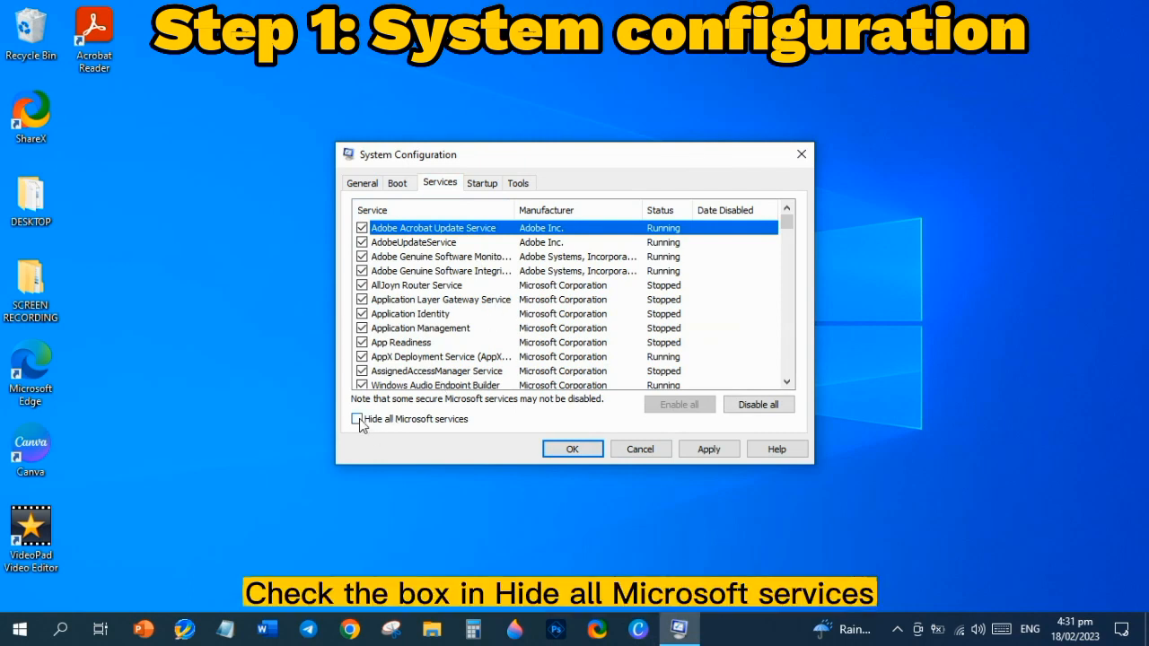
left_click(357, 419)
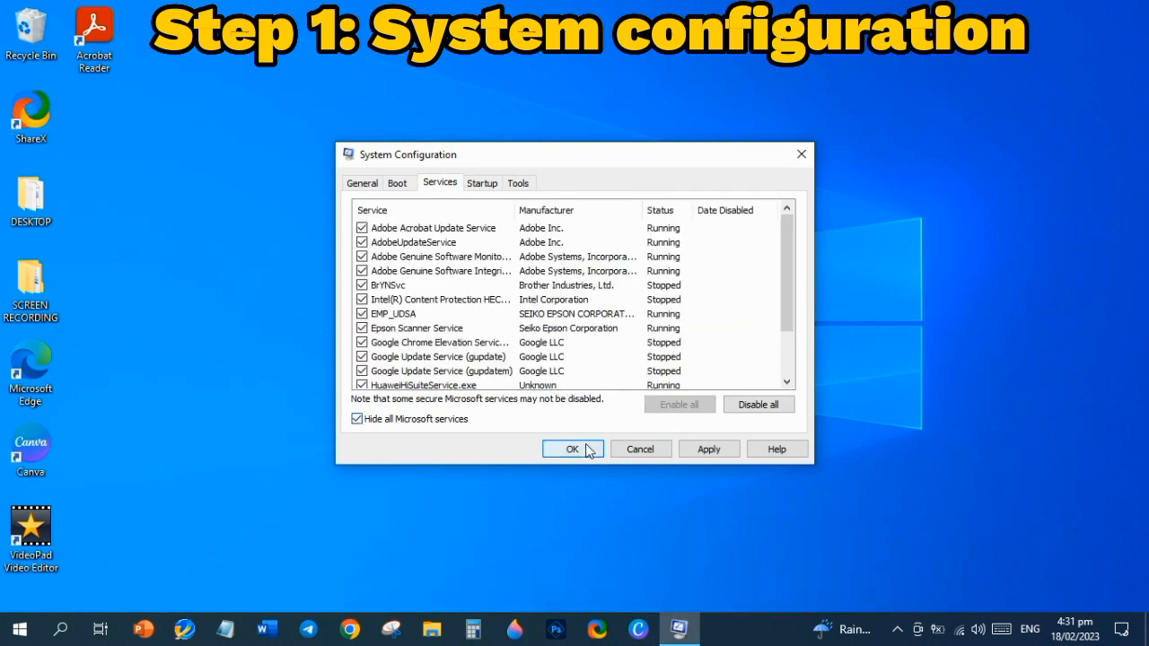
left_click(431, 227)
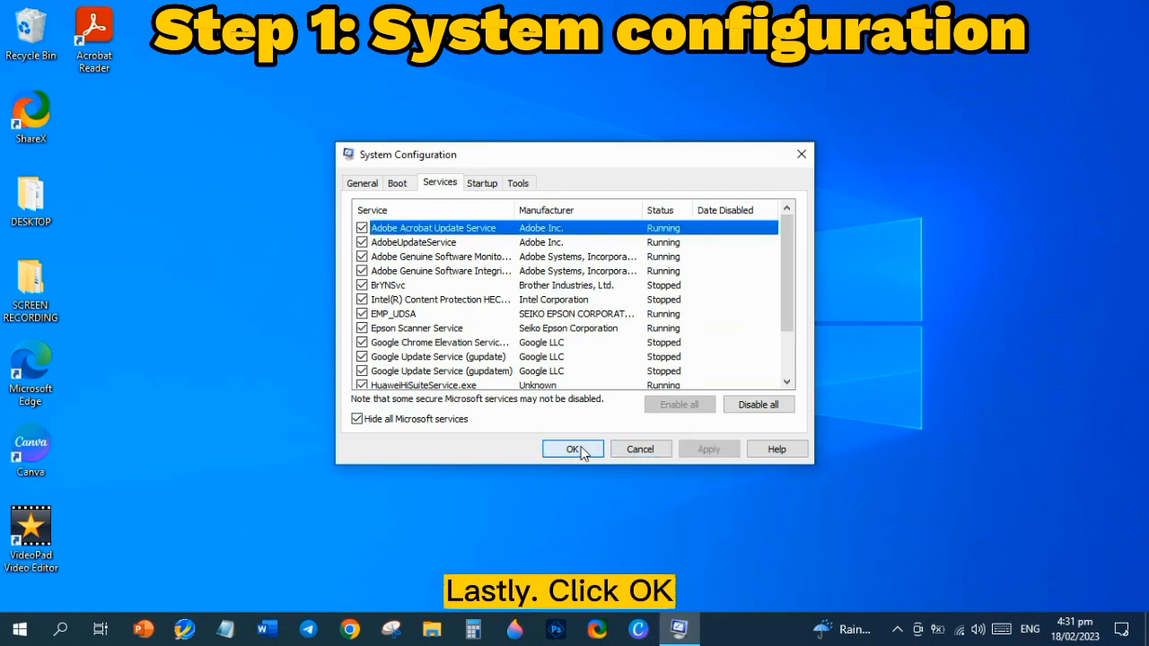
left_click(573, 449)
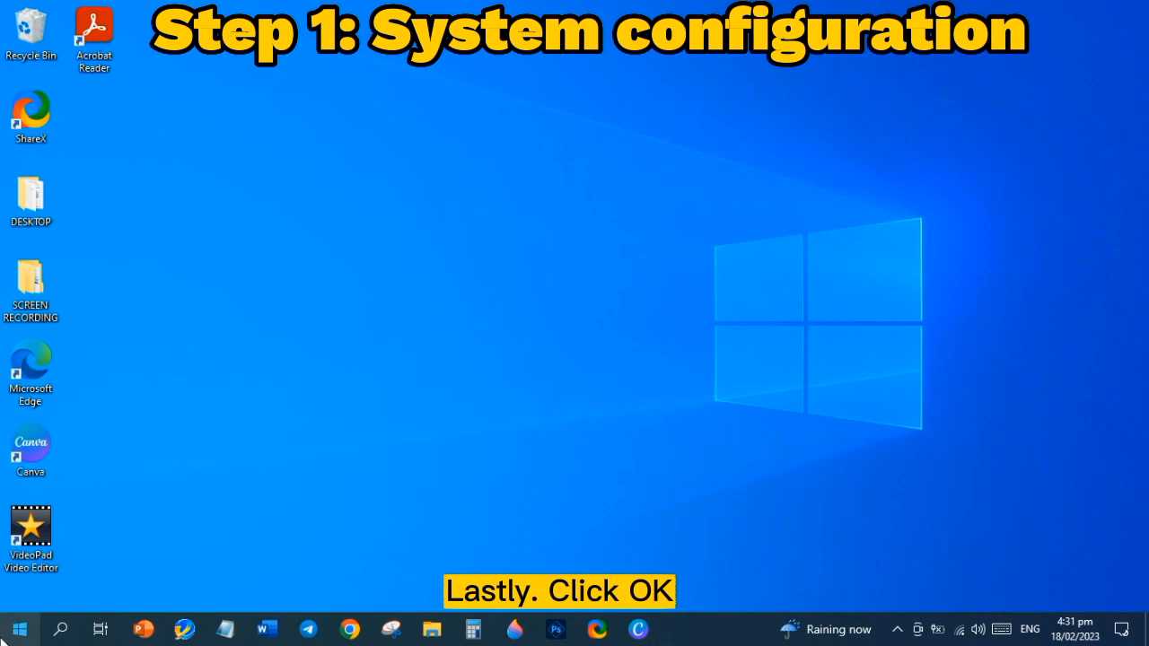
- Reach the restart option from the Start menu
left_click(18, 628)
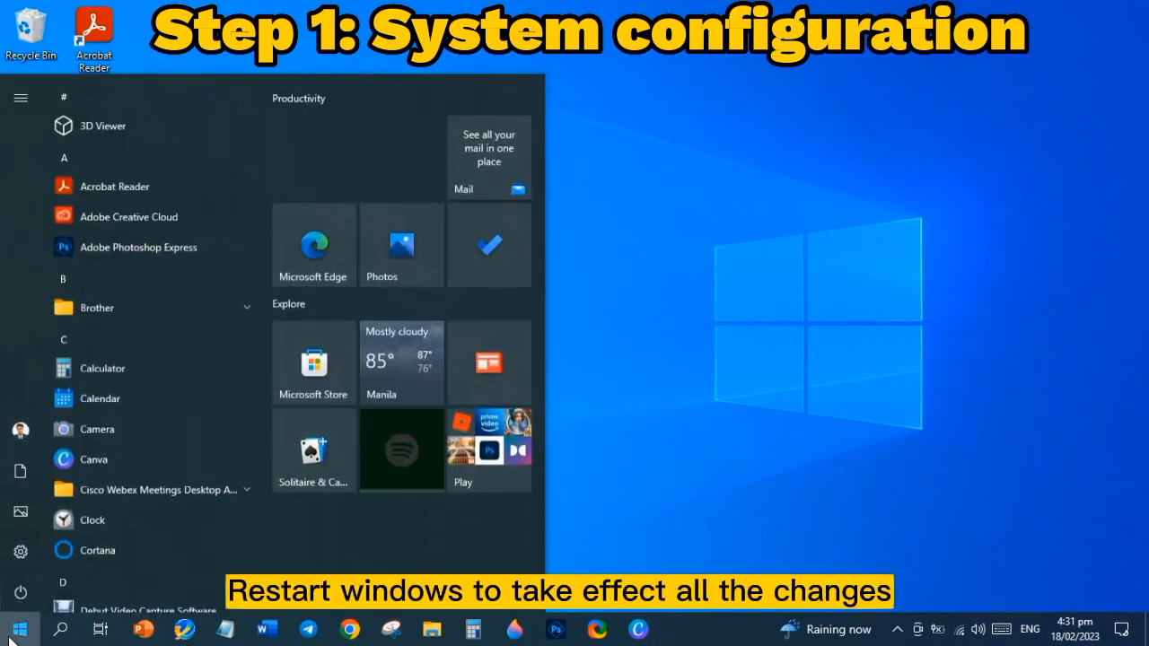
left_click(20, 592)
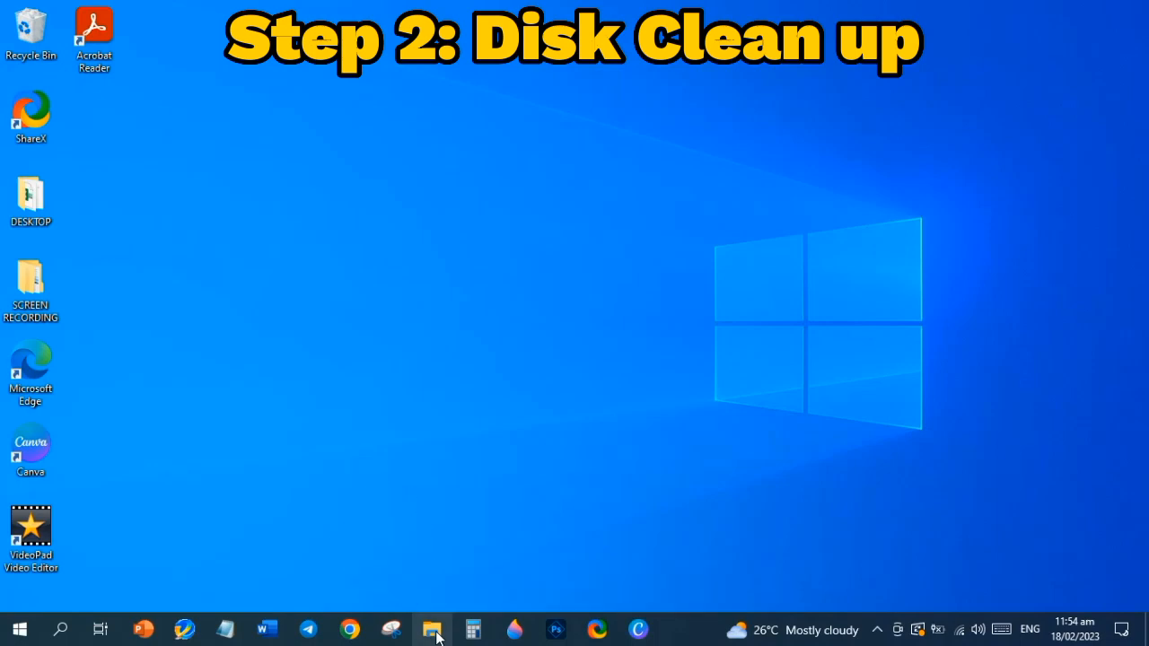
- In This PC, bring up the context actions for Local Disk (C:) to reach its properties
left_click(433, 628)
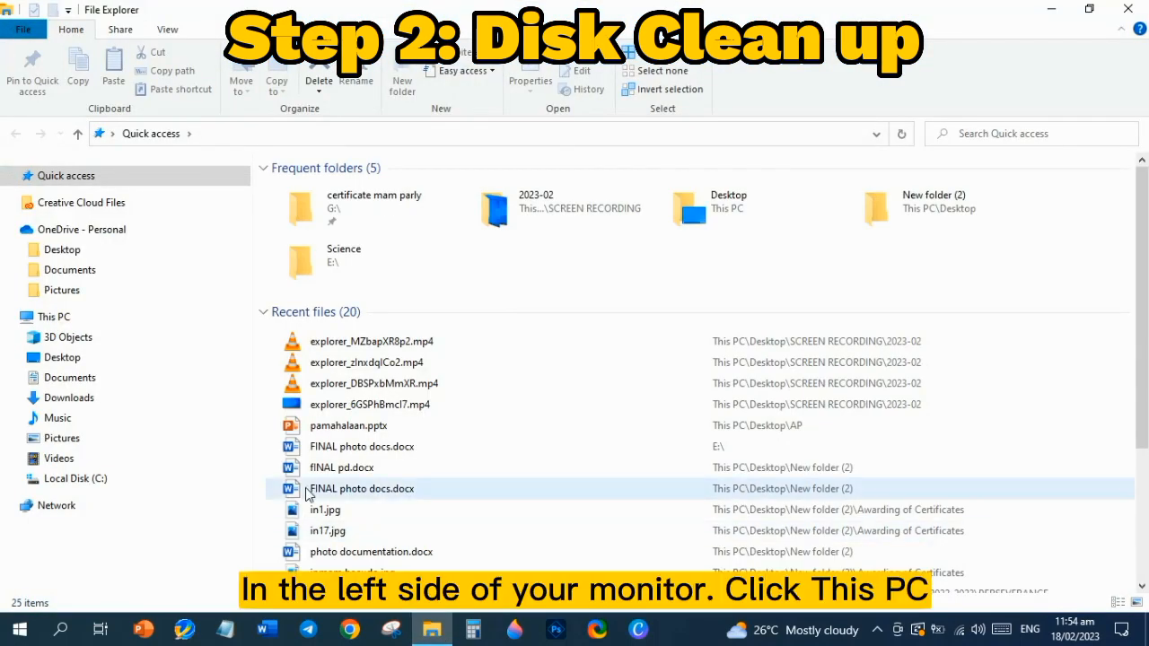
left_click(54, 316)
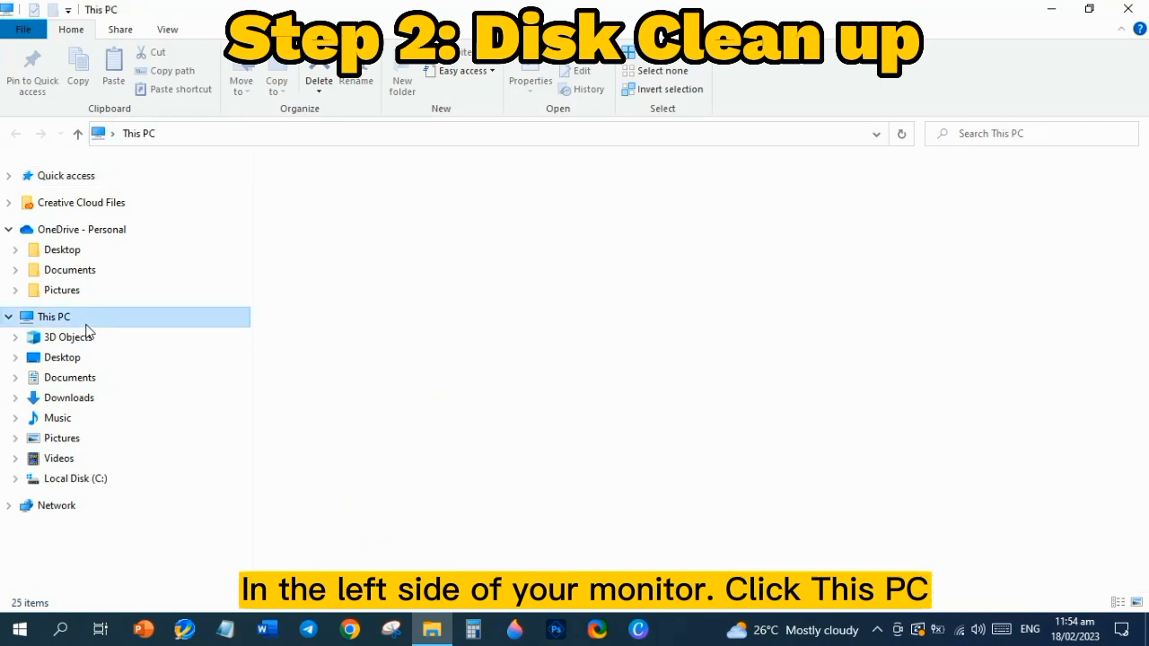
double_click(54, 316)
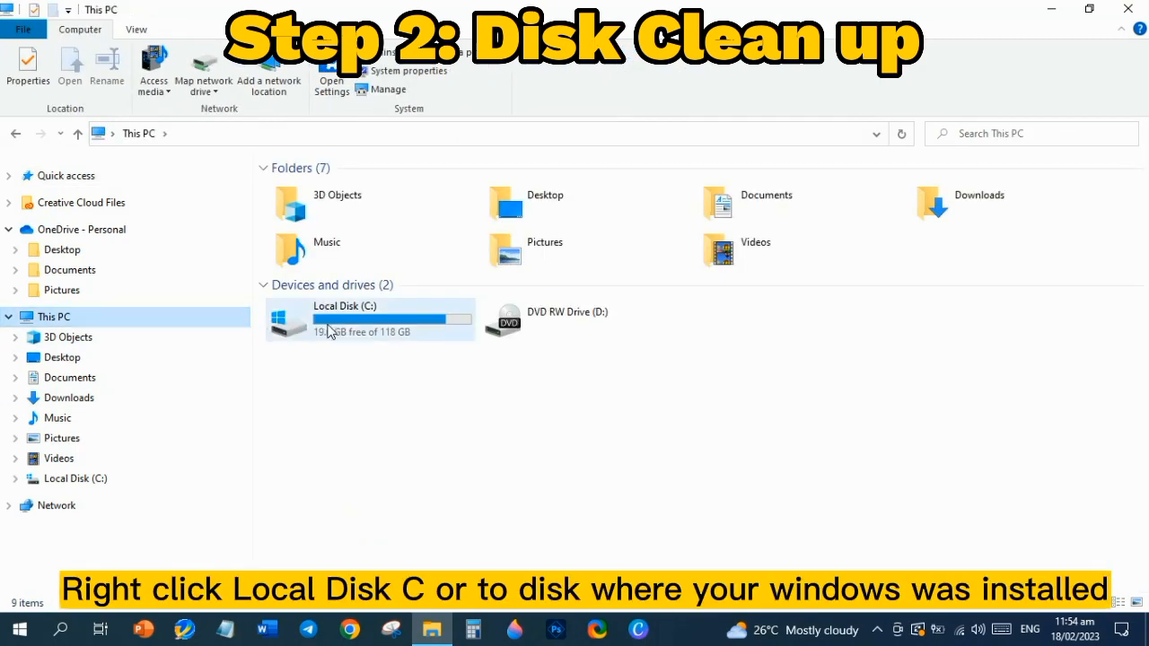
right_click(328, 319)
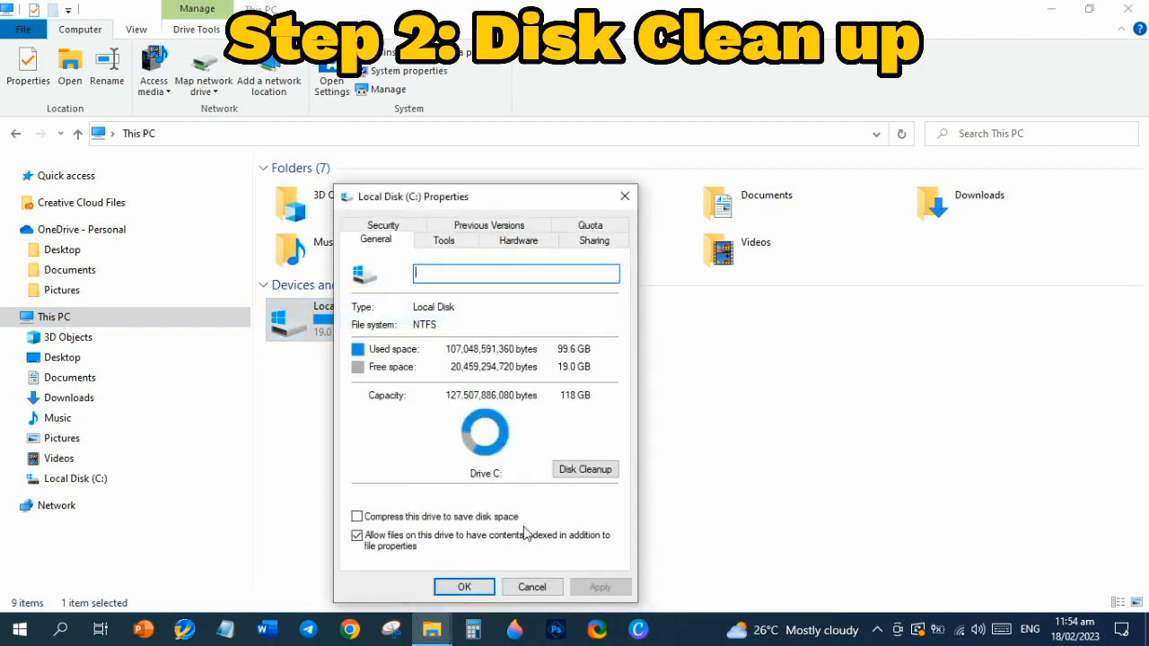
- Run Disk Cleanup on drive C: and review the file categories found
left_click(584, 470)
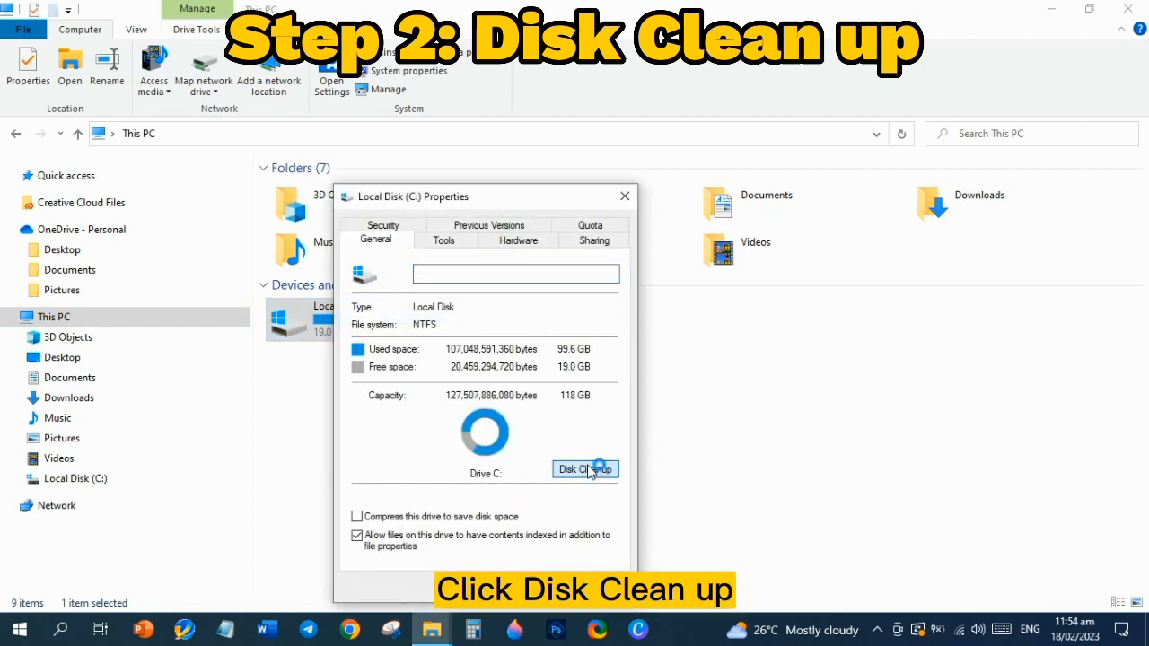
left_click(585, 470)
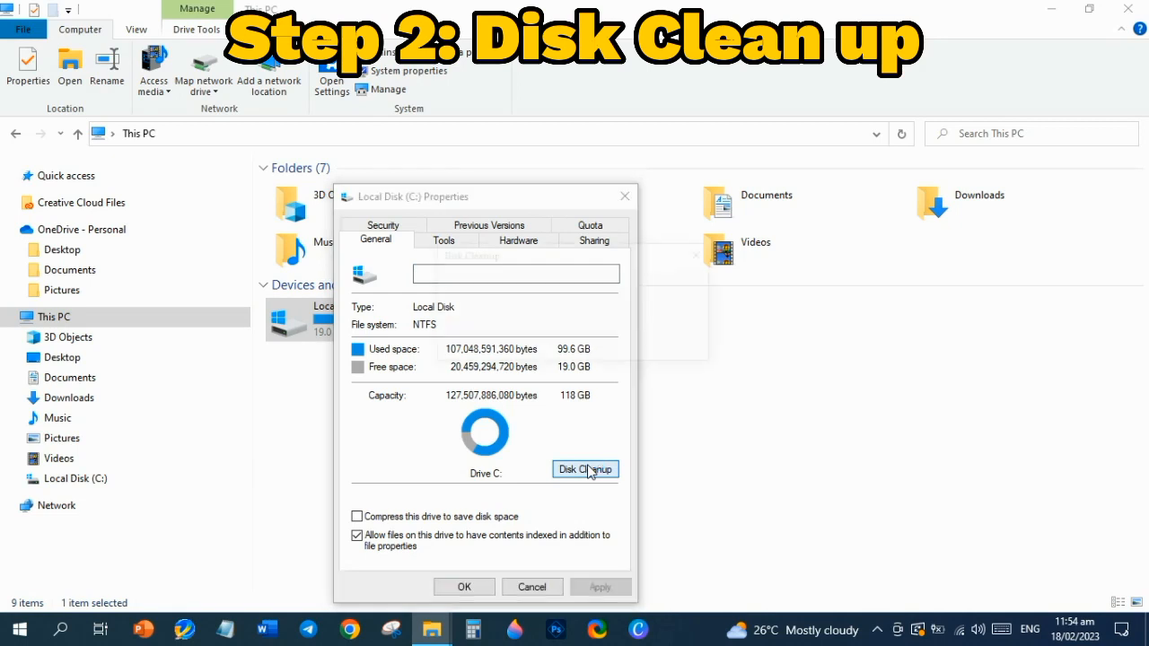
left_click(585, 469)
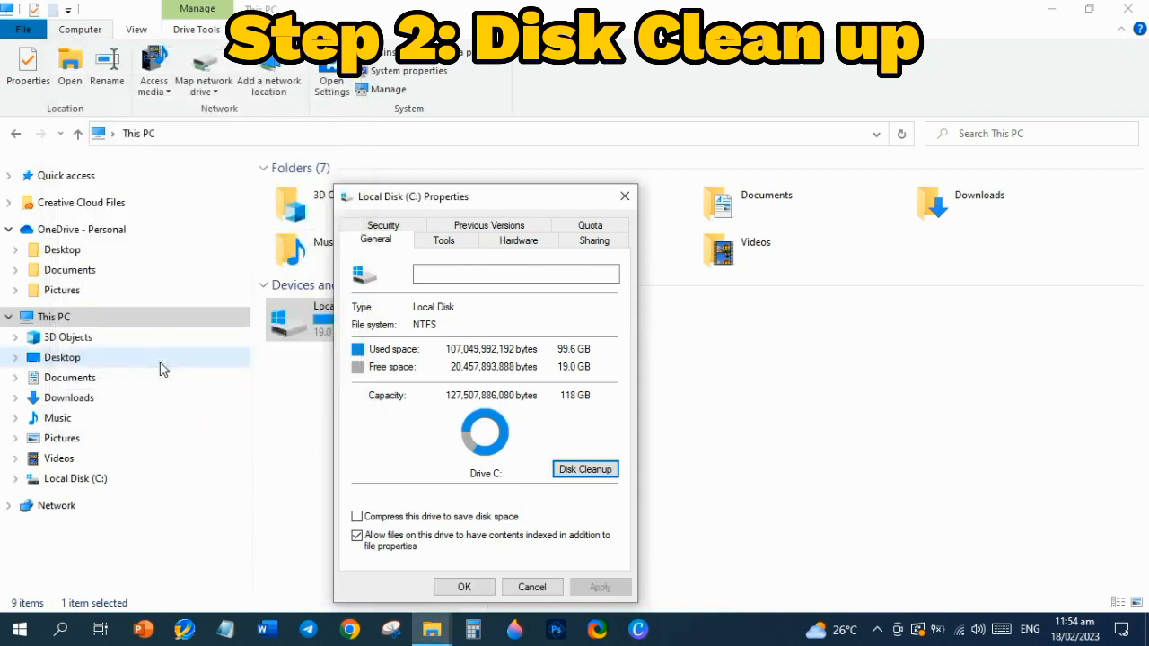
left_click(584, 469)
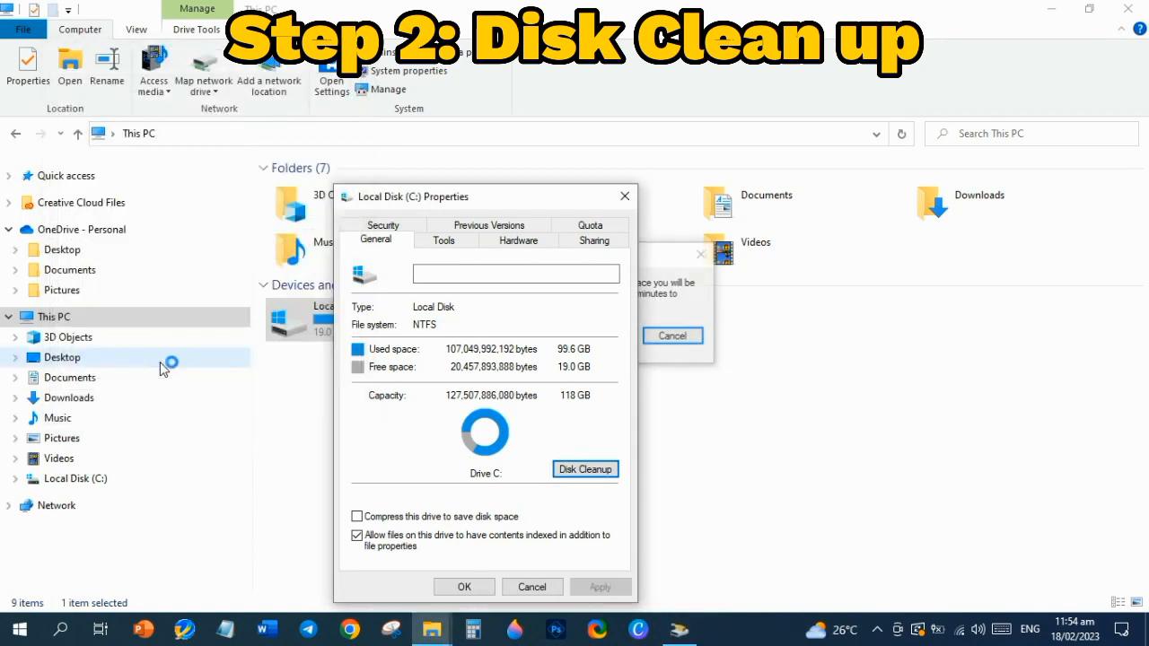
mouse_move(597, 213)
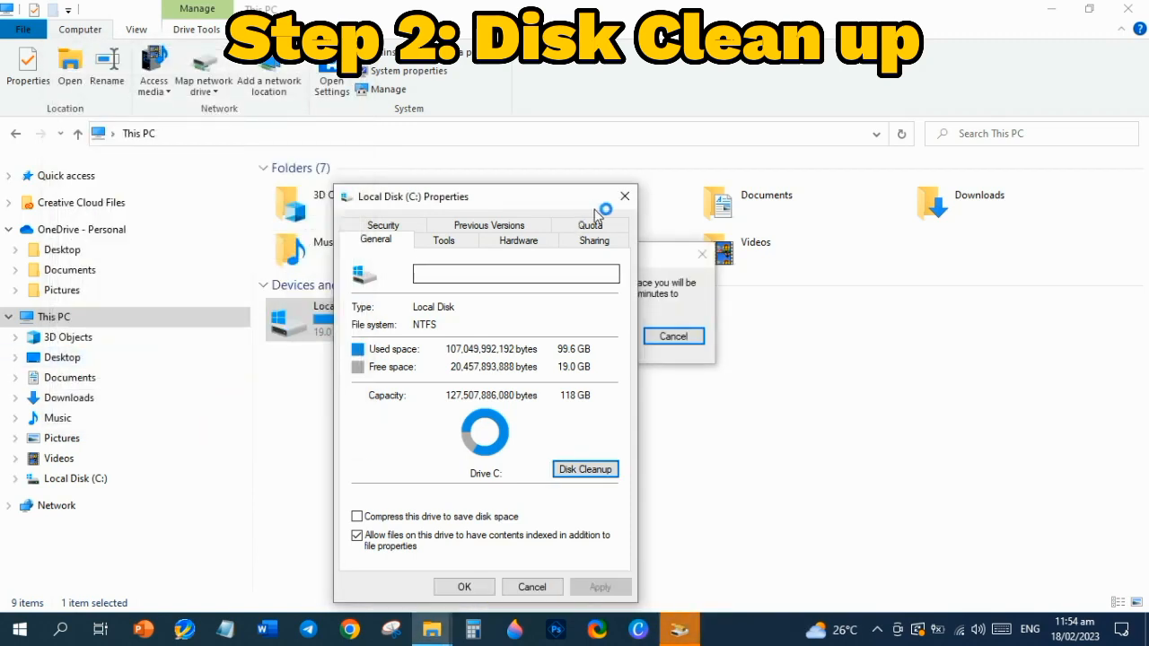
left_click(584, 468)
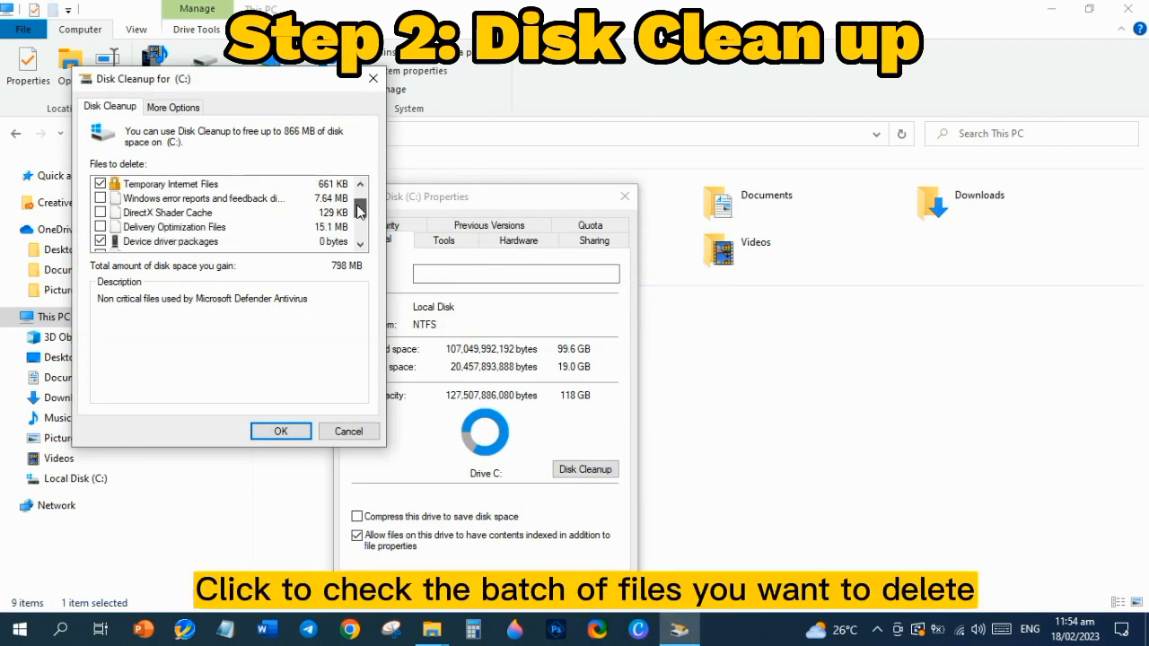
scroll("down", 3)
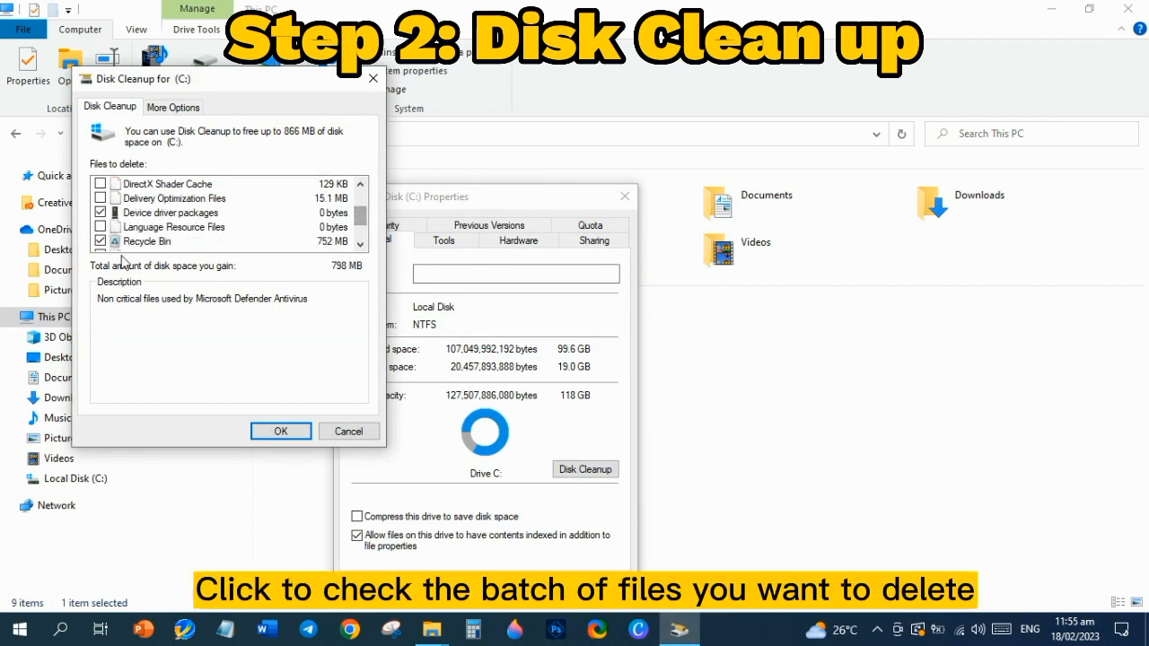
scroll("down", 3)
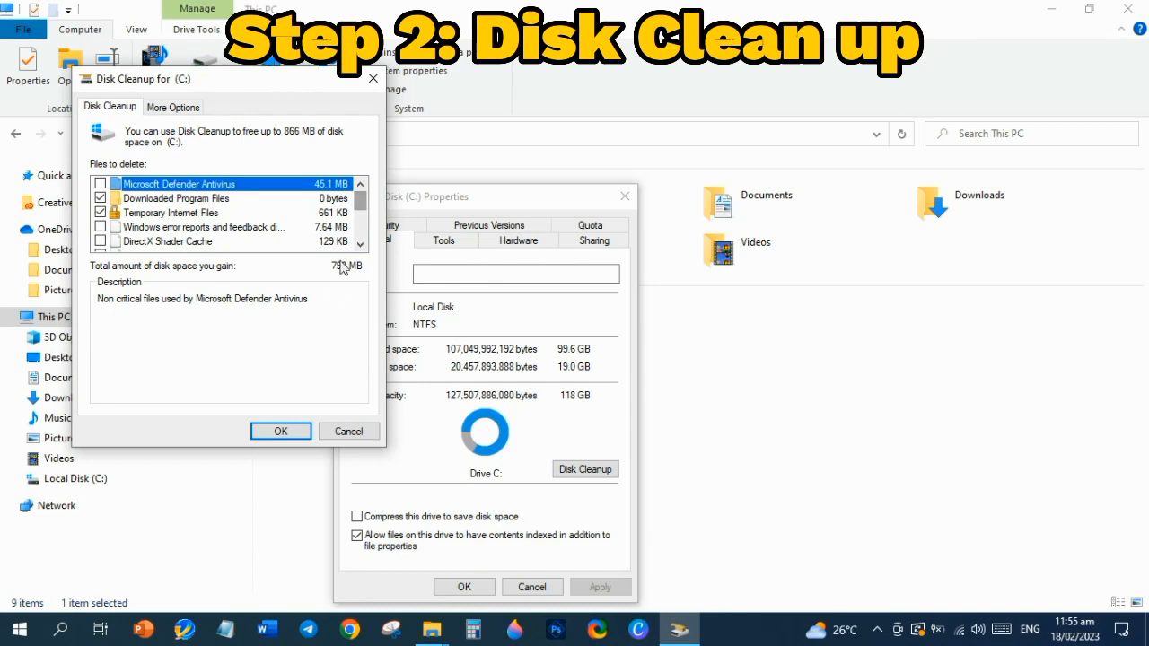
- Permanently delete the checked categories, returning to C: properties showing 19.7 GB free
left_click(280, 432)
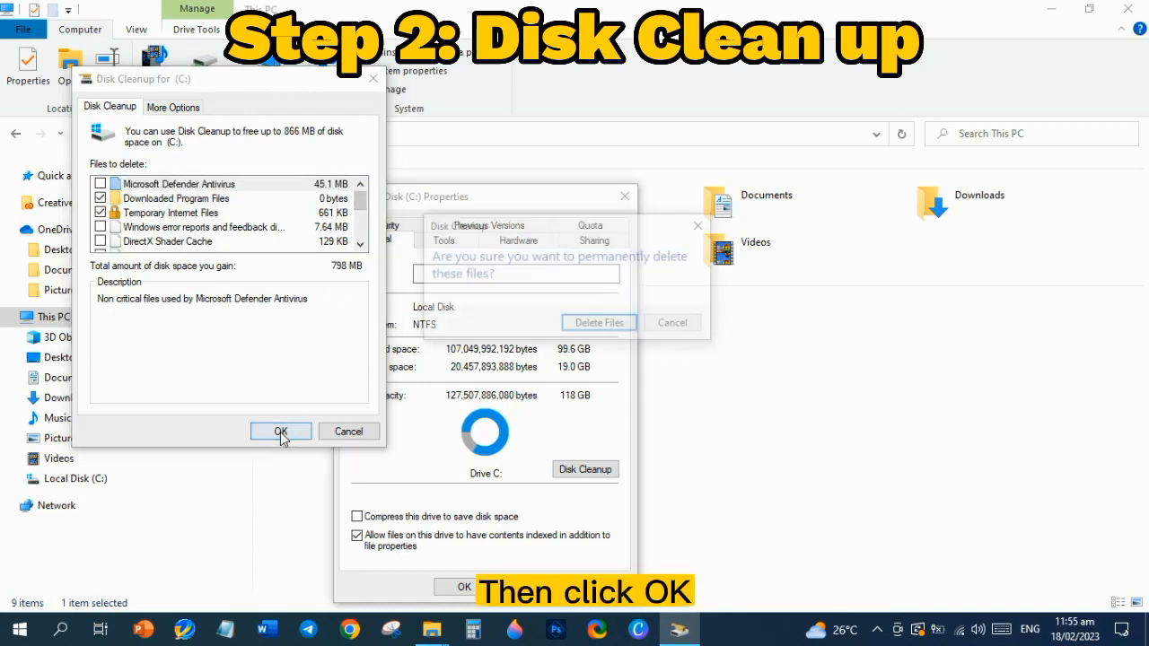
left_click(280, 431)
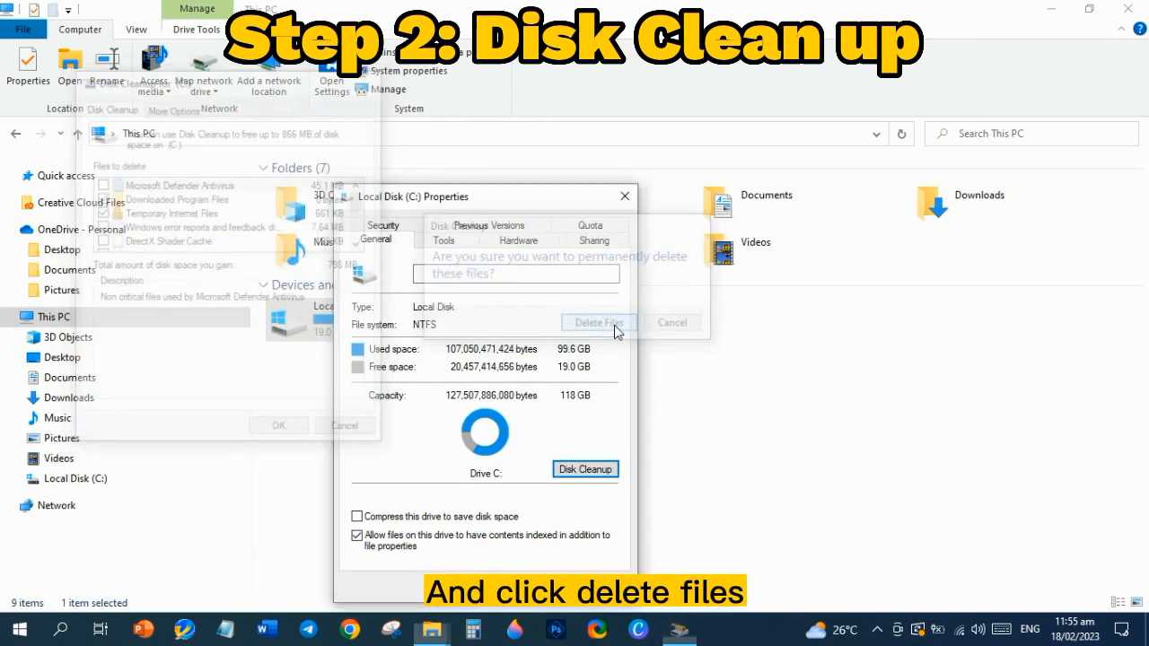
left_click(597, 322)
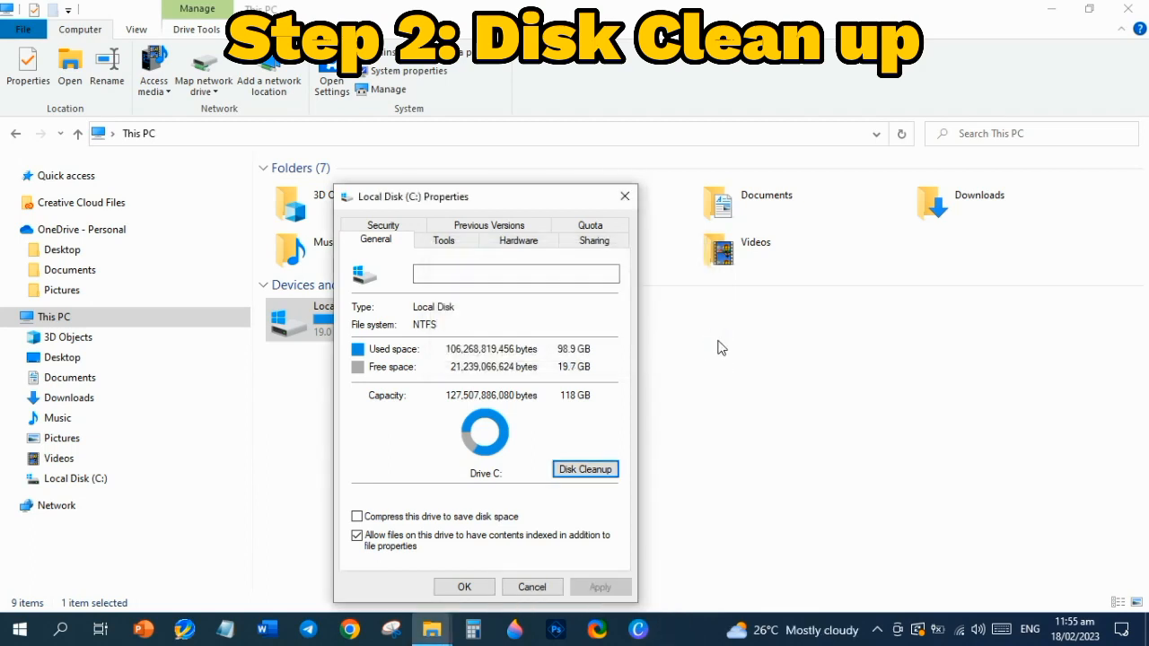
mouse_move(717, 348)
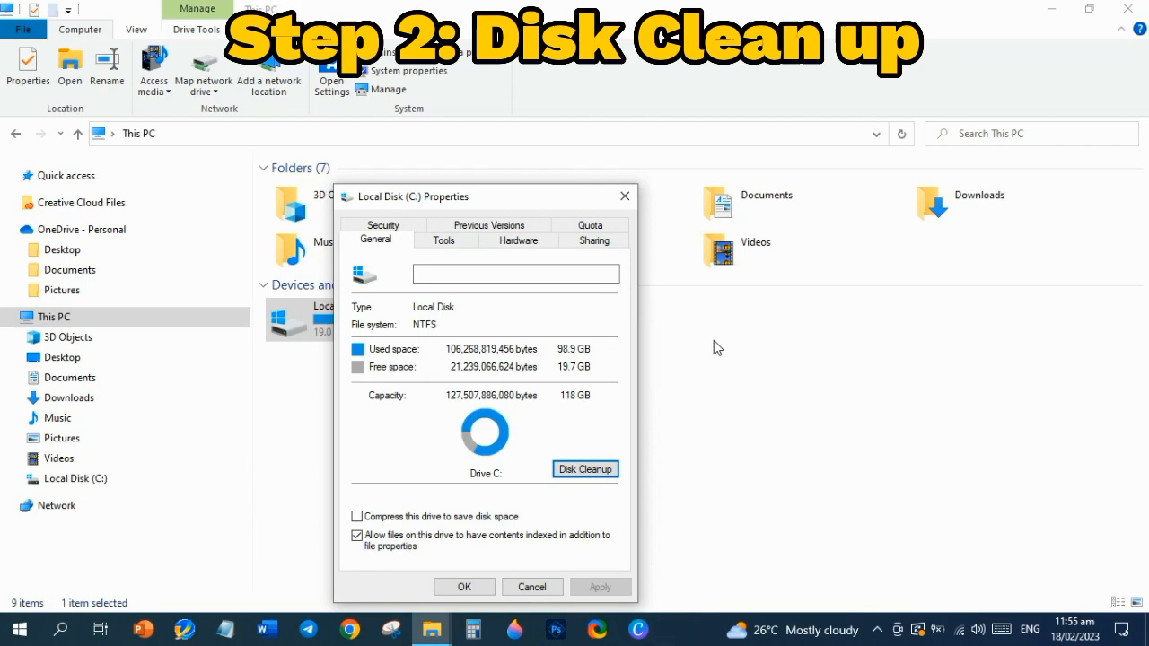
- Launch Task Manager from the taskbar's right-click menu
left_click(625, 196)
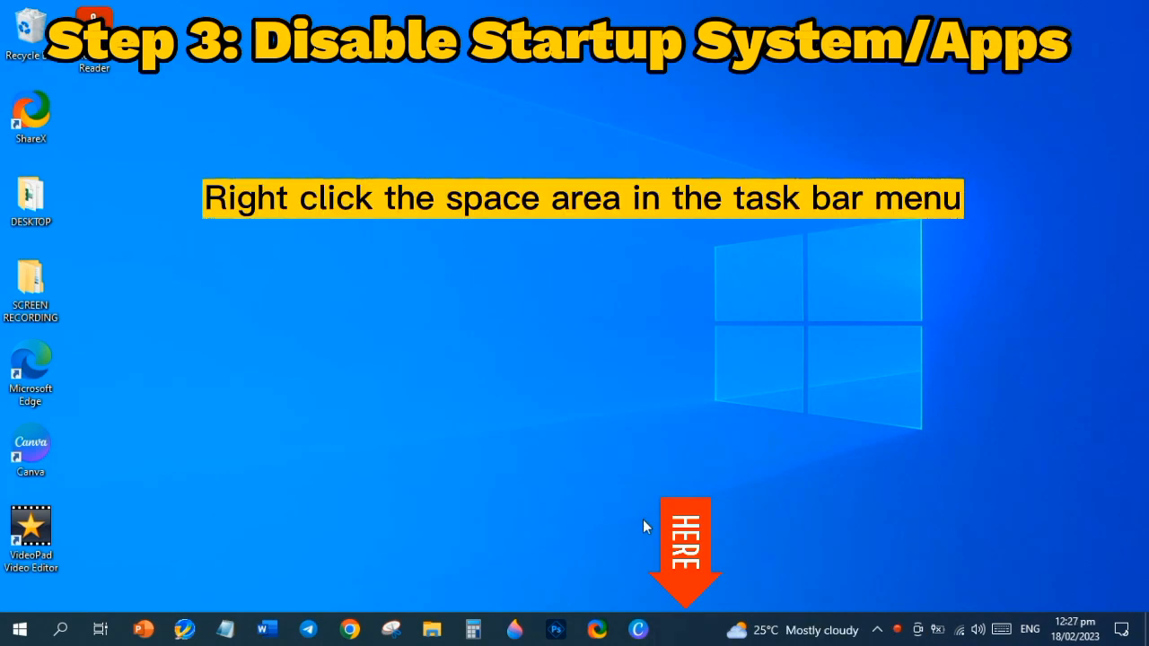
right_click(790, 628)
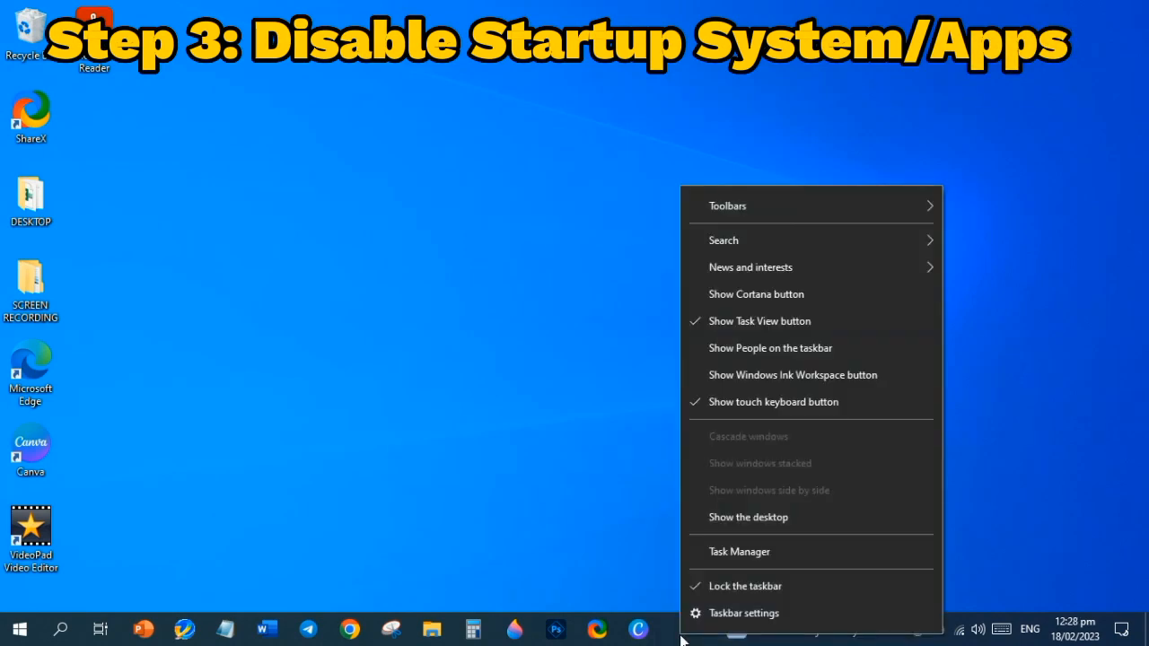
left_click(724, 566)
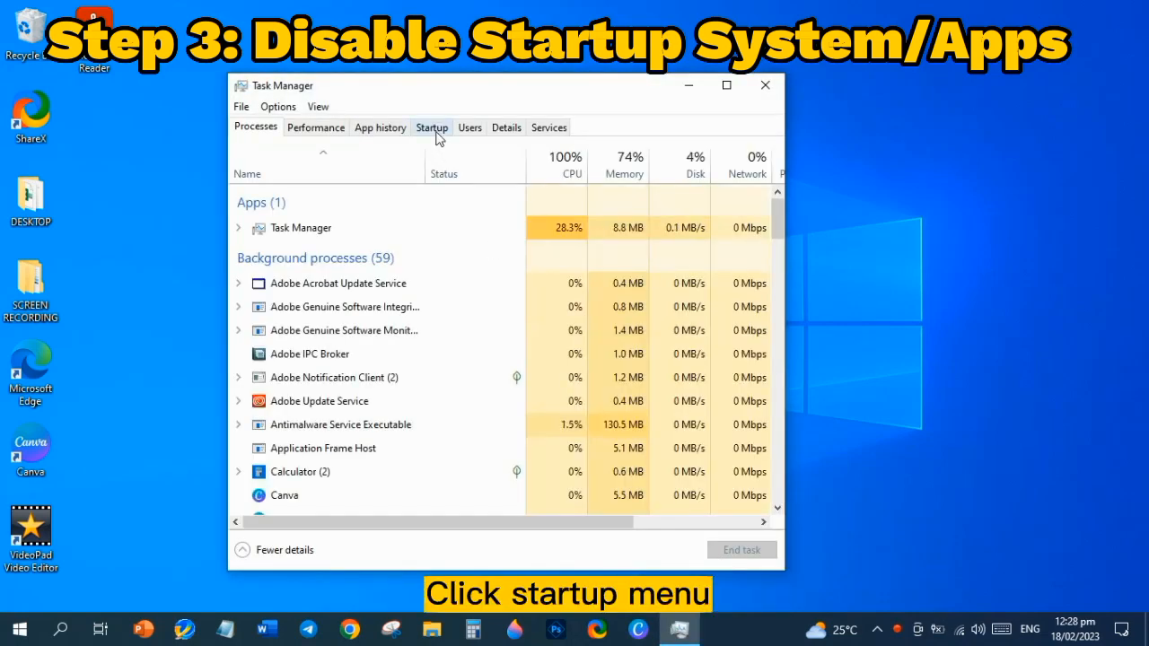
- Show the Startup list sorted by highest startup impact first
left_click(432, 126)
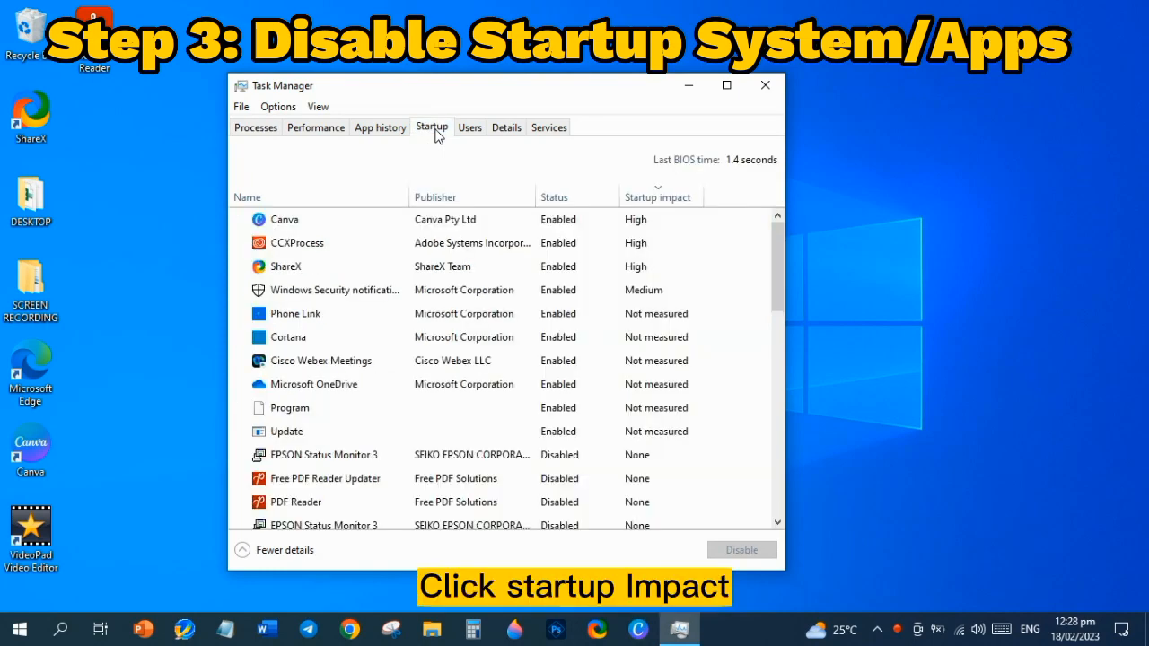
mouse_move(658, 198)
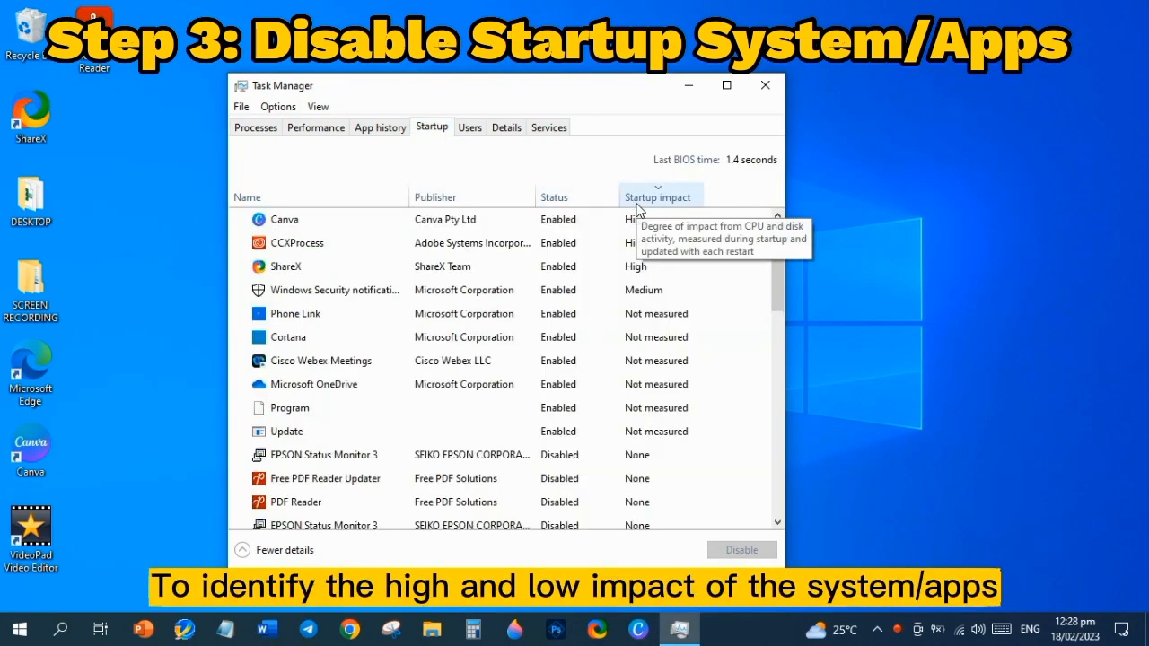
left_click(657, 197)
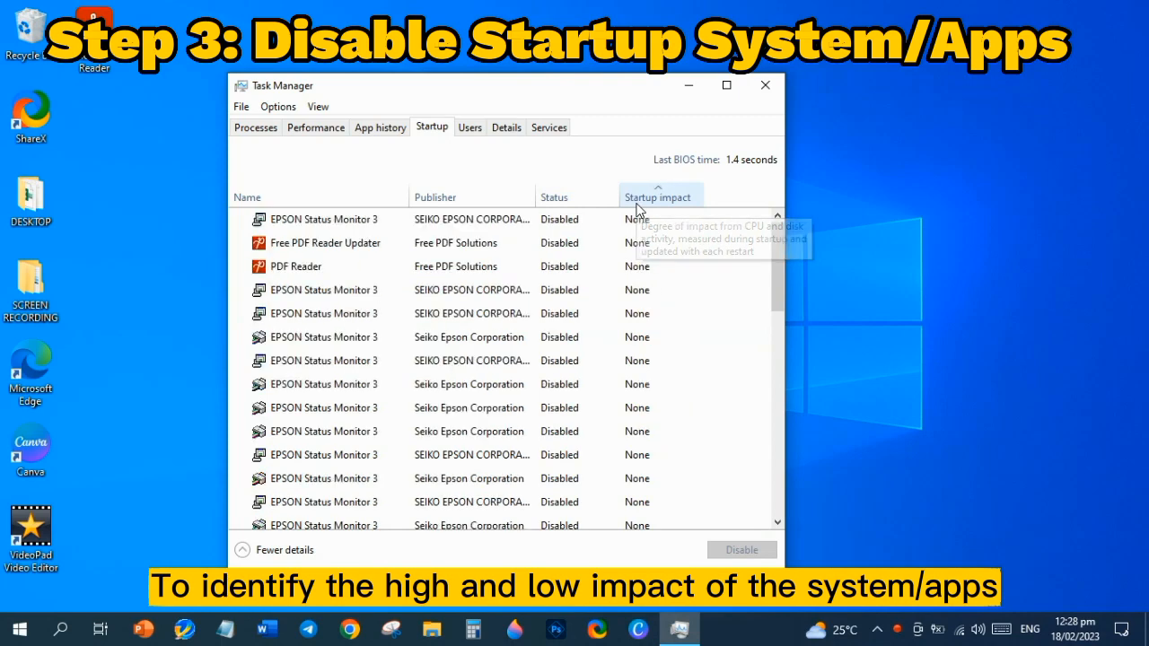
left_click(658, 197)
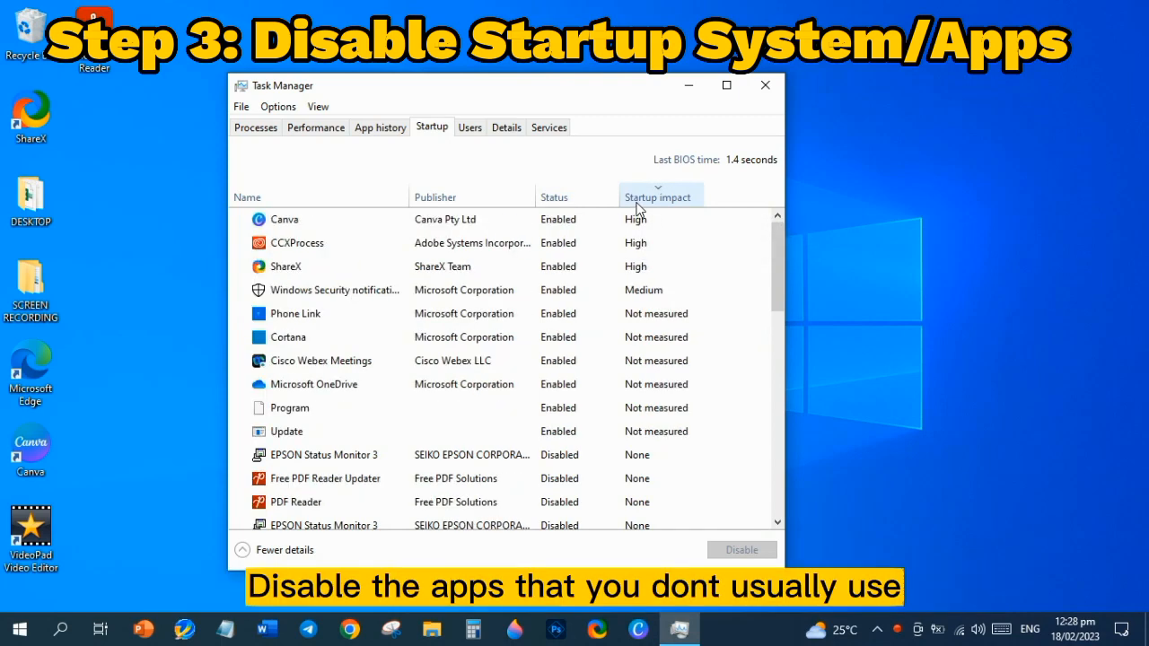
- Disable Canva and Cortana at startup, then close Task Manager
left_click(284, 219)
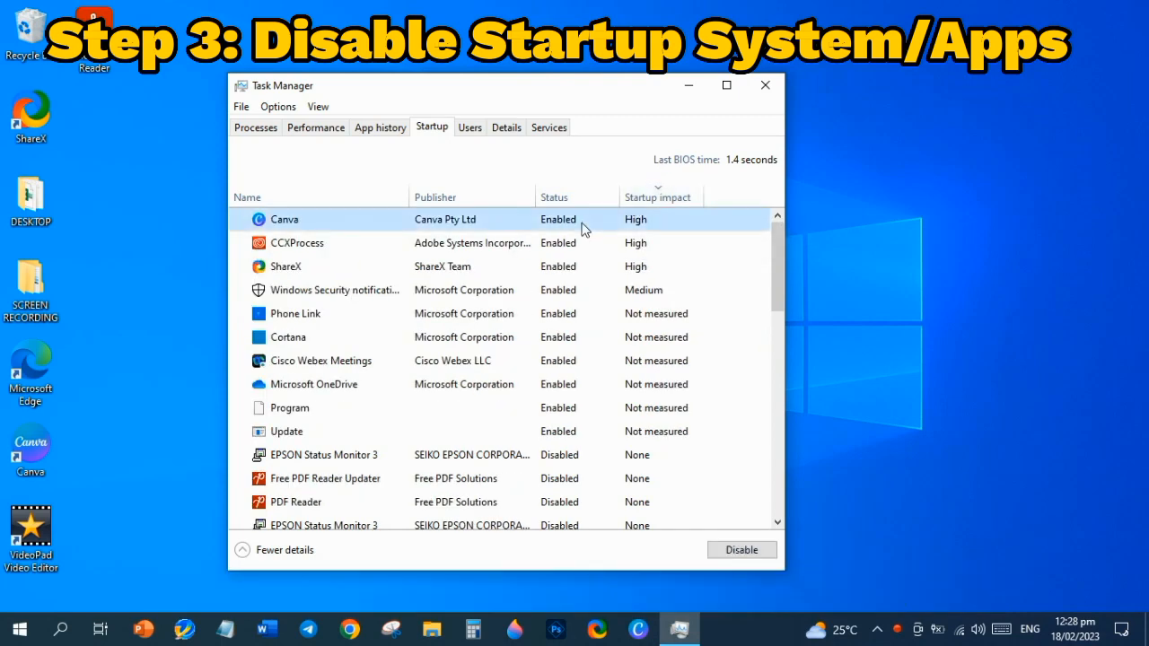
right_click(285, 219)
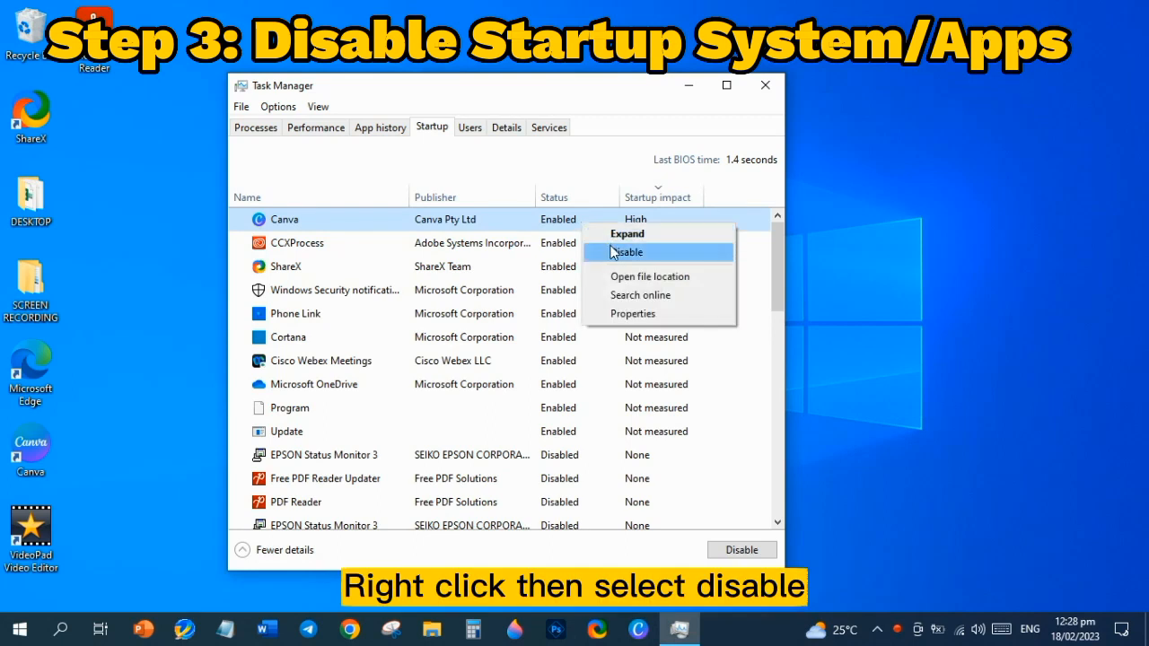
left_click(627, 252)
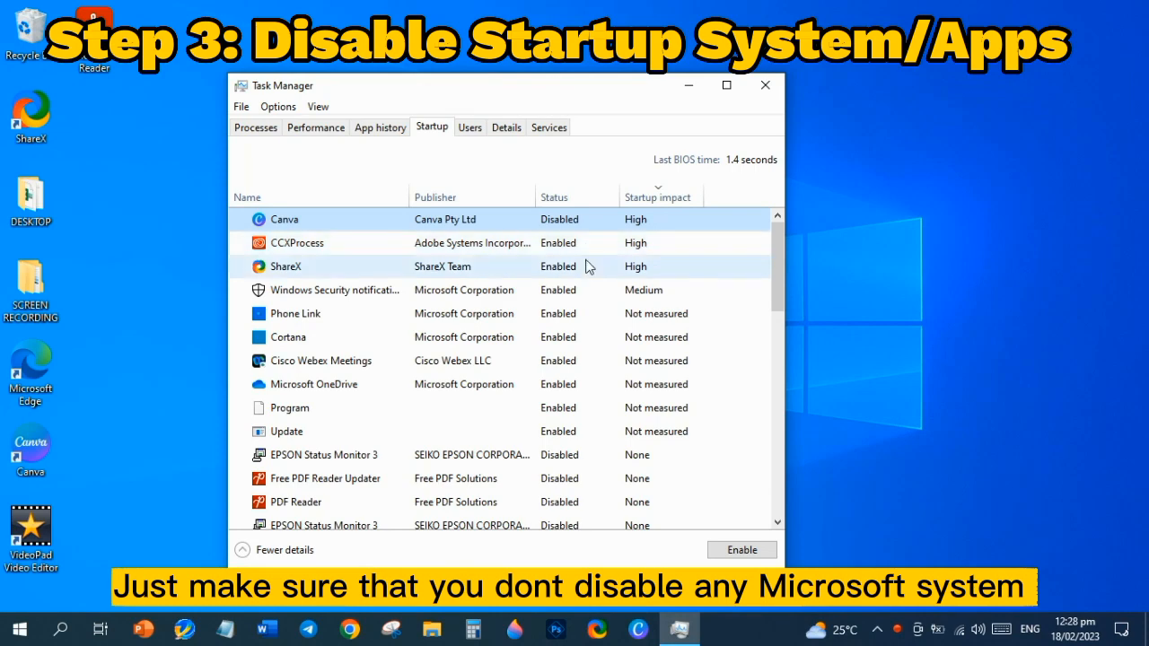
right_click(295, 313)
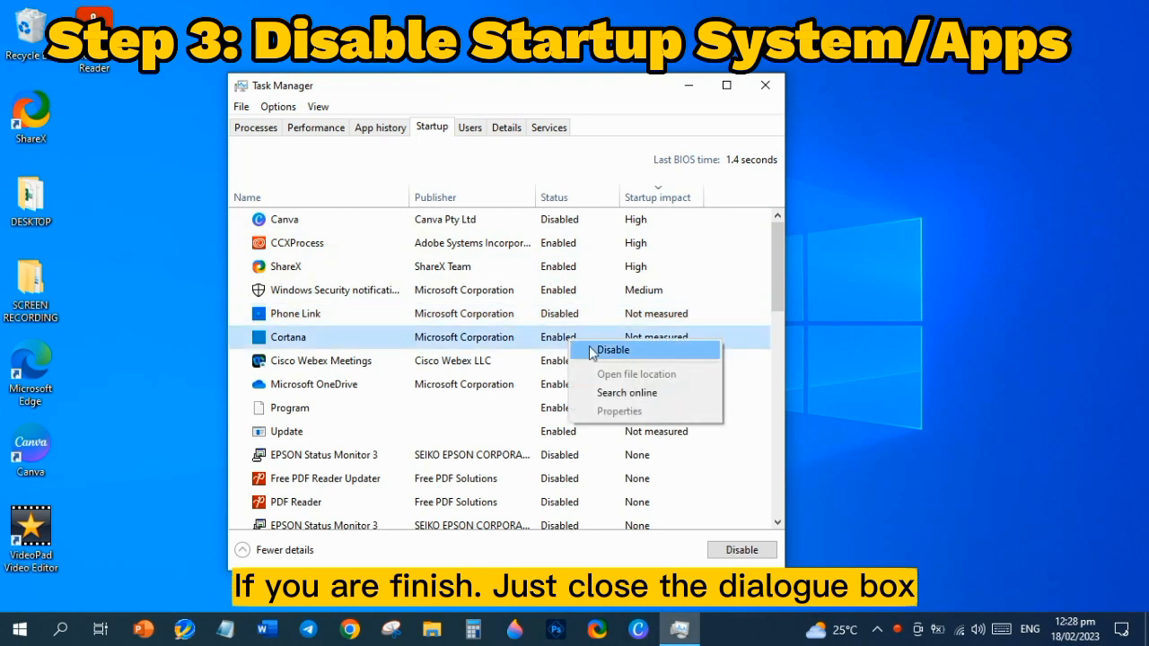
left_click(612, 350)
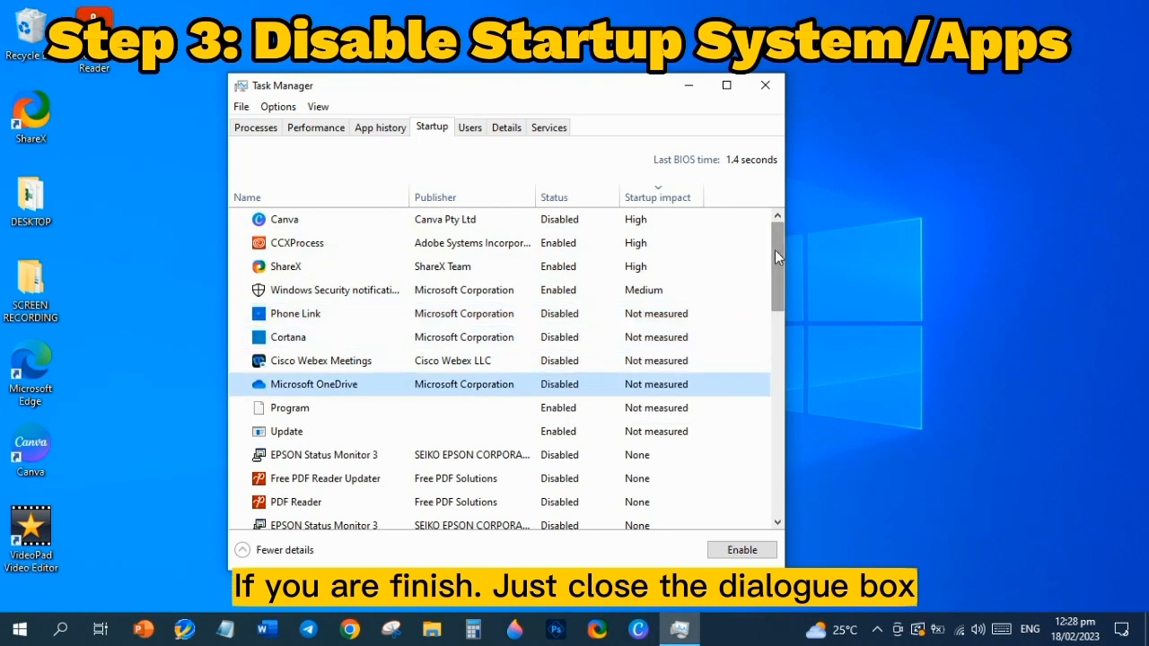
mouse_move(765, 85)
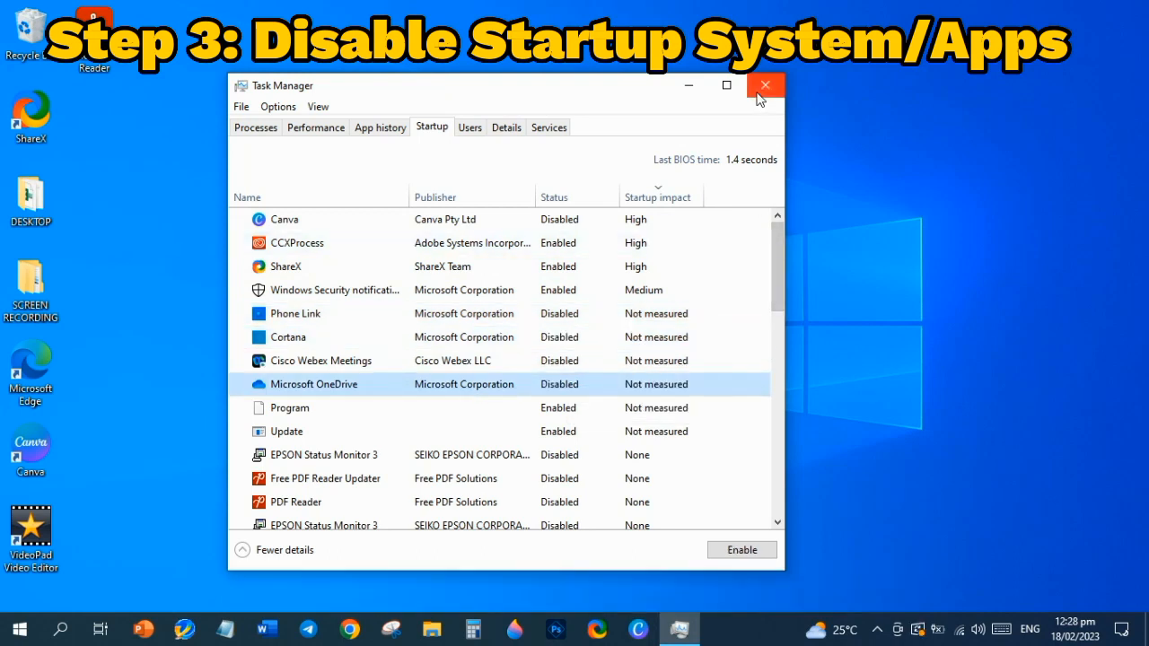
left_click(765, 85)
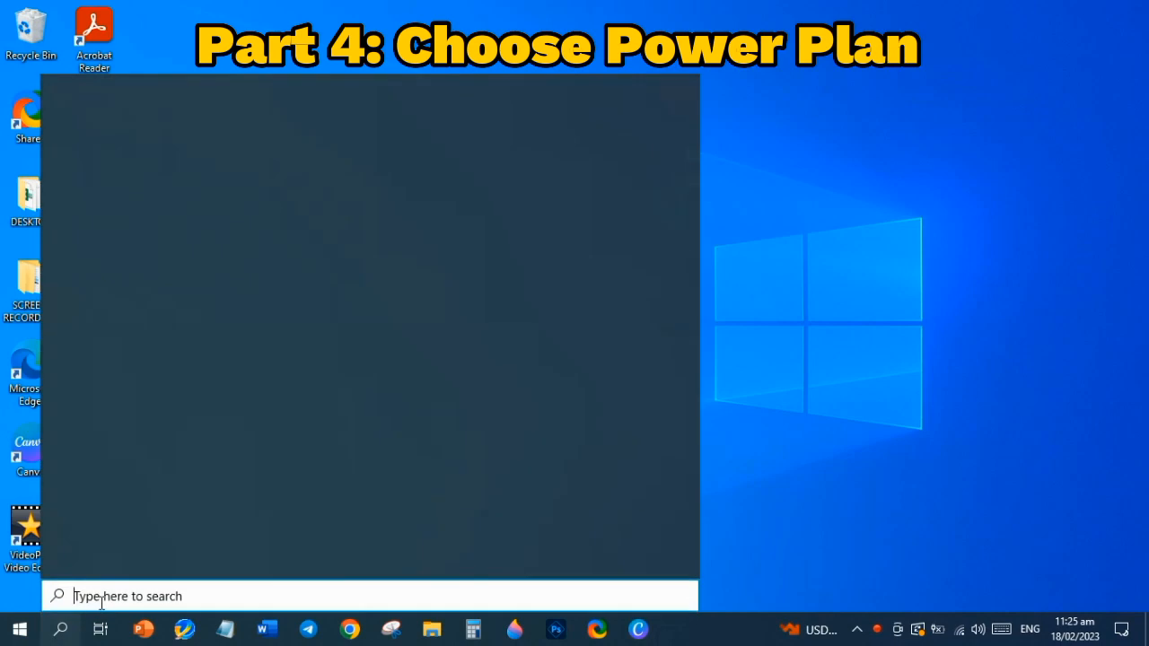
- Search 'power plan', set Power Options to High performance and close the window
type("pow")
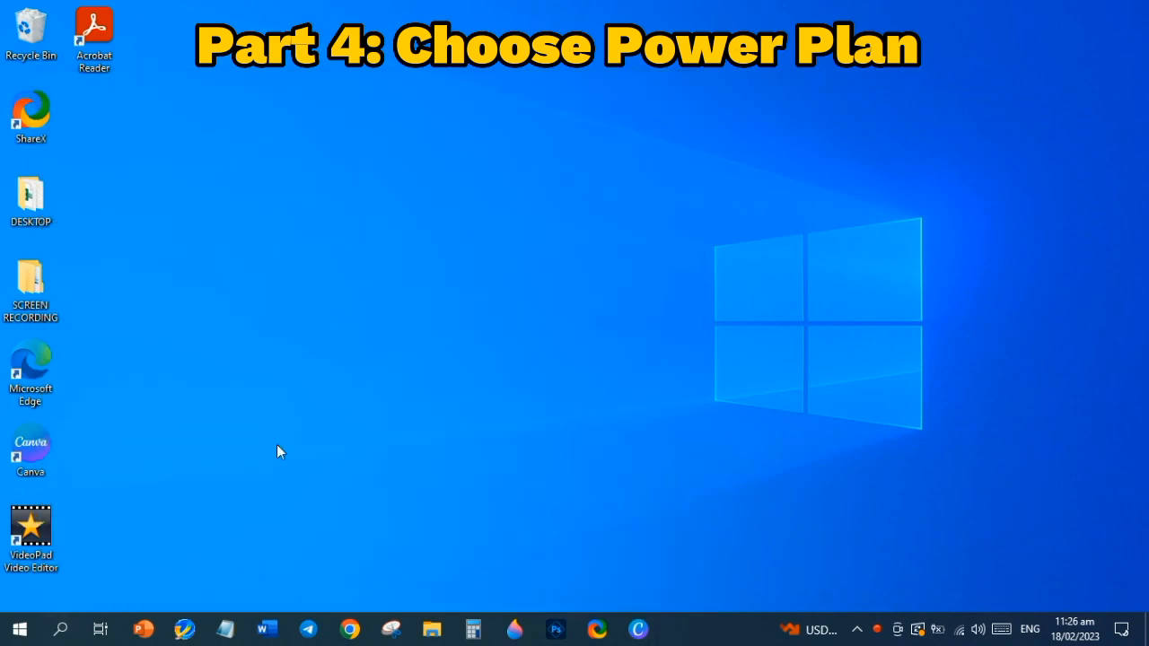
left_click(679, 629)
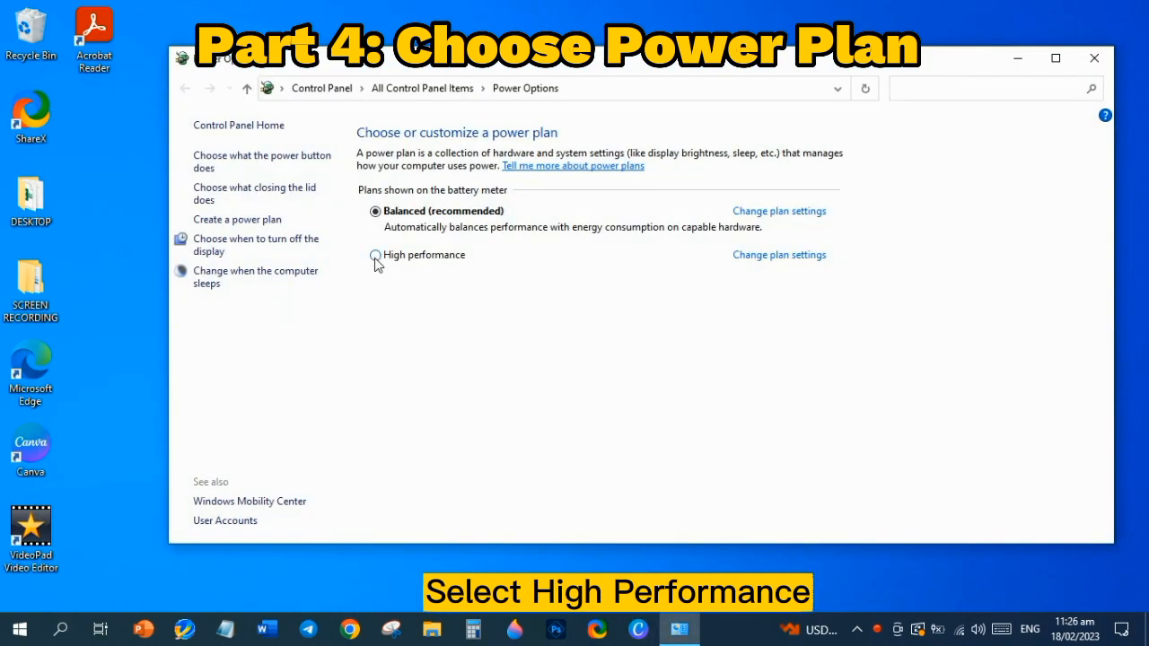
left_click(375, 255)
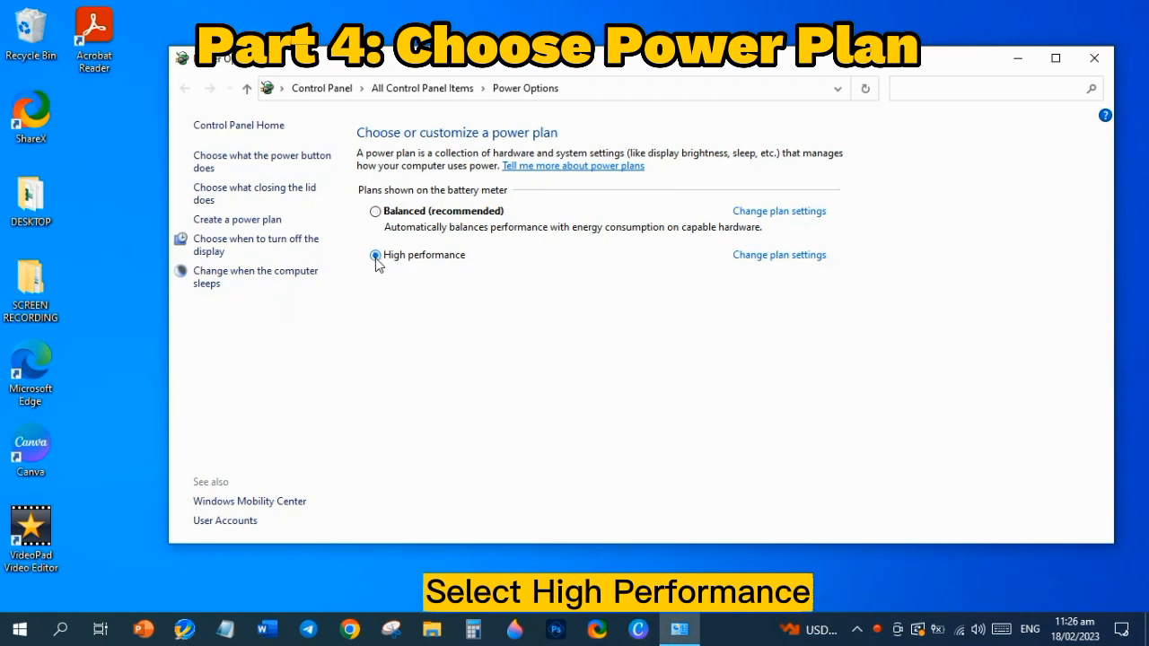
left_click(375, 255)
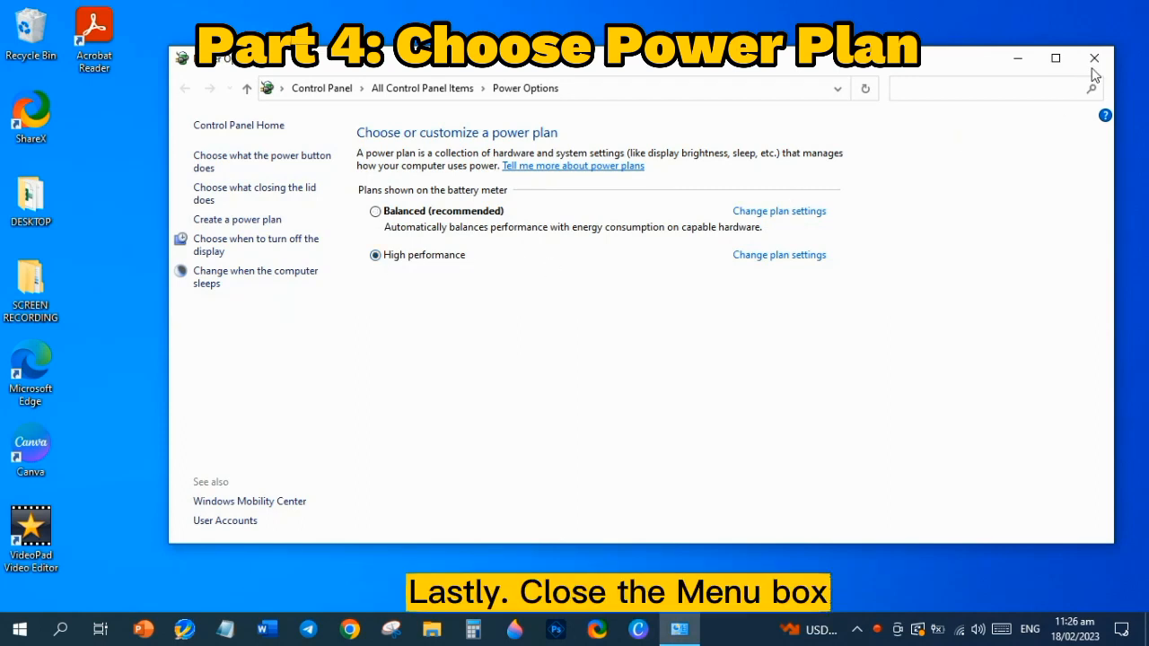
left_click(1094, 58)
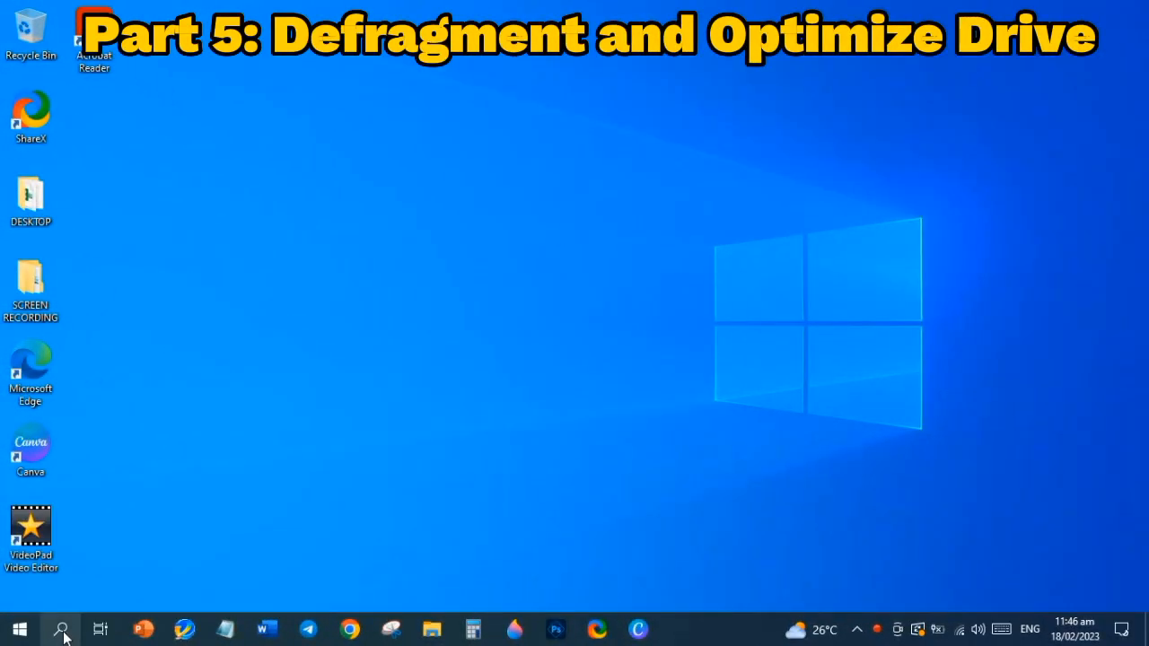
- Search 'defra', run Defragment and Optimize Drives, confirm both drives OK and close it
left_click(61, 629)
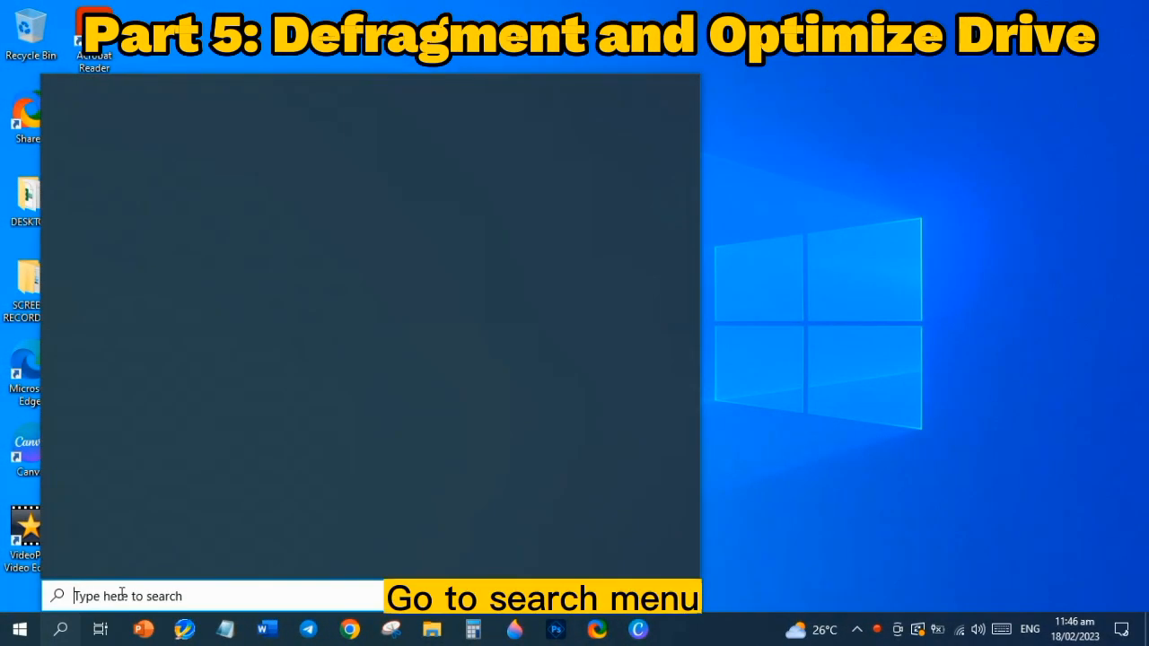
type("defragment")
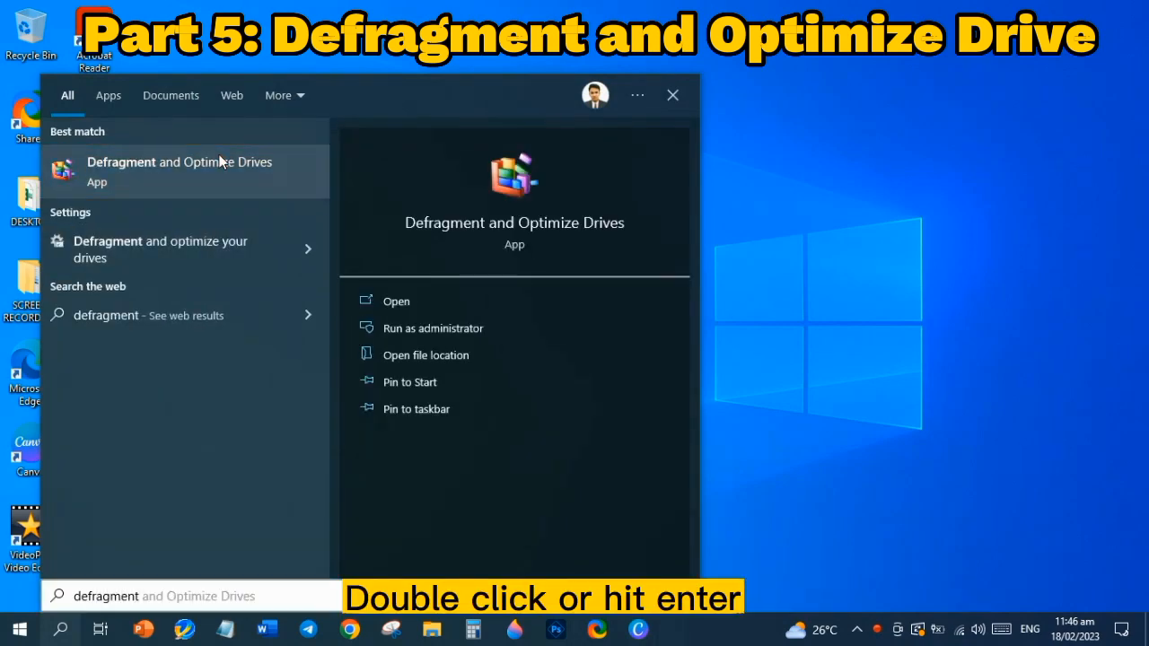
double_click(179, 162)
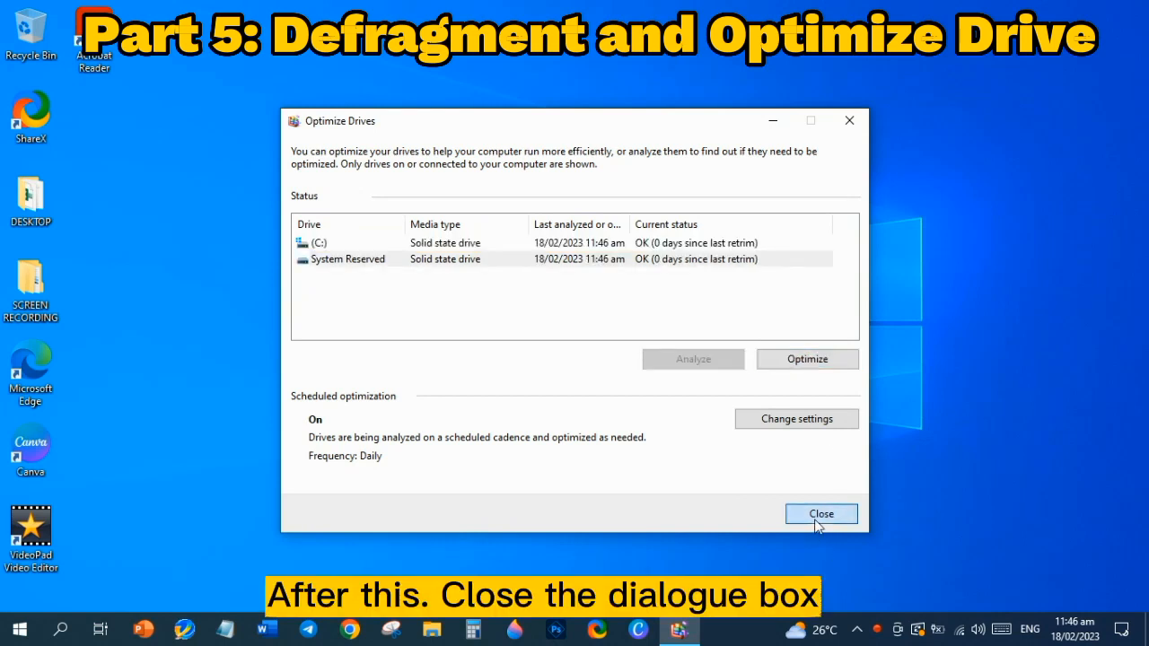
left_click(821, 514)
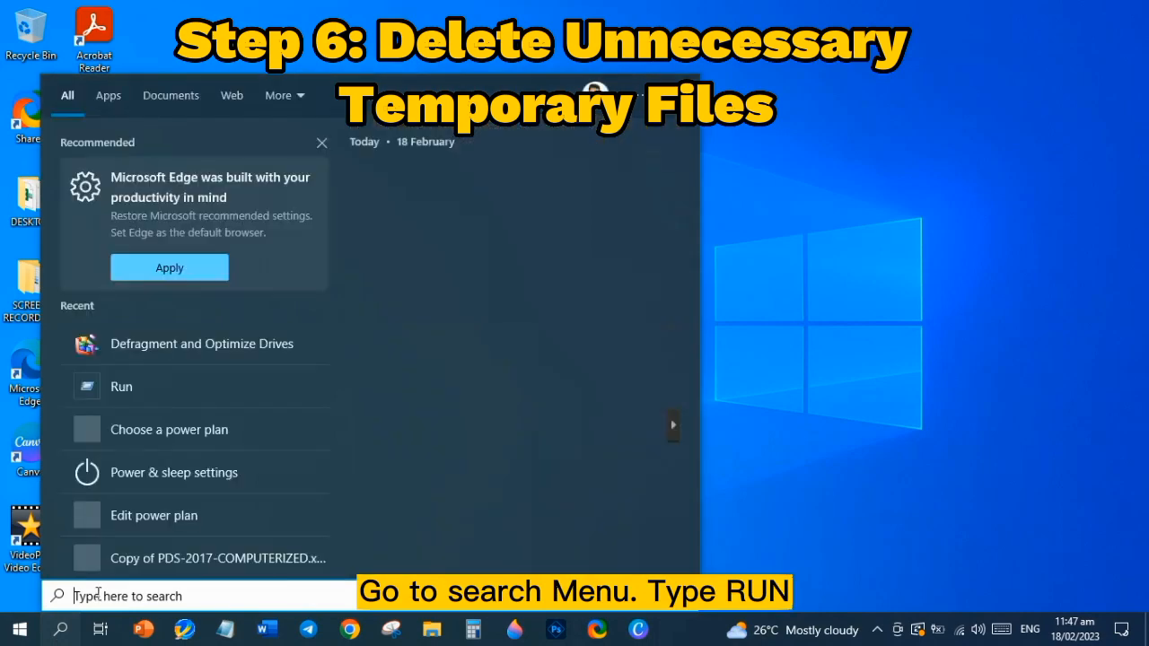
- Open the Temp folder via %temp% in the Run dialog
type("run")
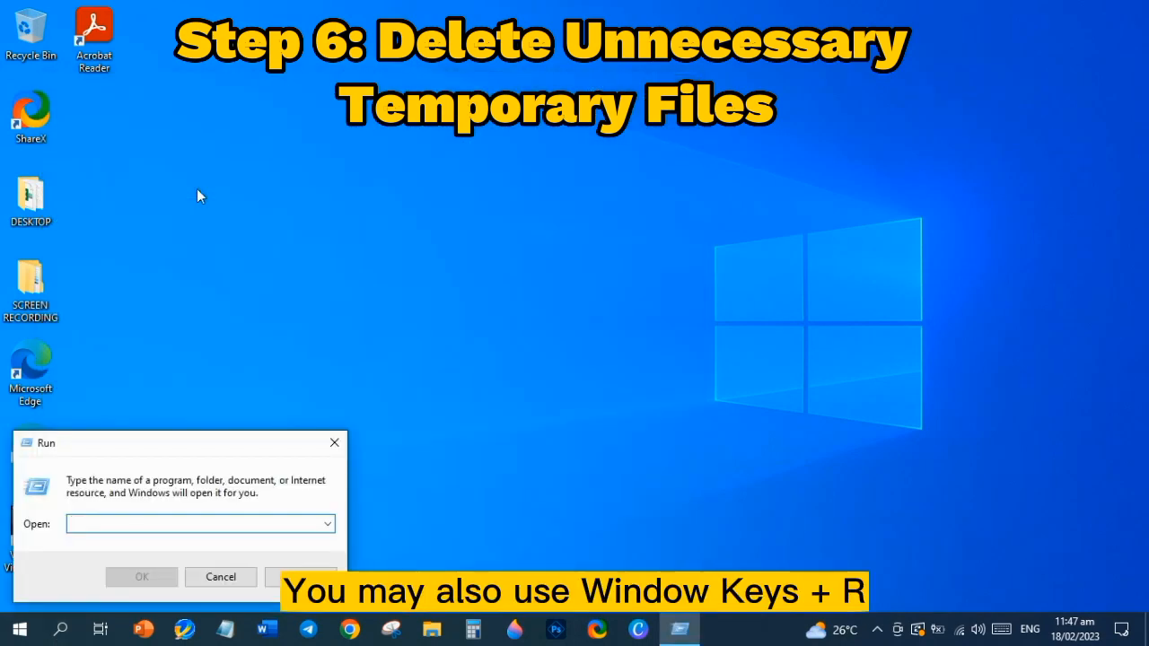
left_click(198, 523)
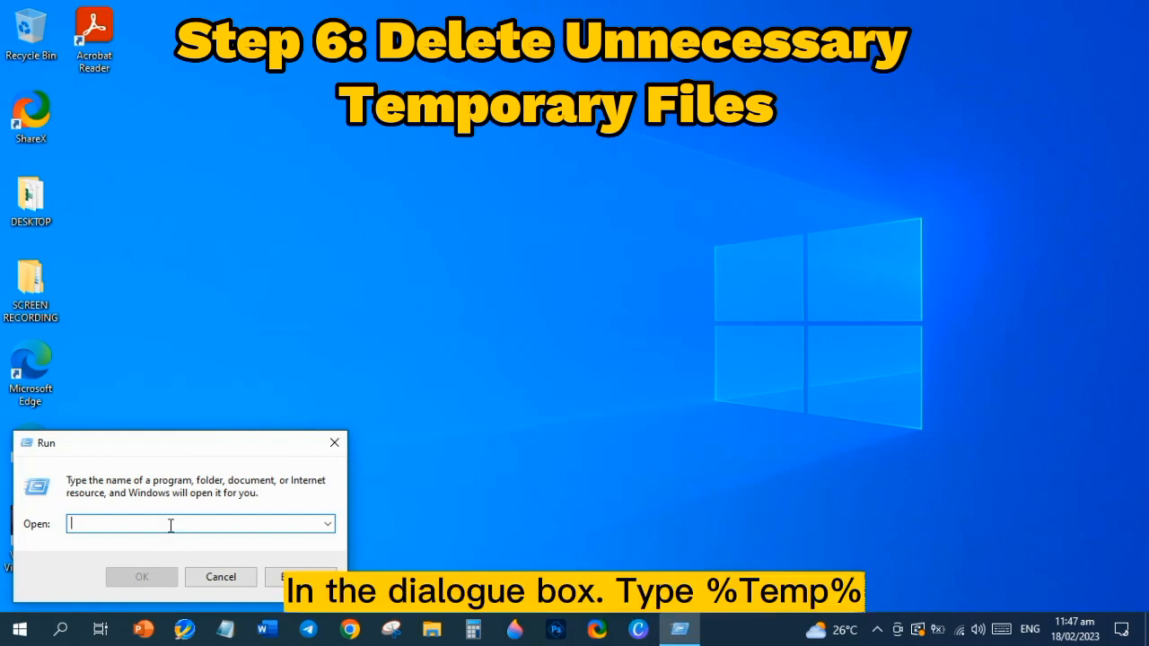
type("%")
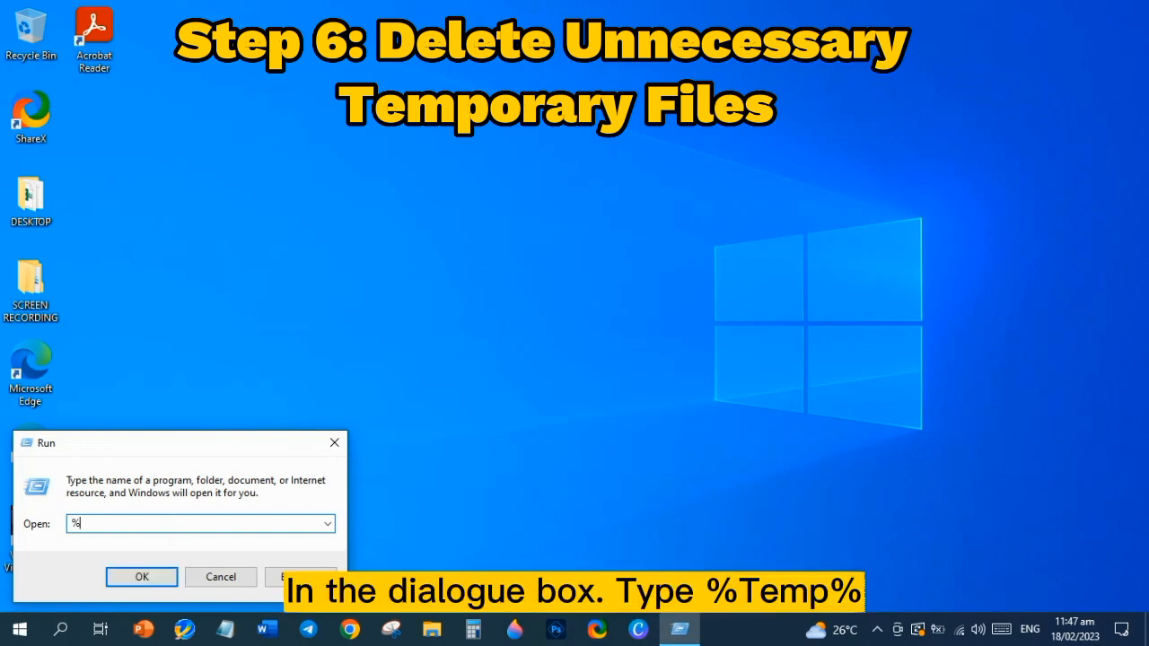
type("temp%")
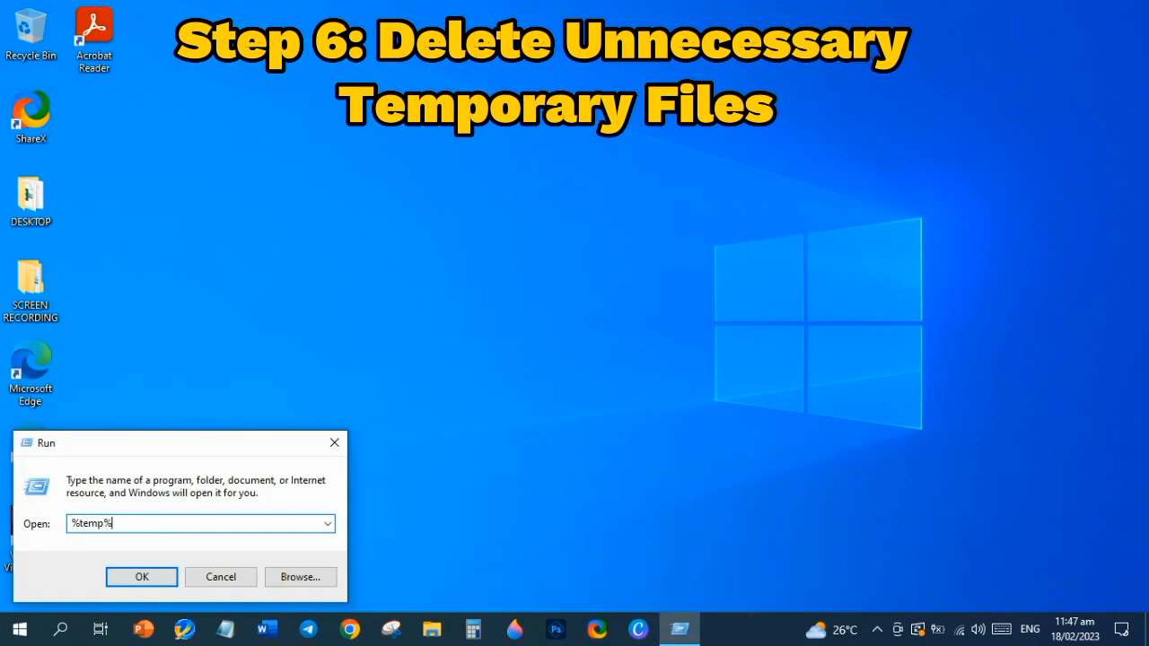
left_click(141, 577)
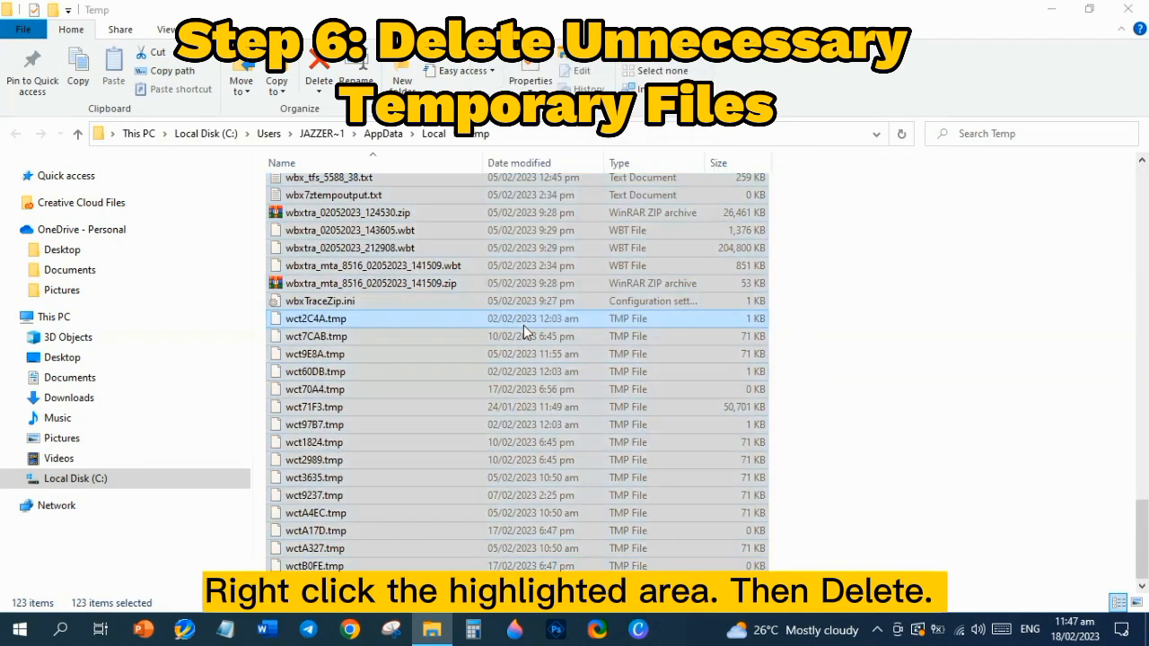
- Delete the temporary files to the Recycle Bin and close the progress and Explorer windows
left_click(319, 70)
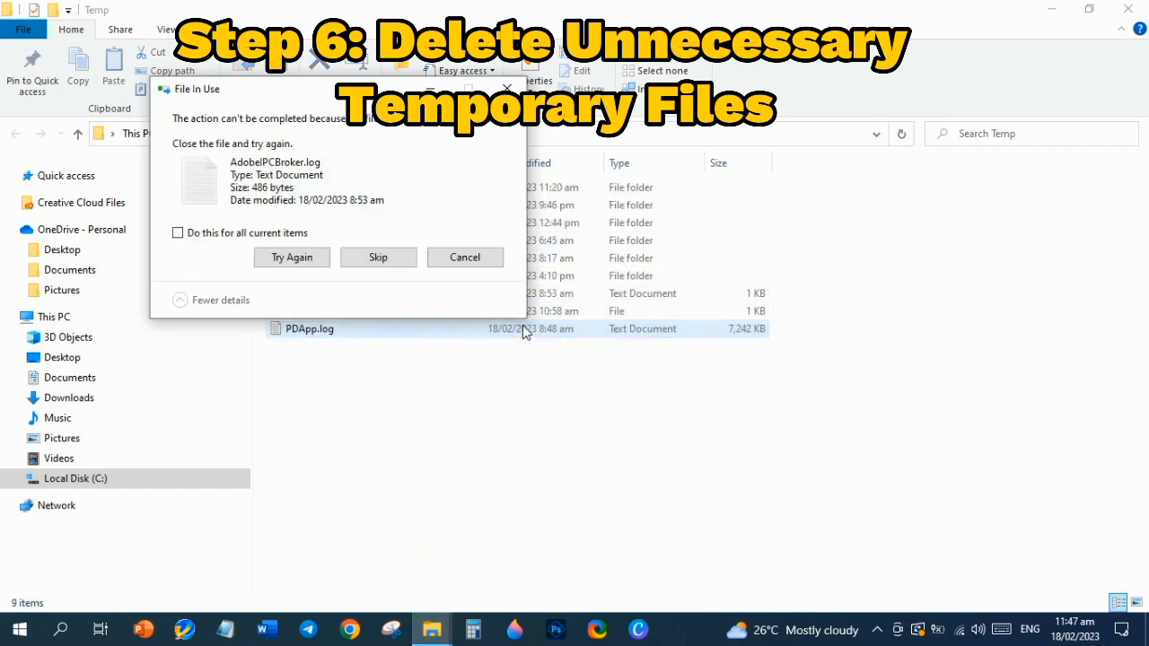
left_click(178, 233)
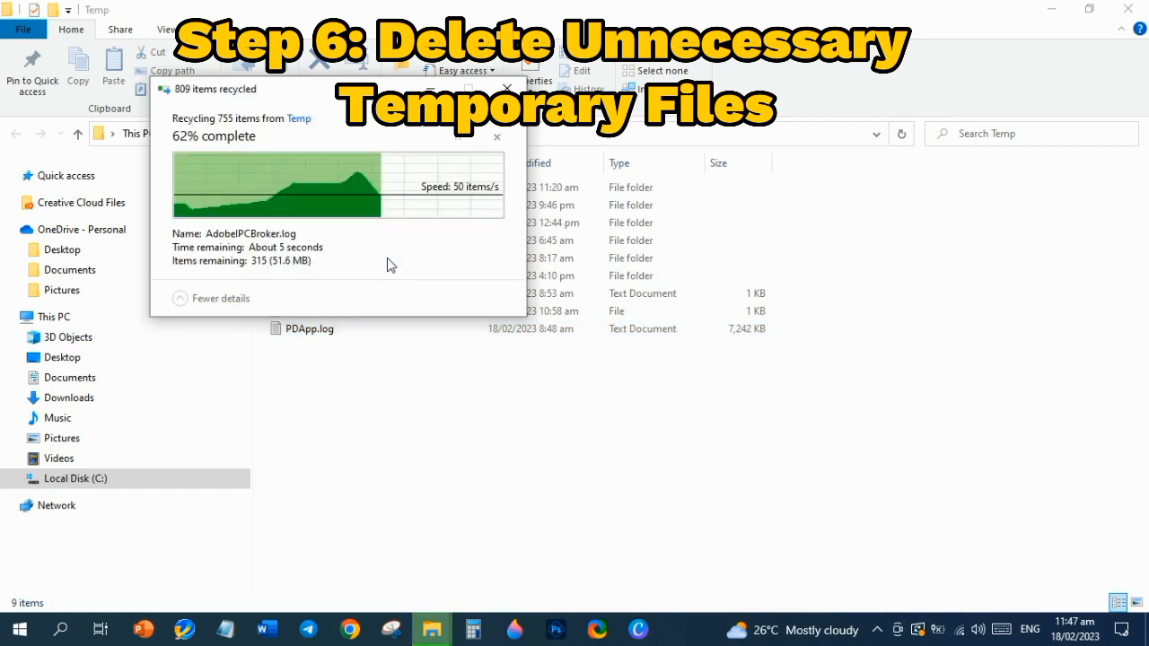
left_click(507, 88)
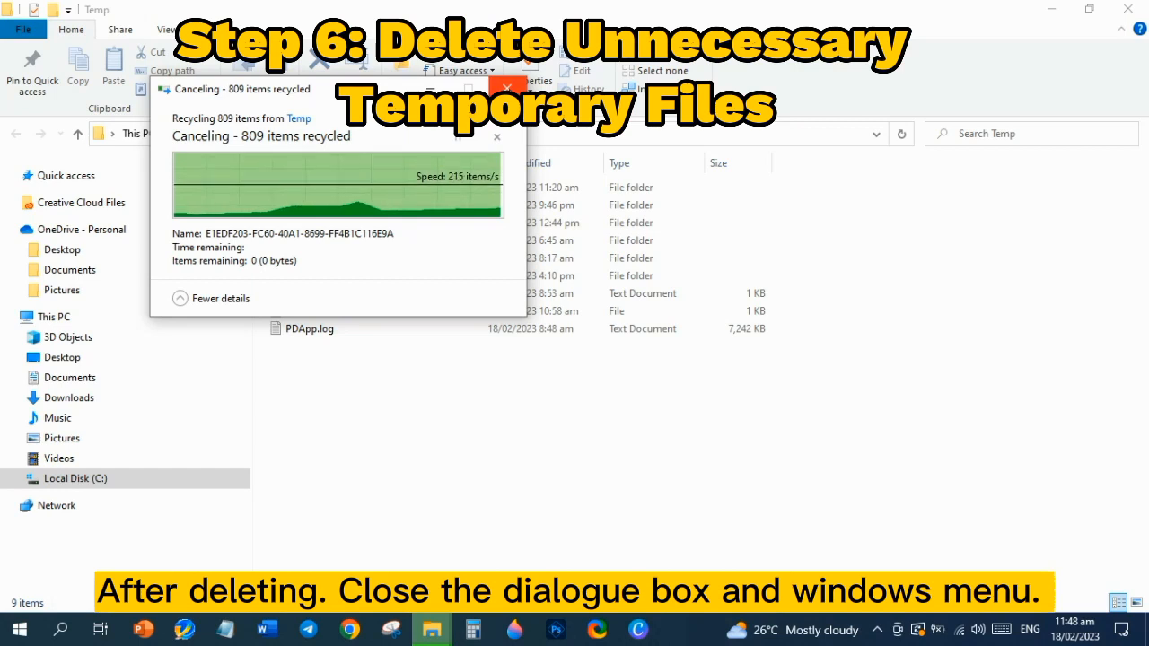
left_click(497, 138)
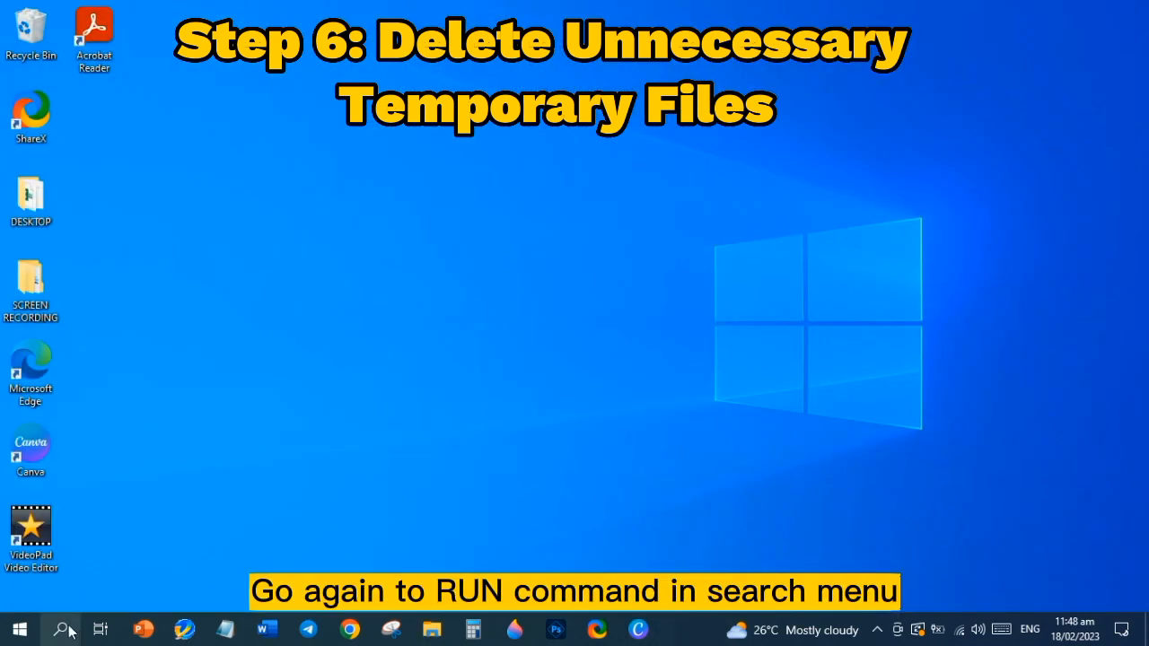
- Open the Windows Temp folder via Run 'temp' and select all its contents
left_click(62, 629)
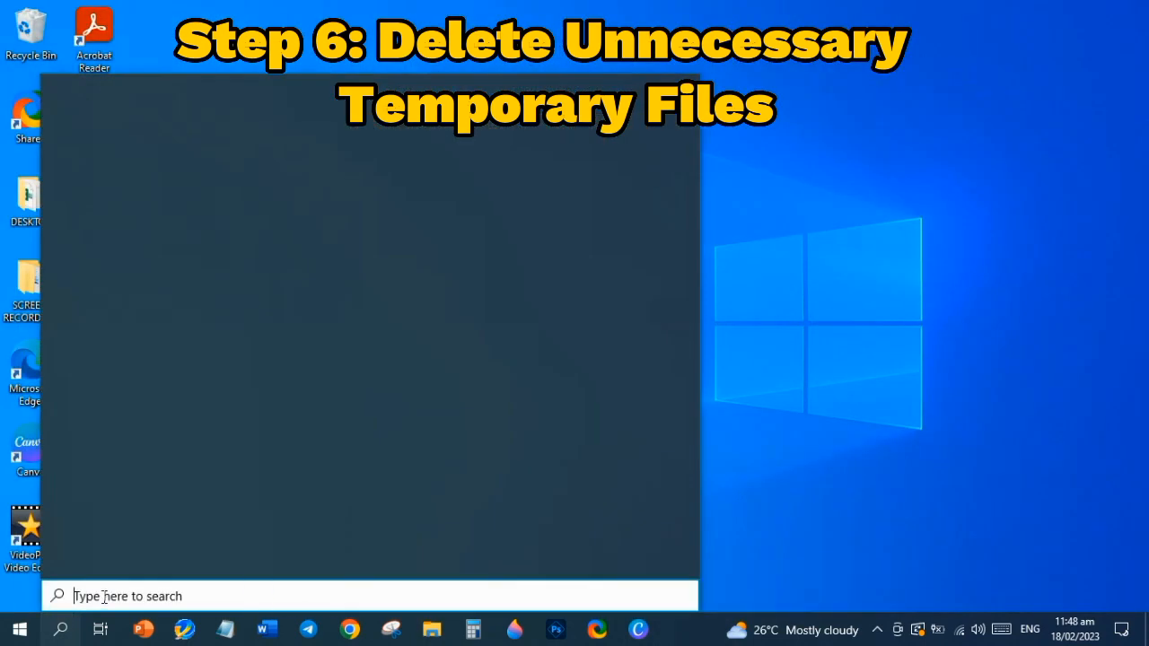
type("ru")
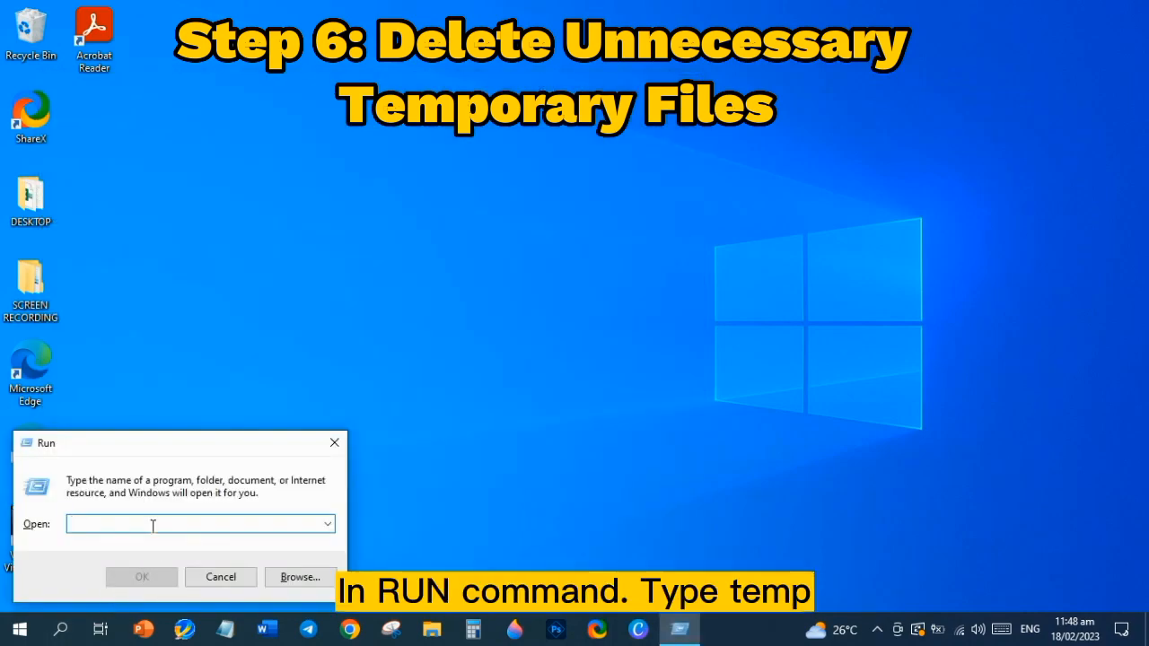
type("temp")
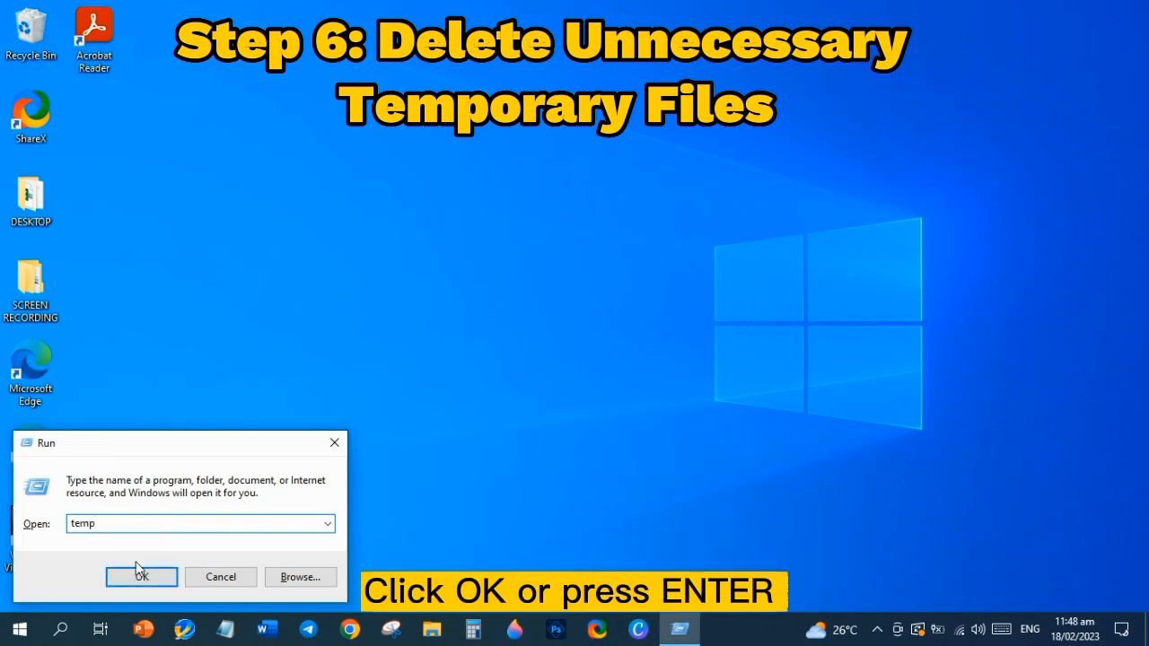
left_click(141, 577)
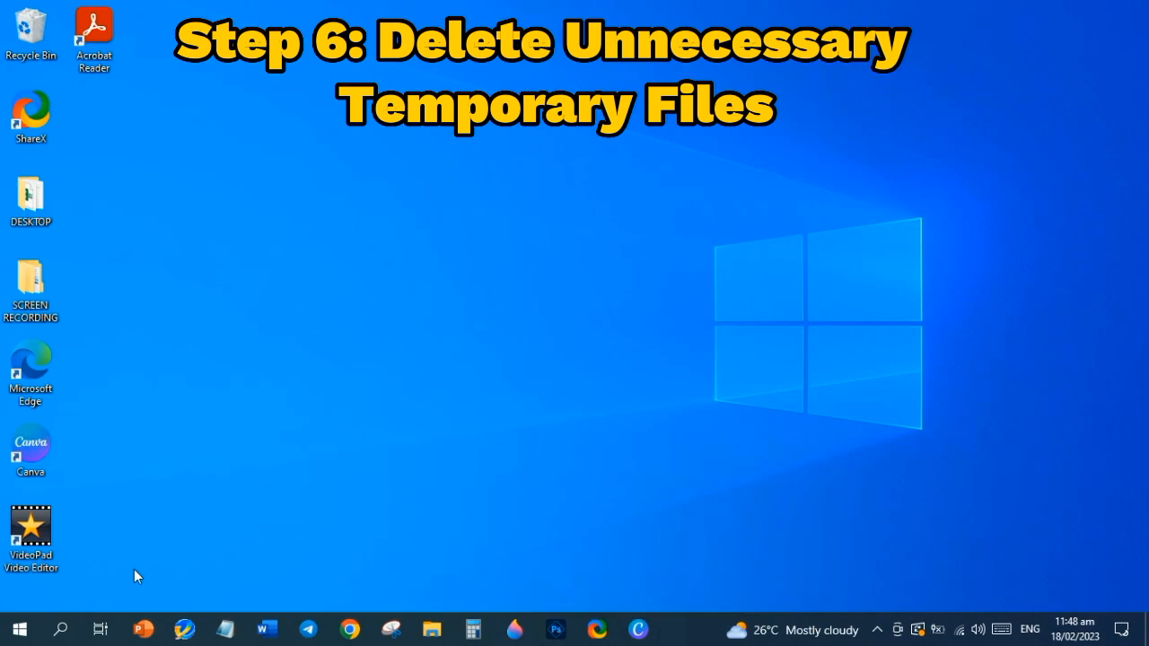
left_click(432, 628)
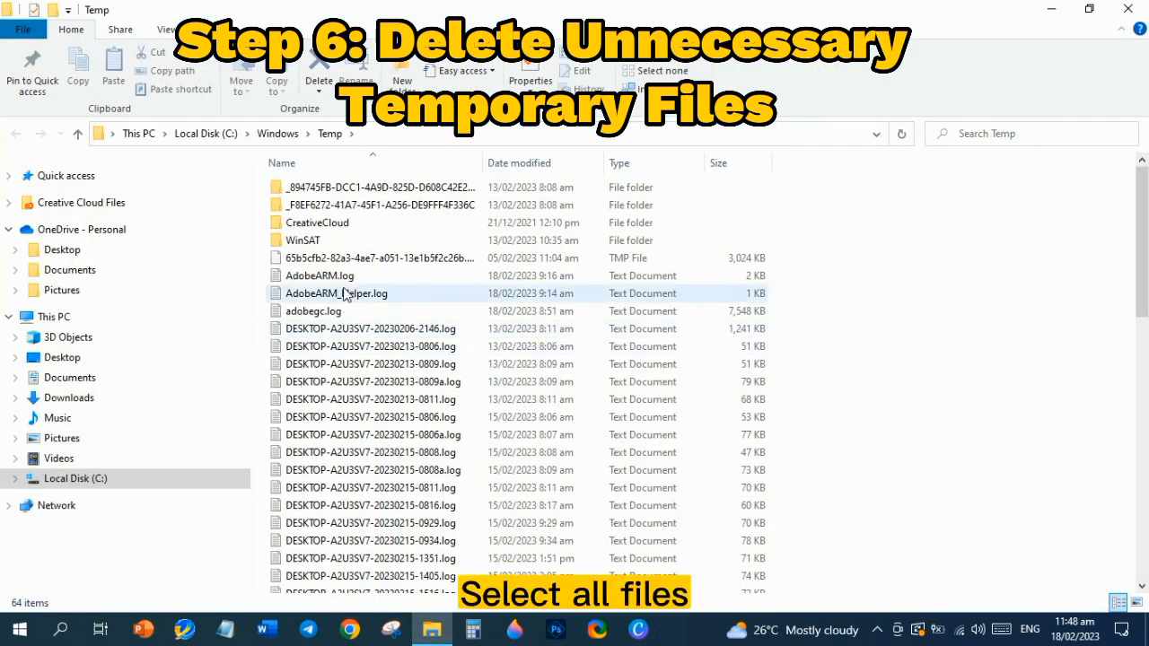
left_click(336, 294)
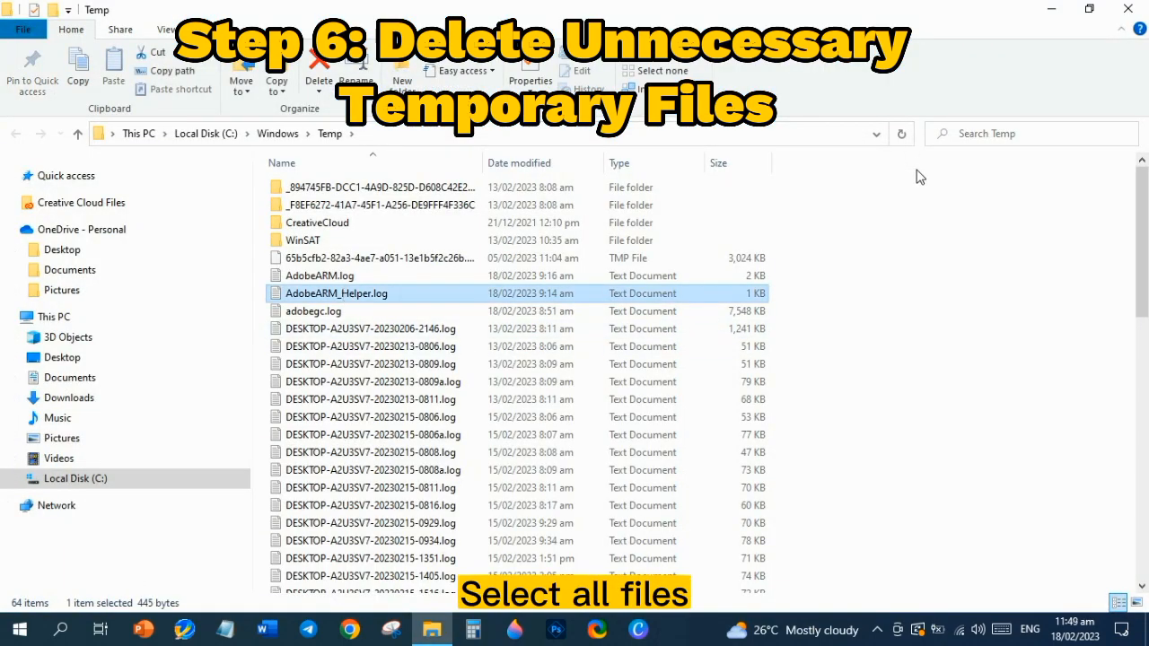
key("ctrl+a")
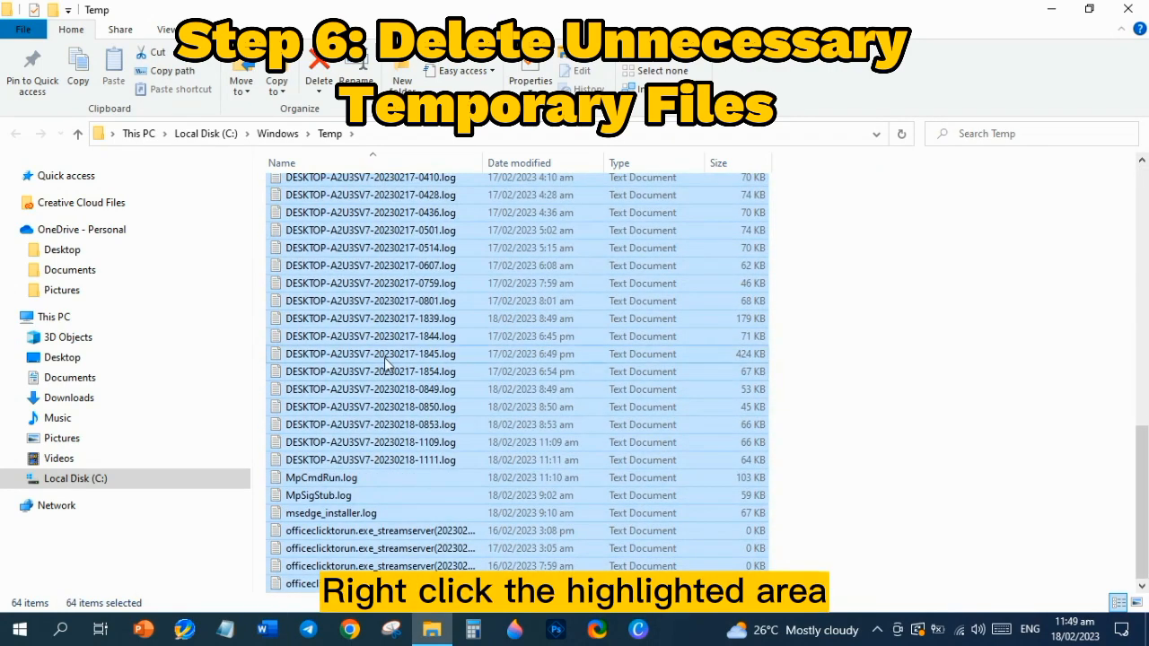
- Delete the selected temp files, skipping in-use items so four remain, and close the folder
right_click(386, 354)
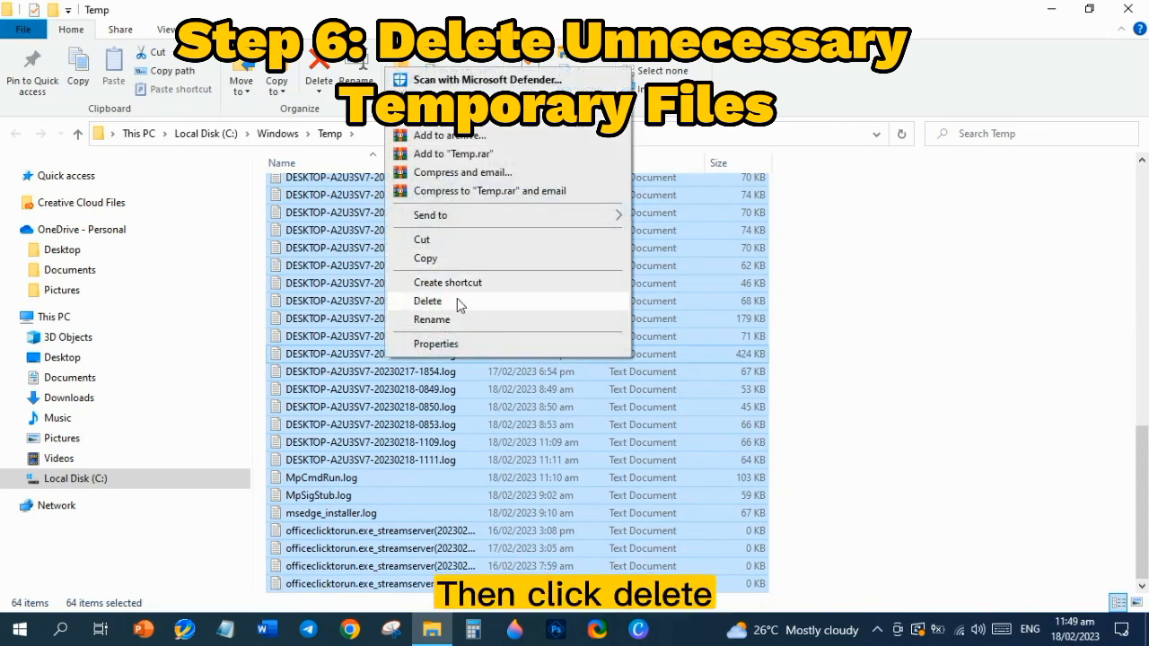
left_click(429, 301)
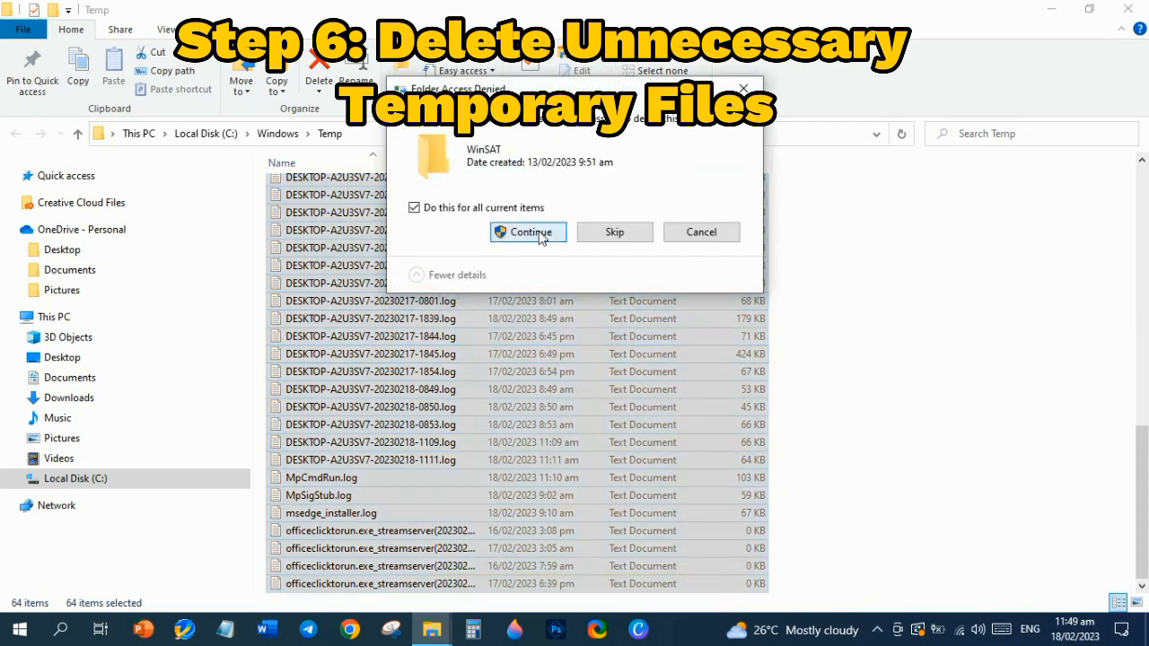
left_click(528, 231)
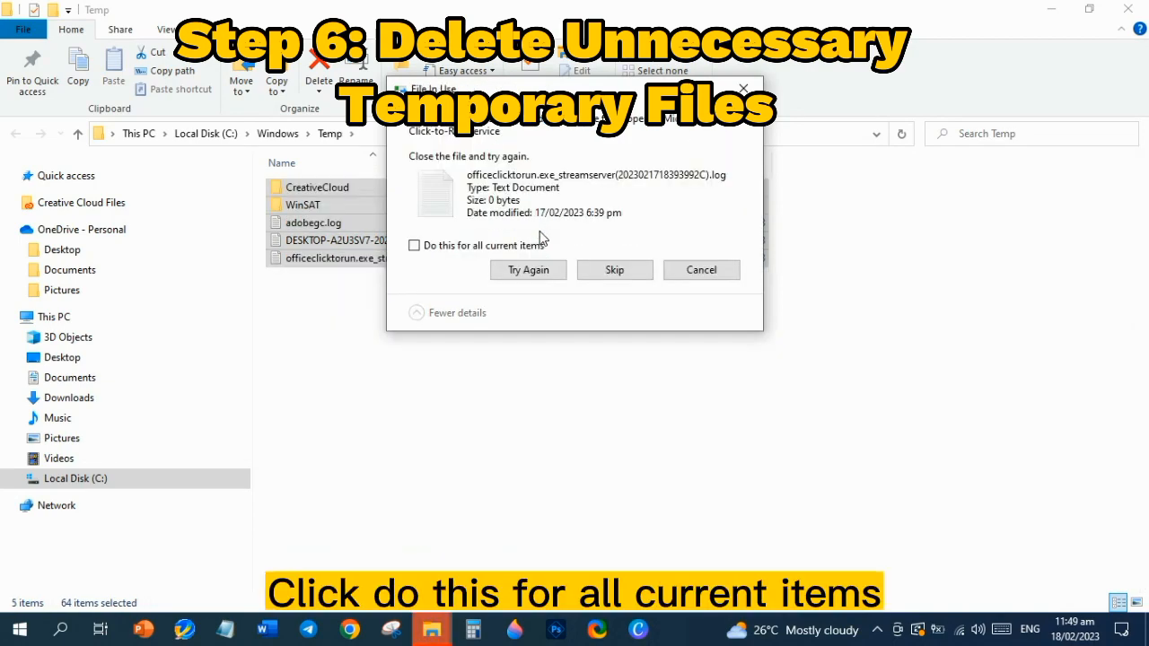
left_click(414, 245)
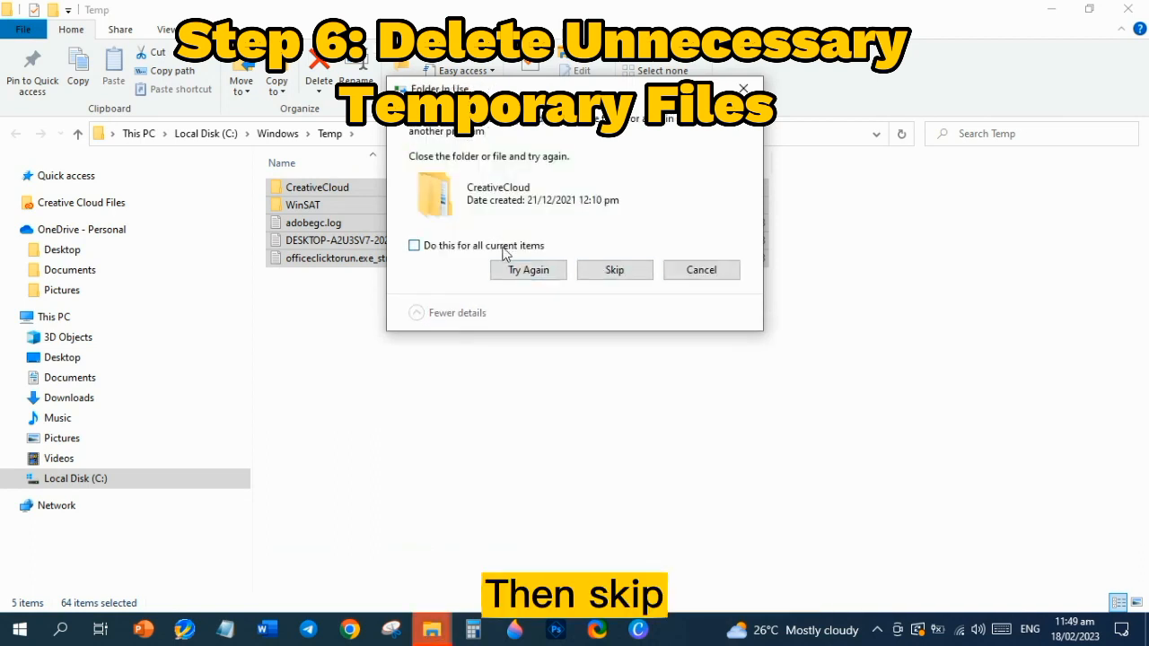
left_click(614, 269)
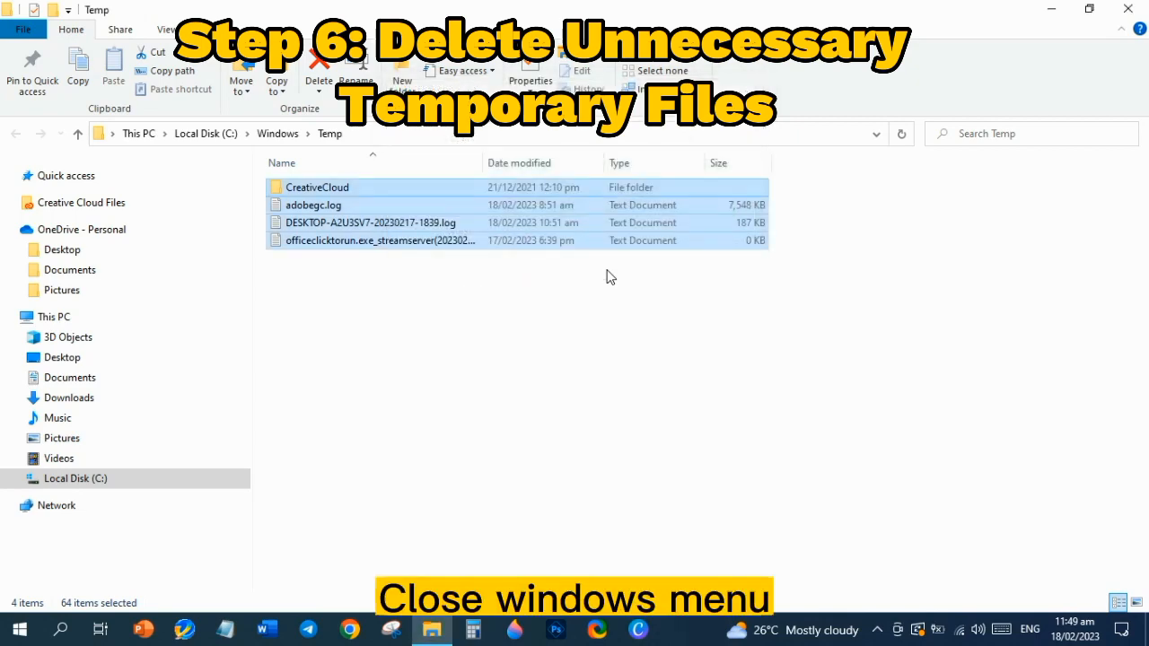
left_click(1127, 9)
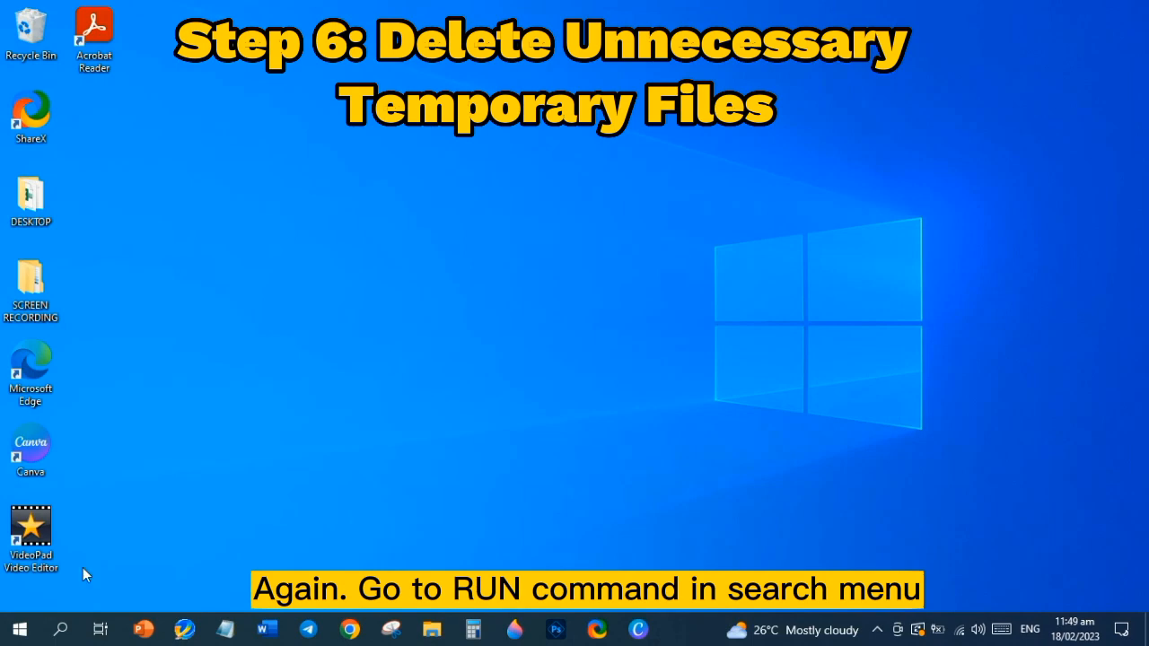
- Open the Prefetch folder via Run 'prefetch', granting permanent access when prompted
left_click(60, 628)
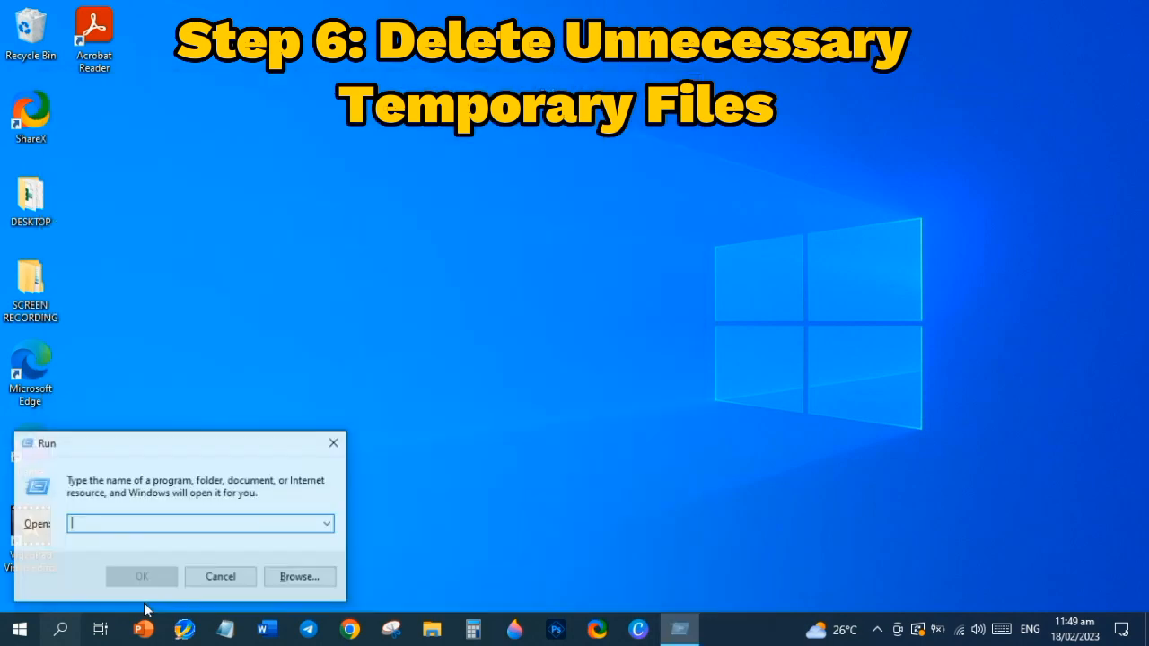
type("prefetch")
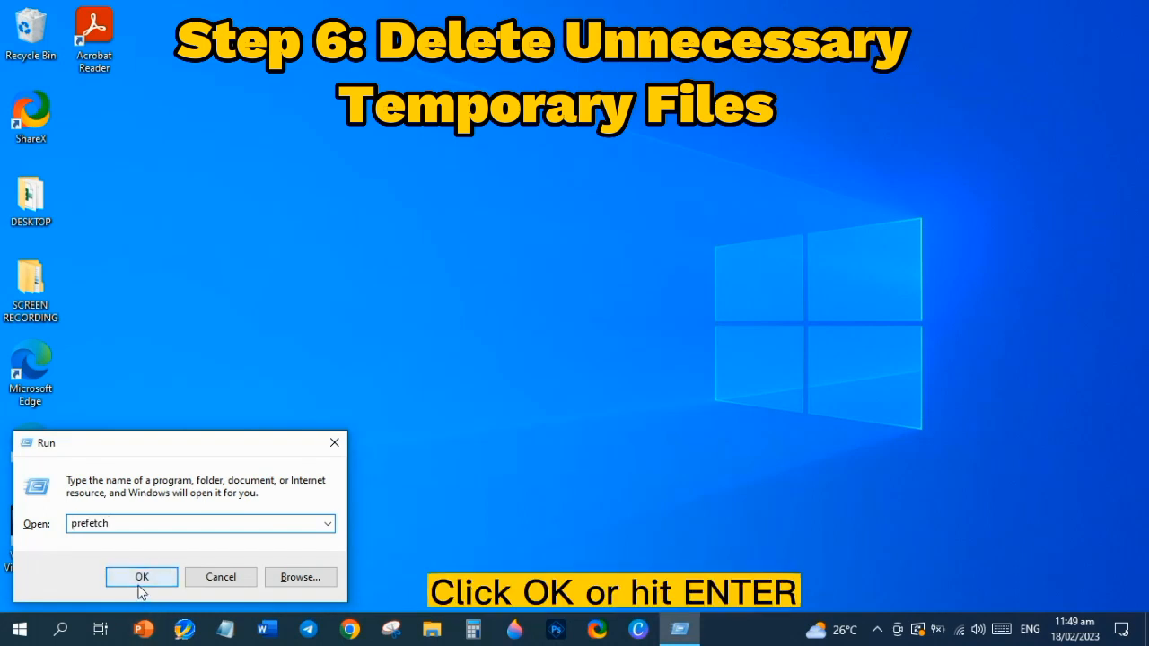
left_click(140, 576)
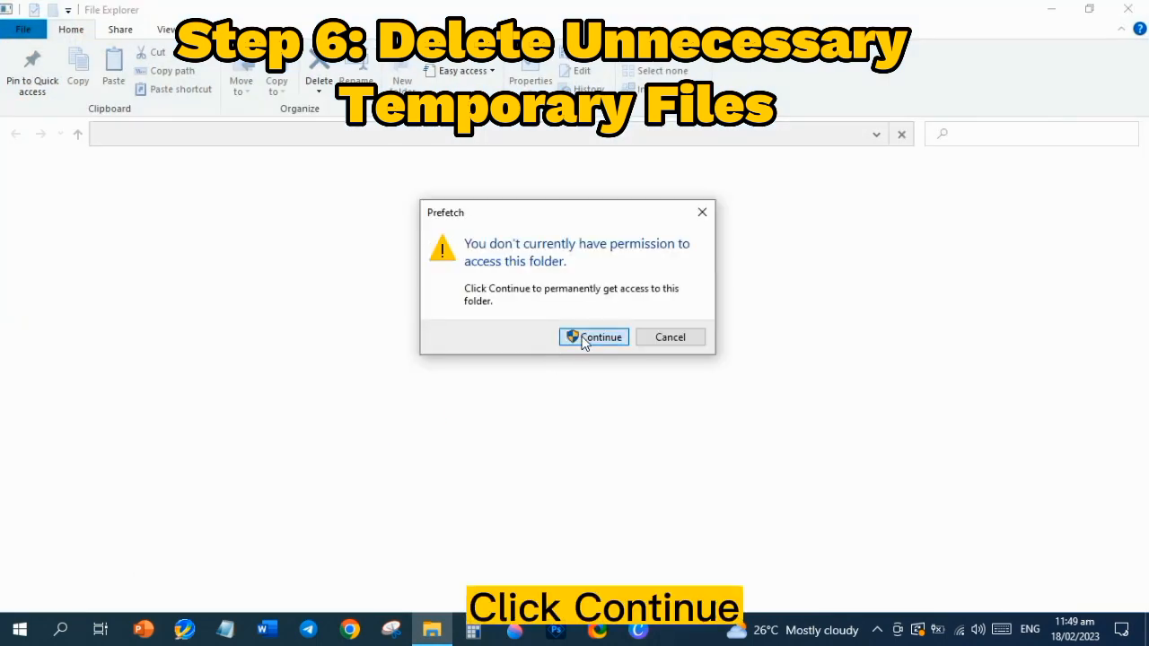
left_click(594, 337)
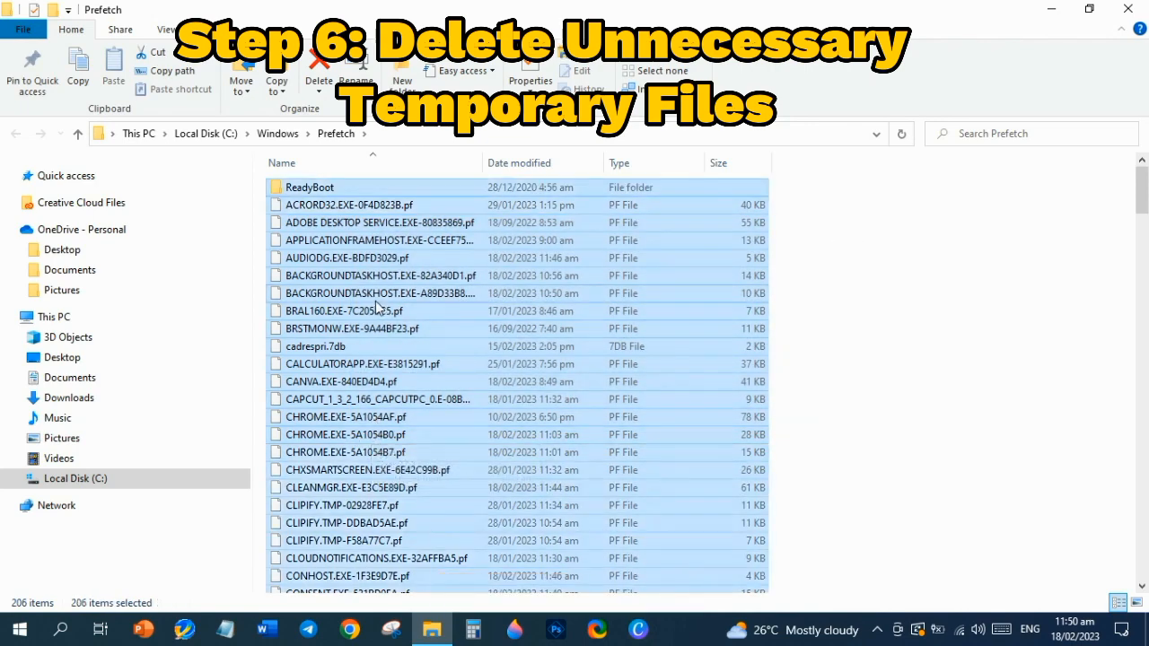
- Delete all Prefetch files, skipping the one still in use, and close the folder
right_click(386, 310)
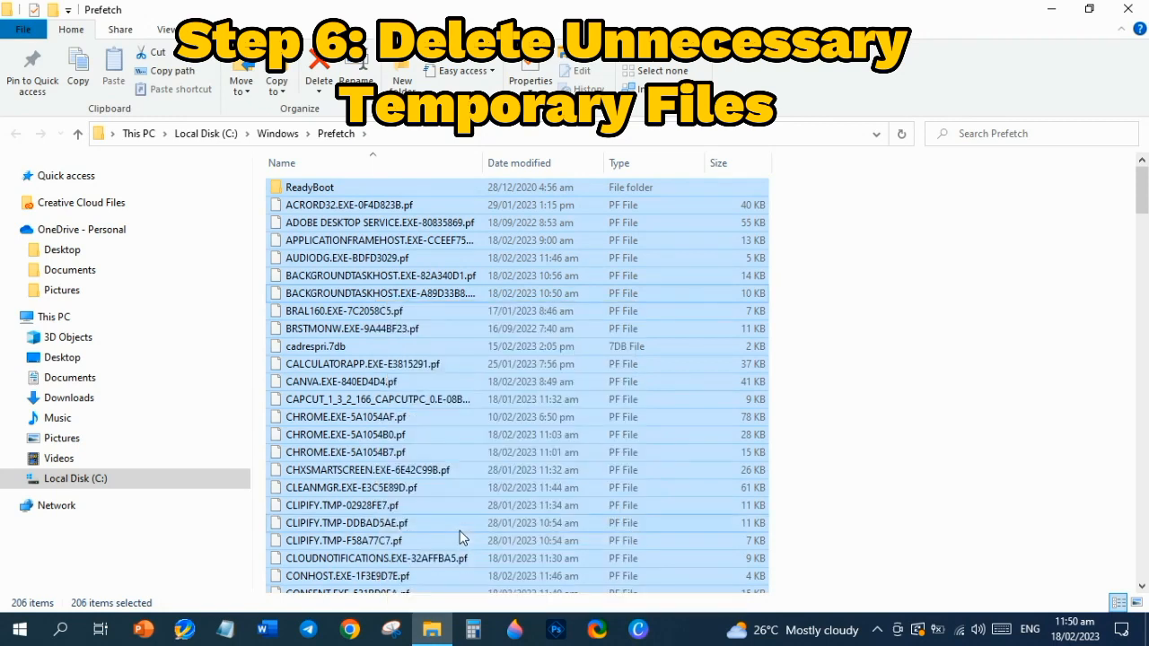
left_click(318, 67)
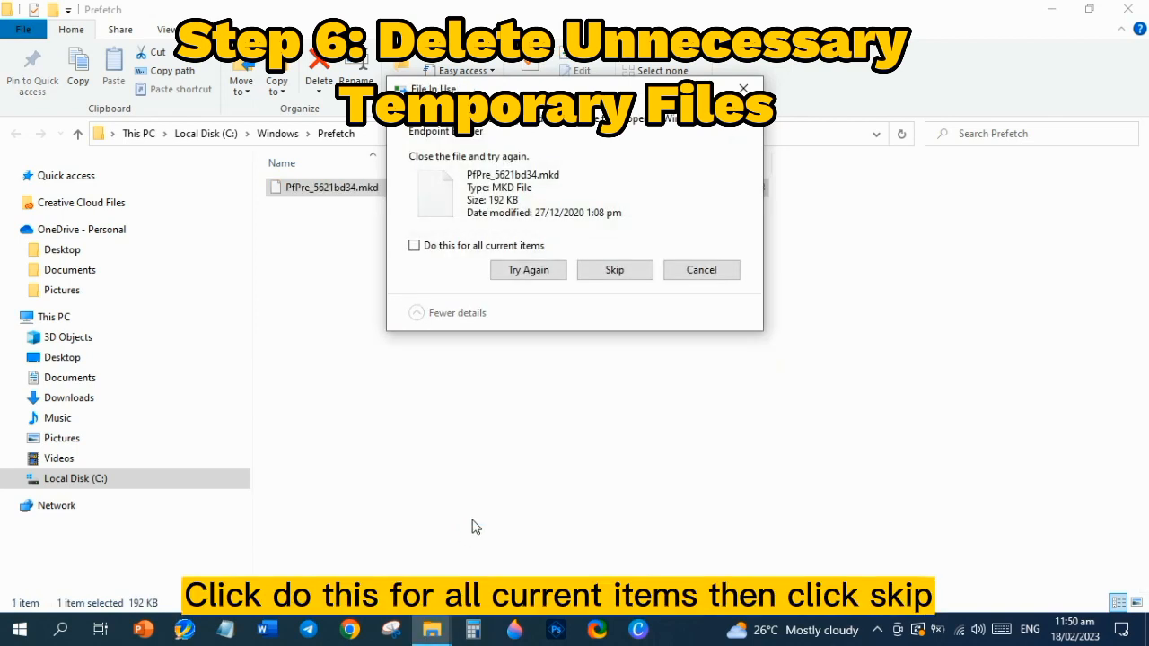
left_click(414, 245)
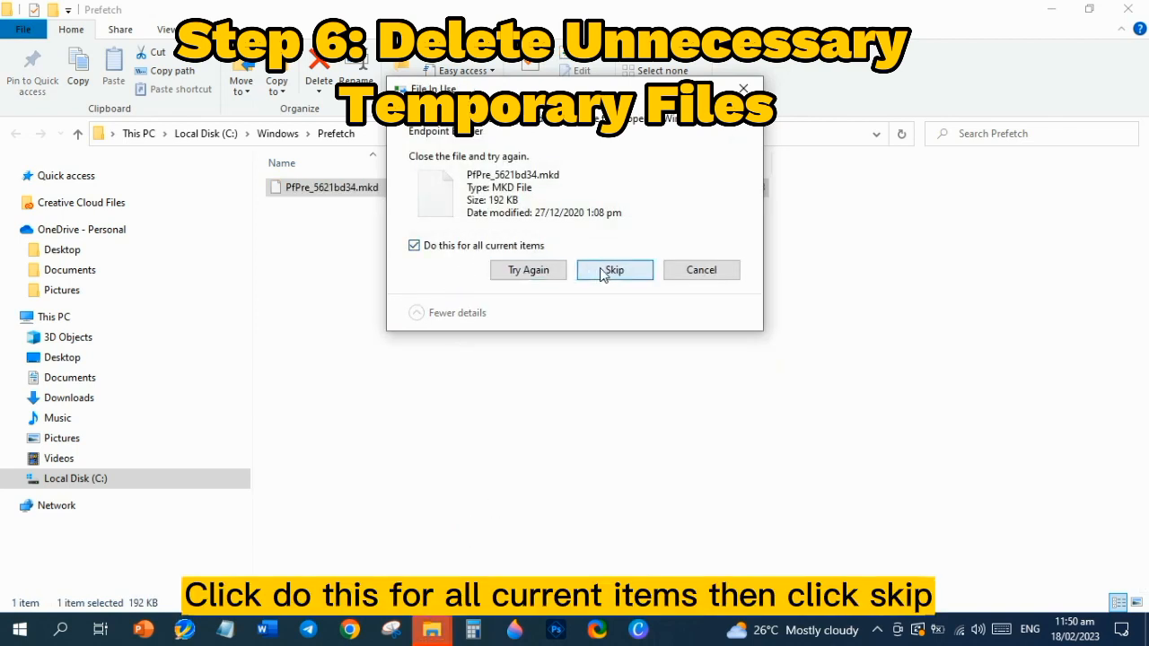
left_click(614, 269)
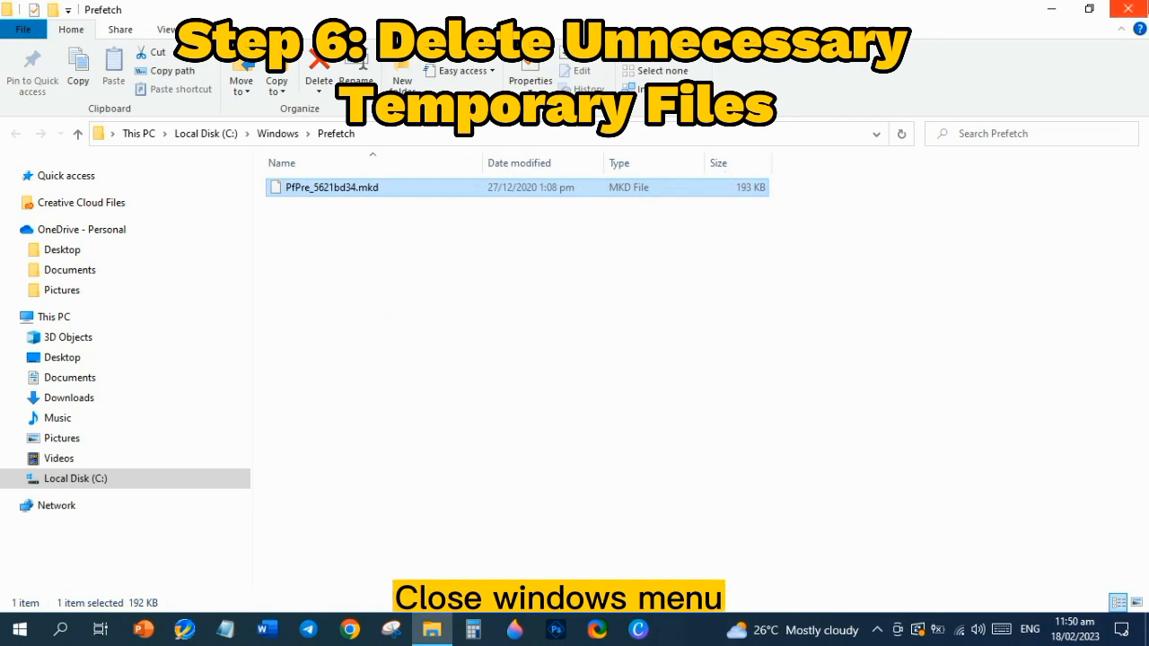
left_click(1128, 9)
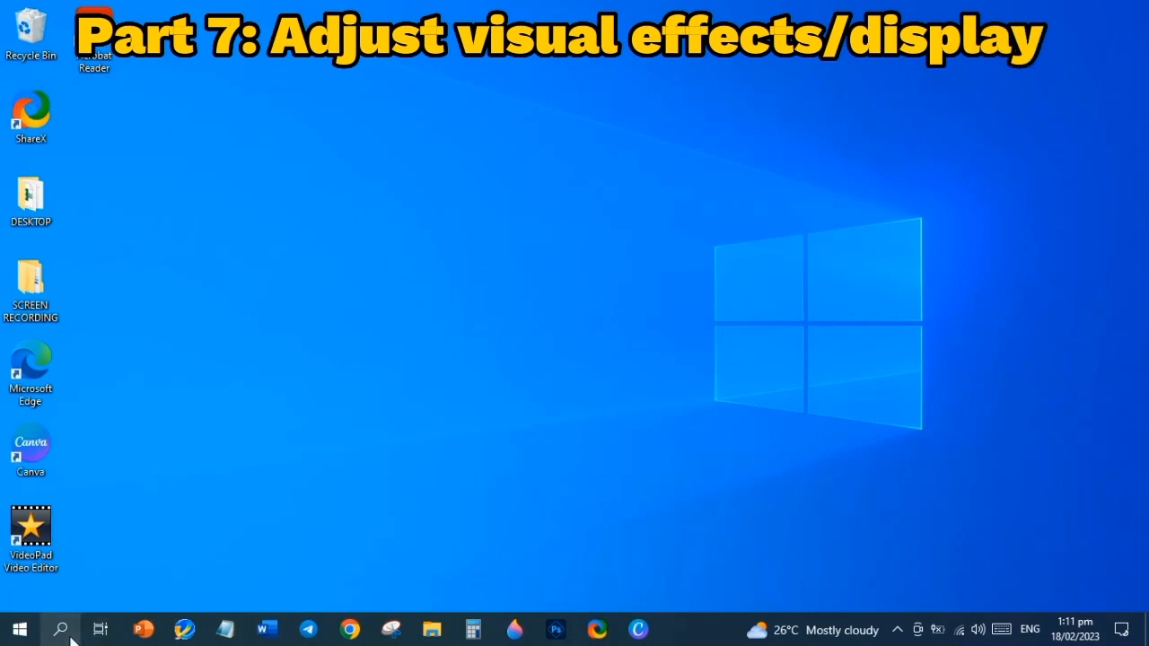
- Search 'system' and reach System Properties' Advanced tab via Advanced system settings
left_click(61, 629)
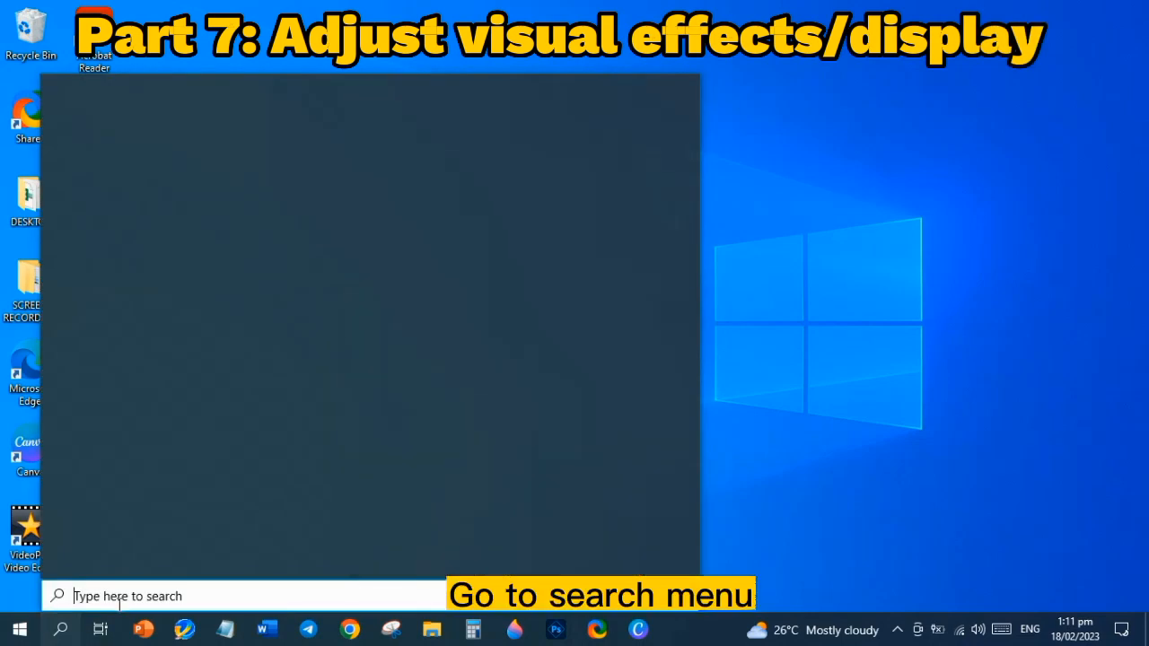
type("syst")
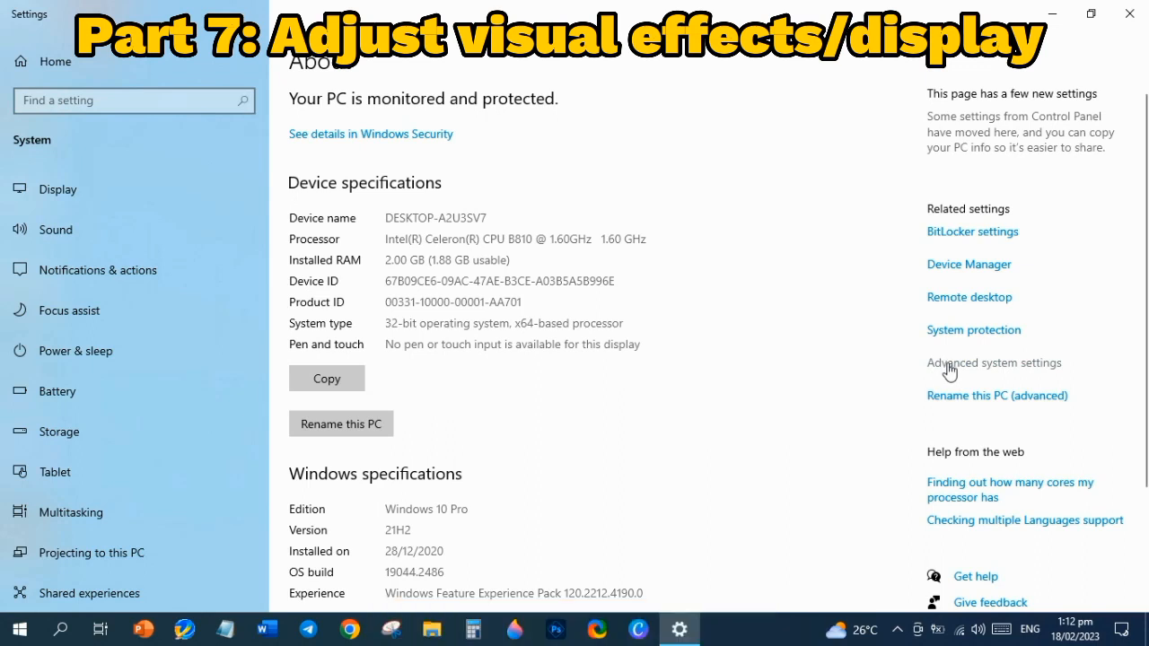
left_click(994, 362)
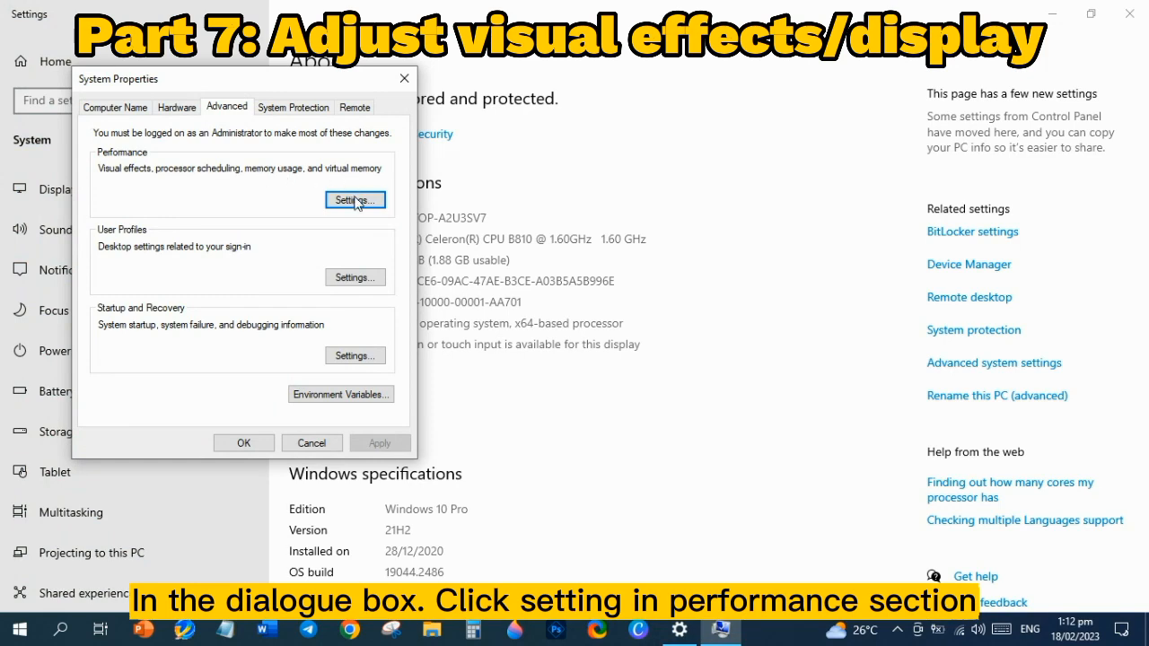
- Start from the best-performance visual effects preset with pointer shadows on, and apply it
left_click(355, 201)
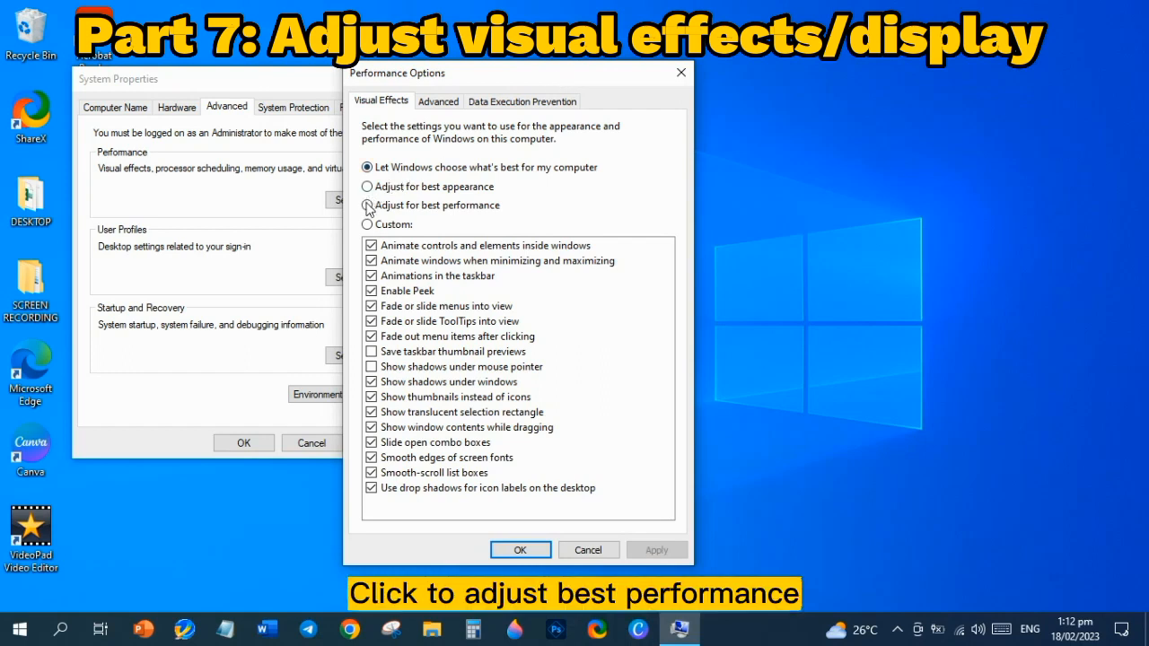
left_click(366, 205)
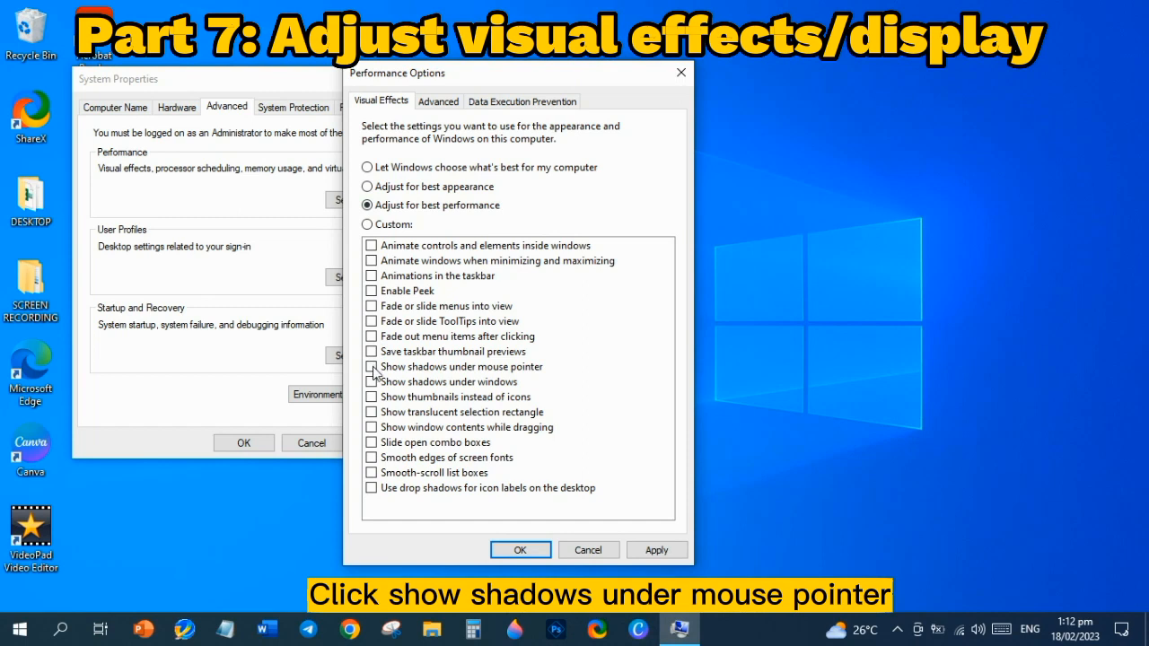
left_click(370, 368)
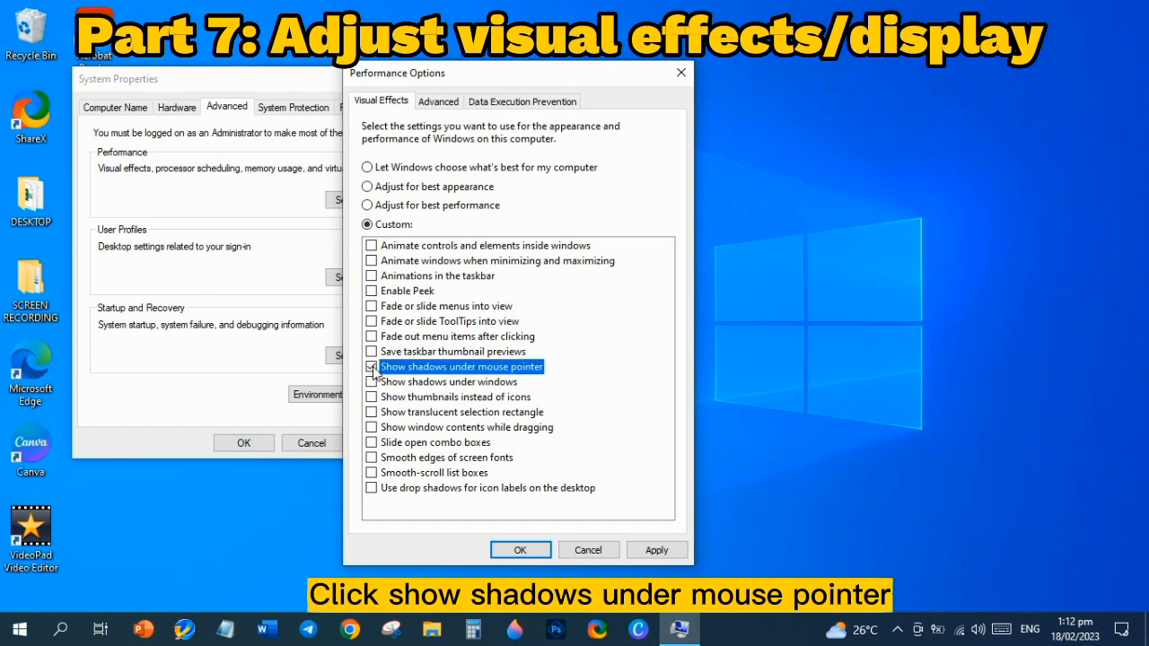
left_click(370, 366)
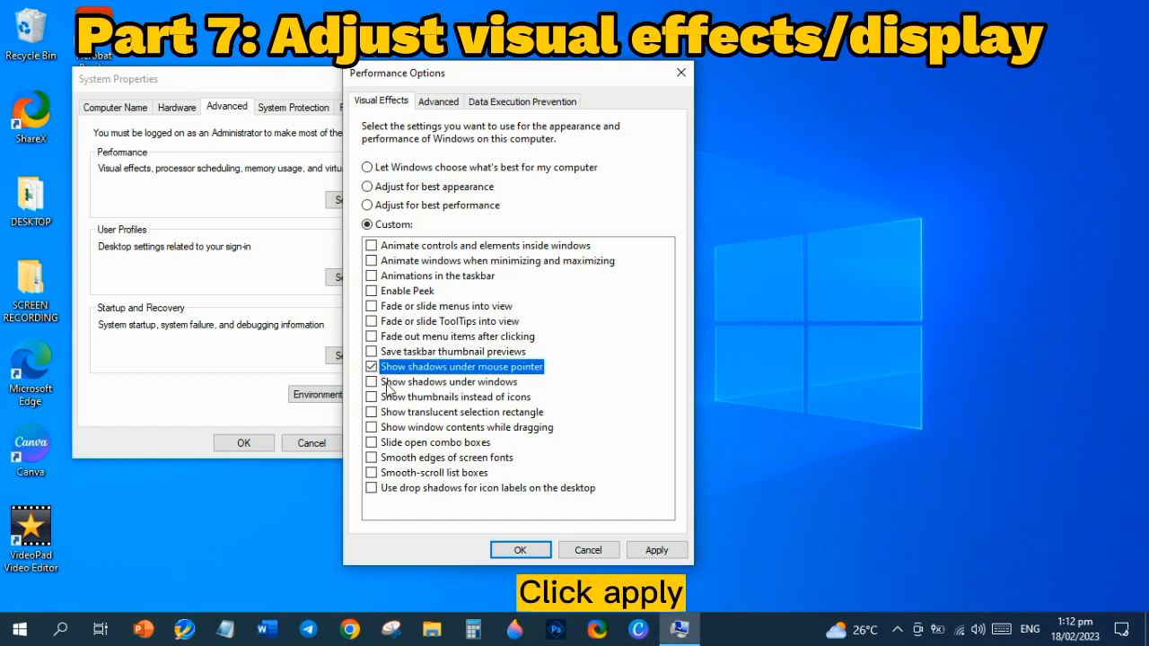
left_click(656, 549)
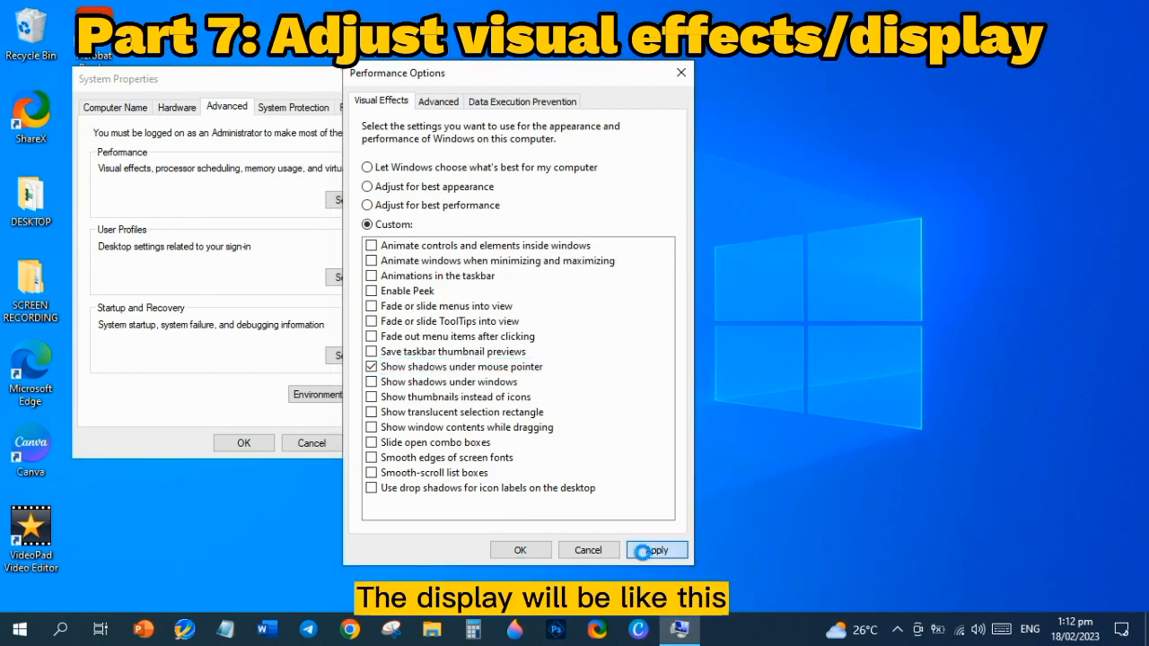
left_click(656, 549)
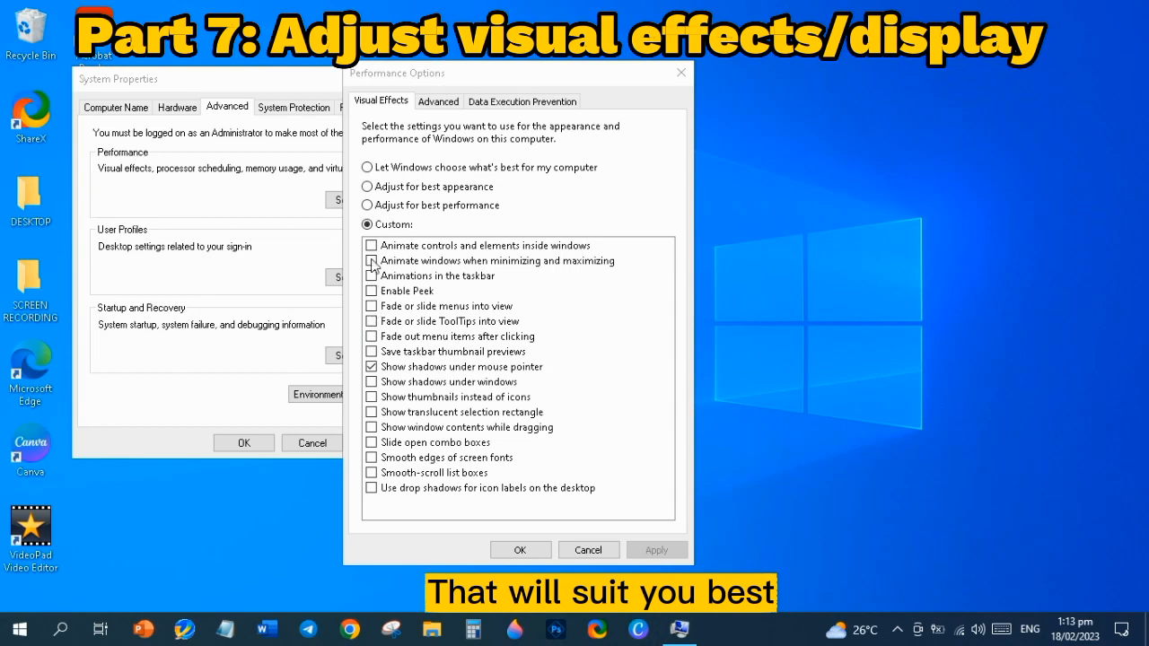
- Enable window and taskbar animations, menu and tooltip fades, icon-label shadows, then confirm
left_click(372, 245)
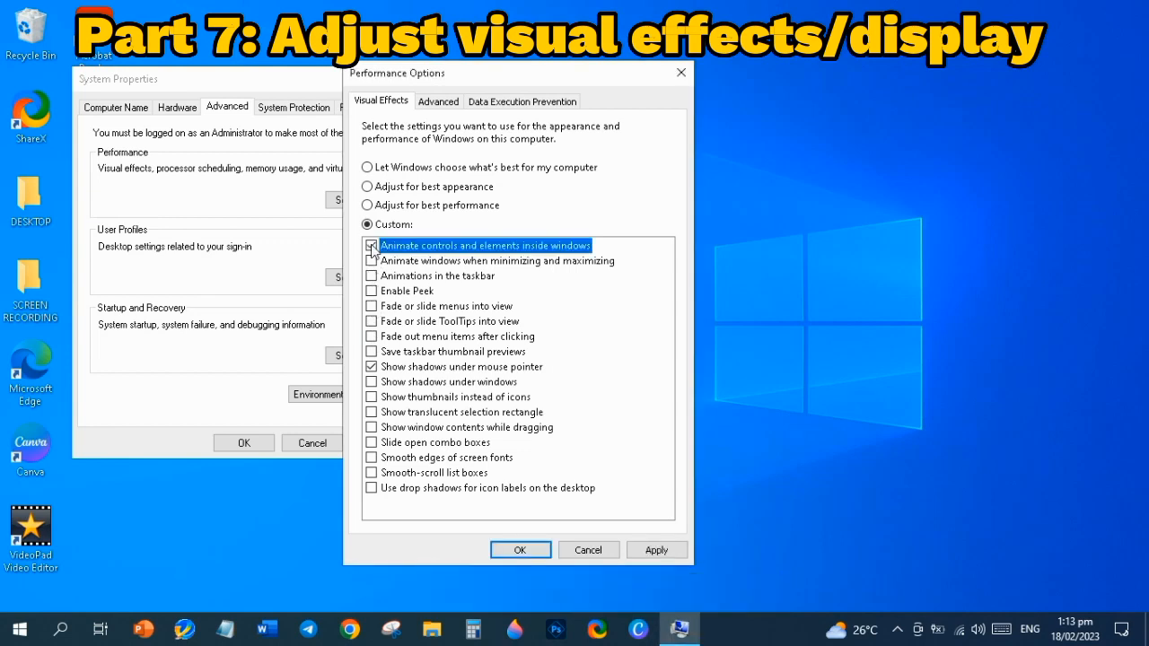
left_click(370, 245)
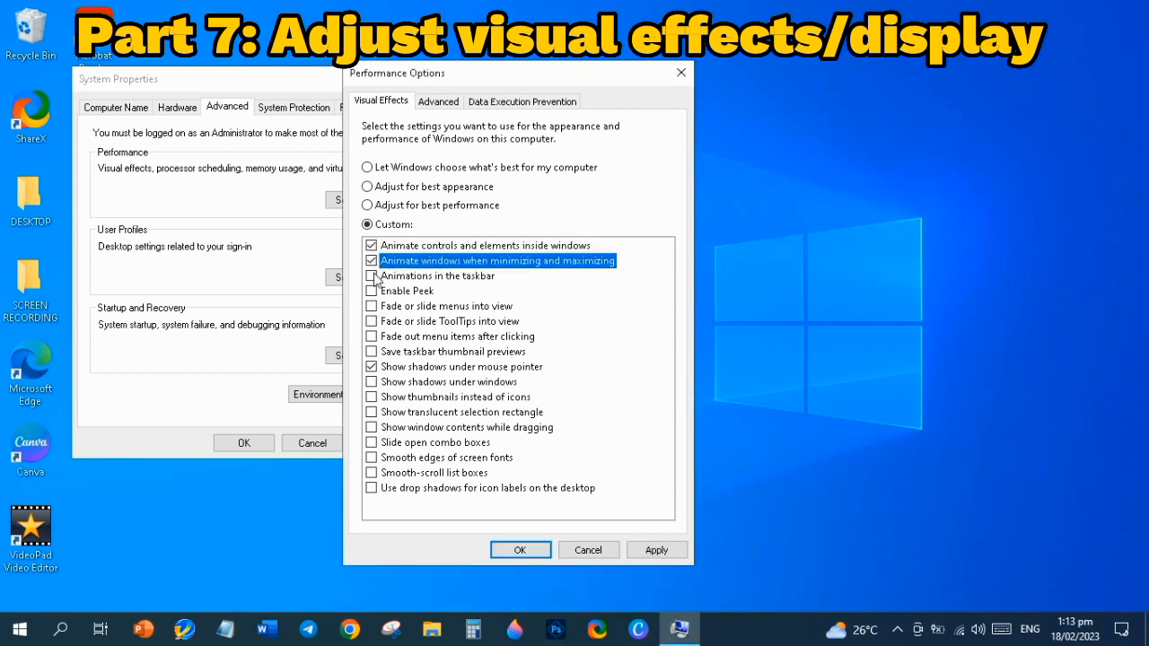
left_click(371, 275)
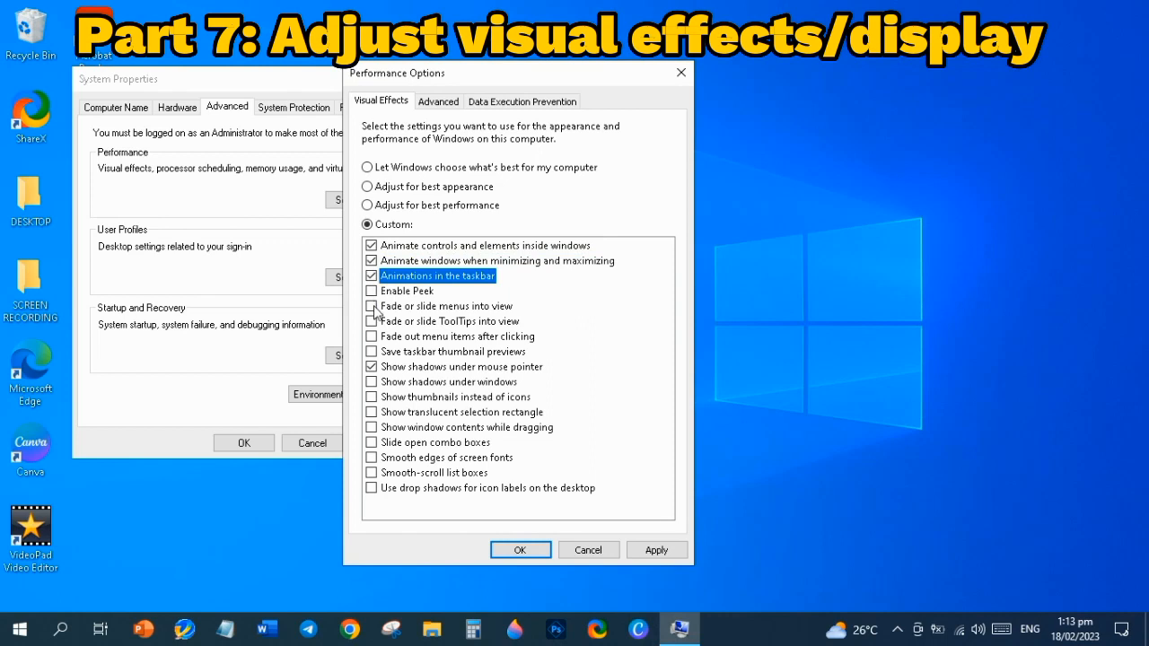
left_click(371, 306)
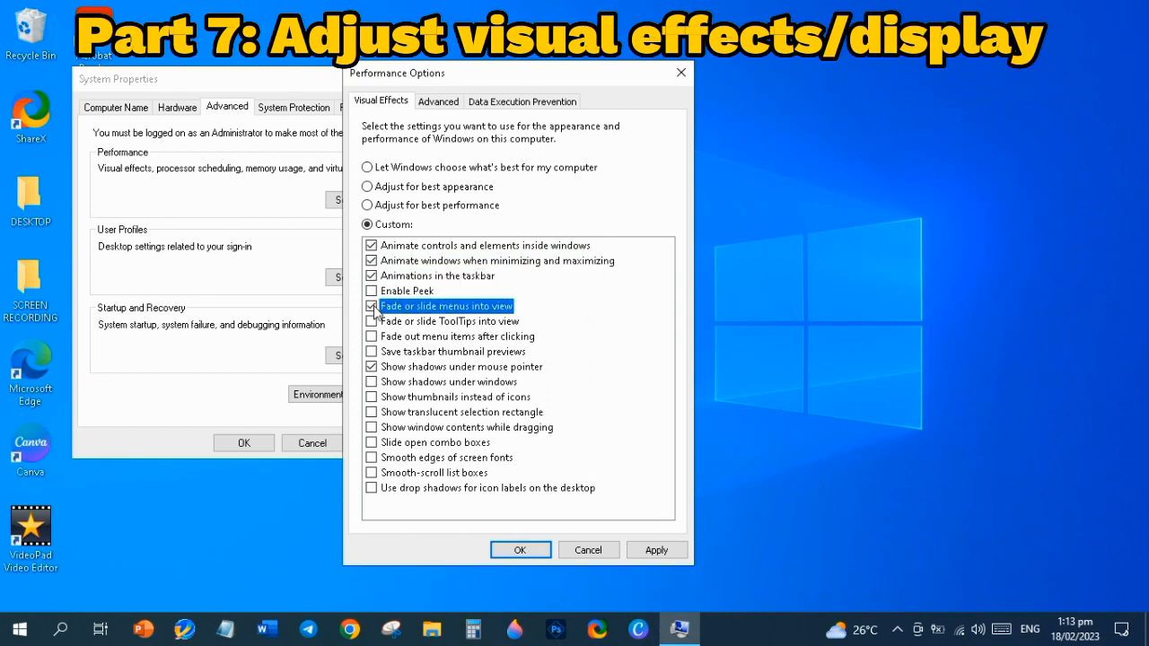
left_click(371, 320)
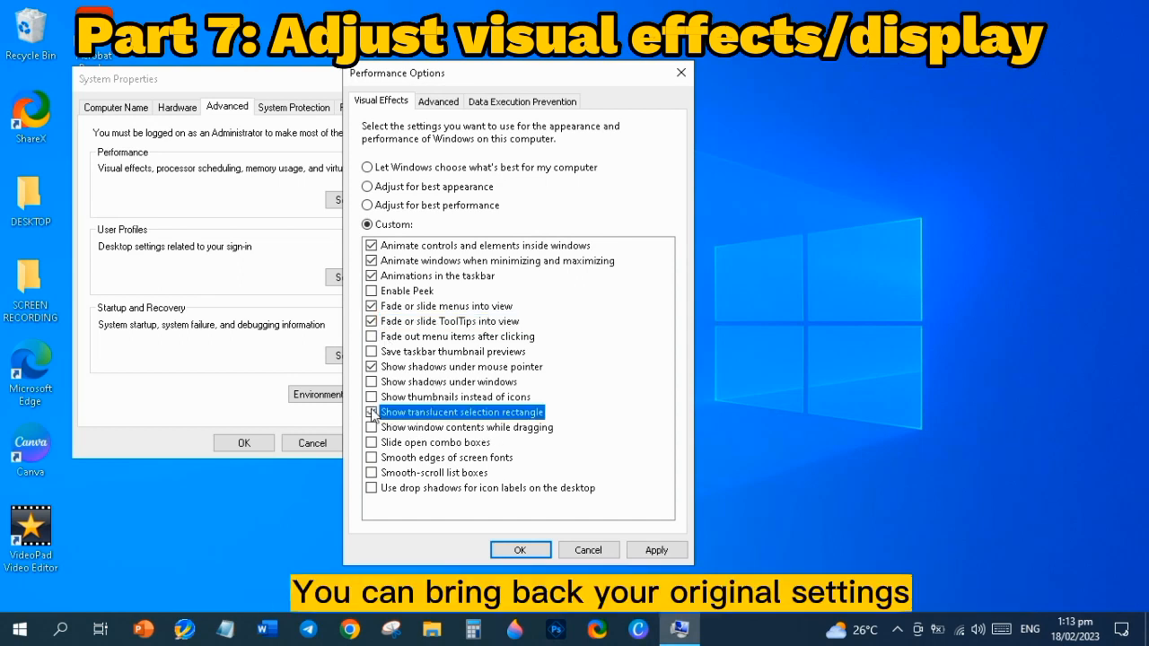
left_click(371, 412)
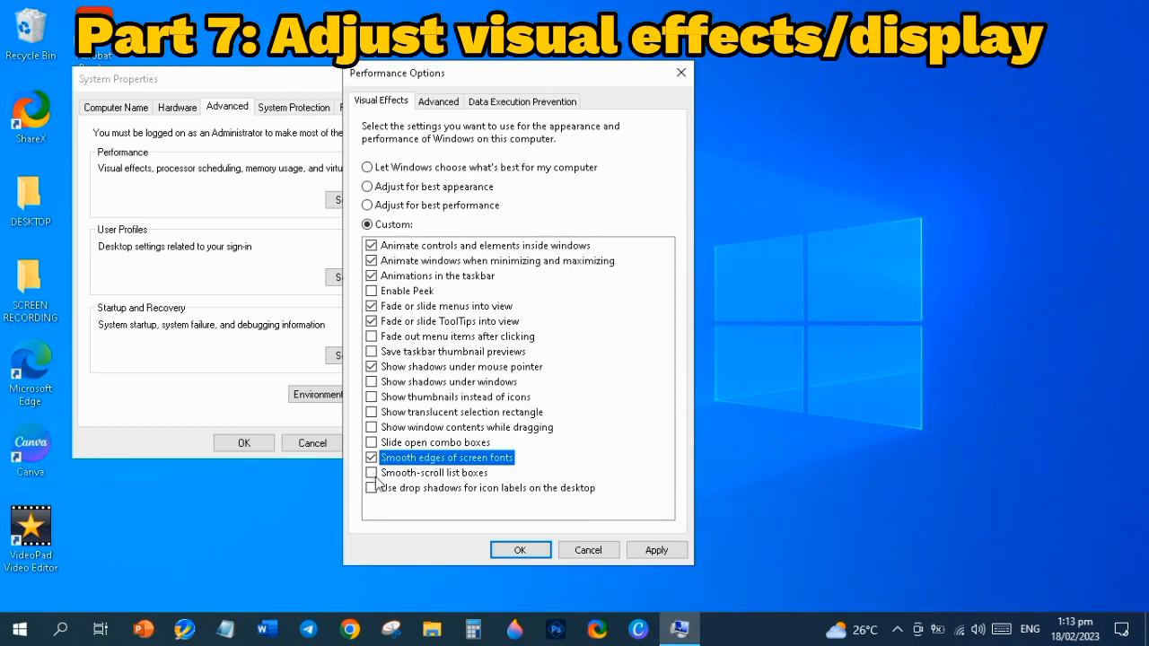
left_click(372, 487)
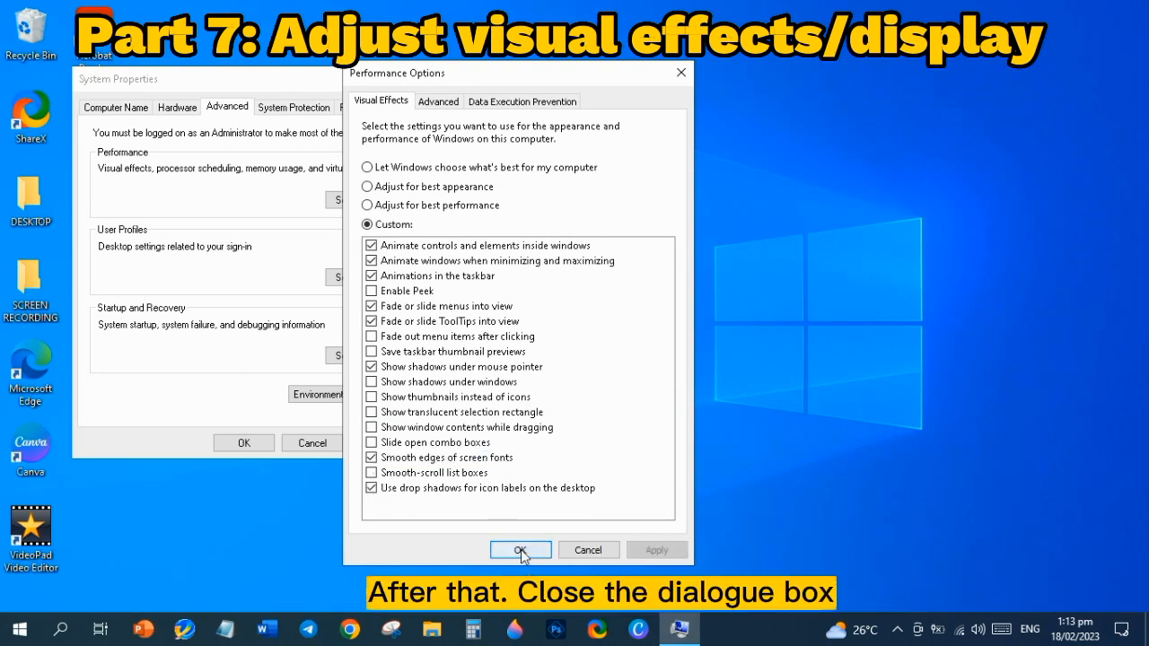
left_click(520, 550)
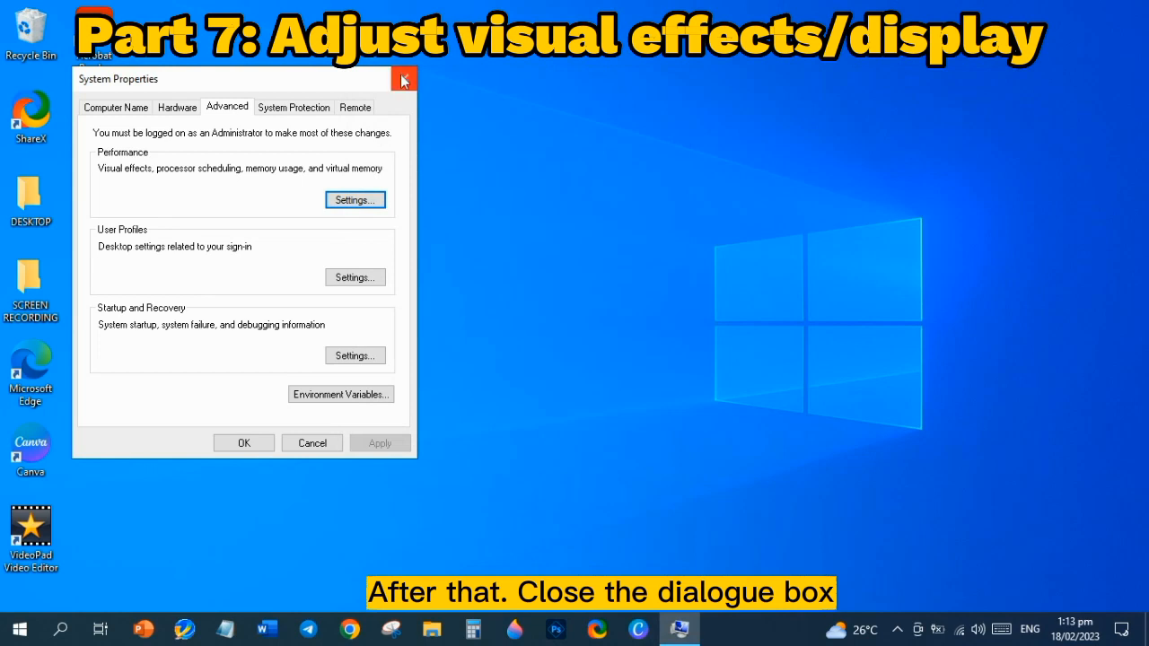
- Close the System Properties window
left_click(403, 78)
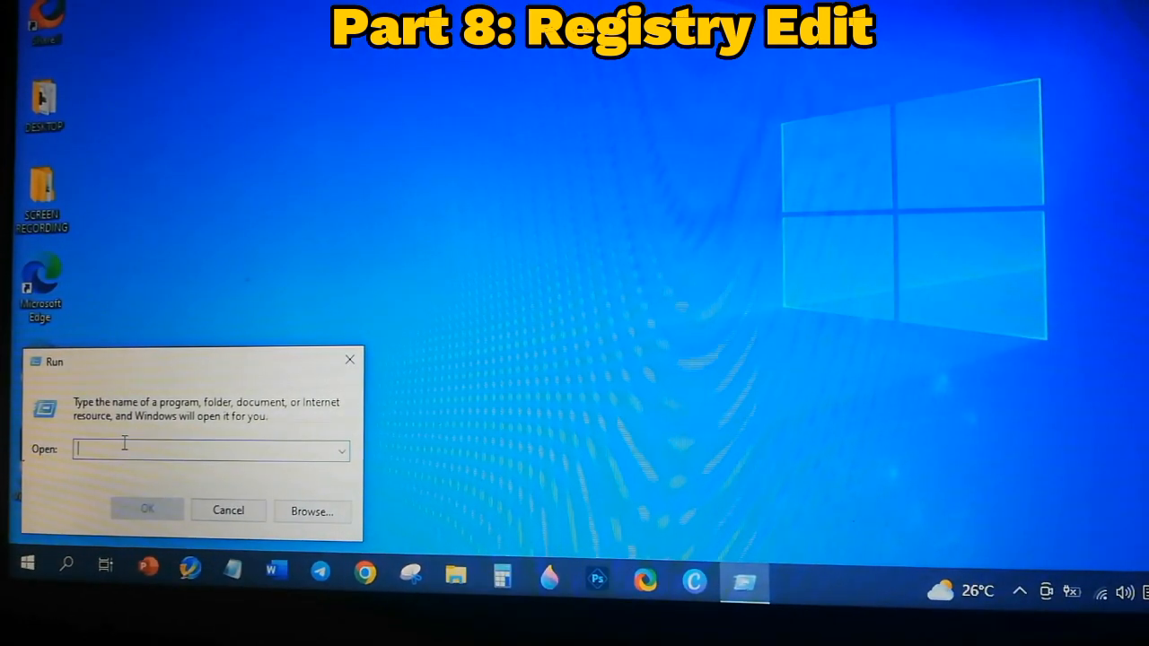
- Launch regedit and navigate to HKEY_CURRENT_USER > Control Panel > Mouse
type("regedit")
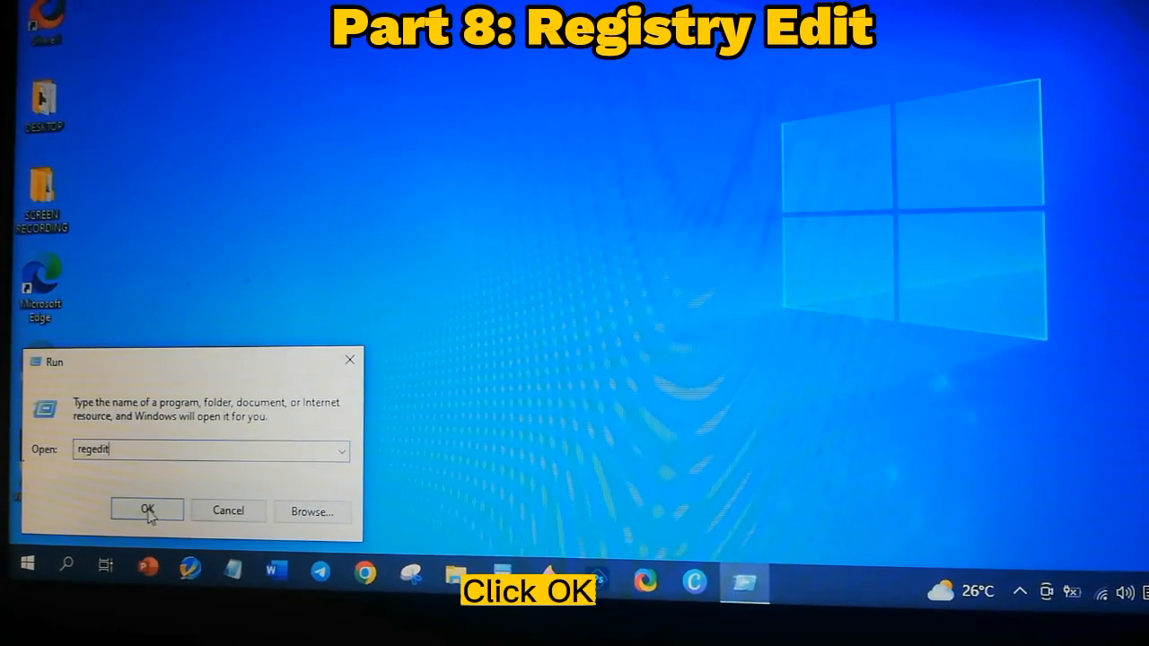
left_click(147, 511)
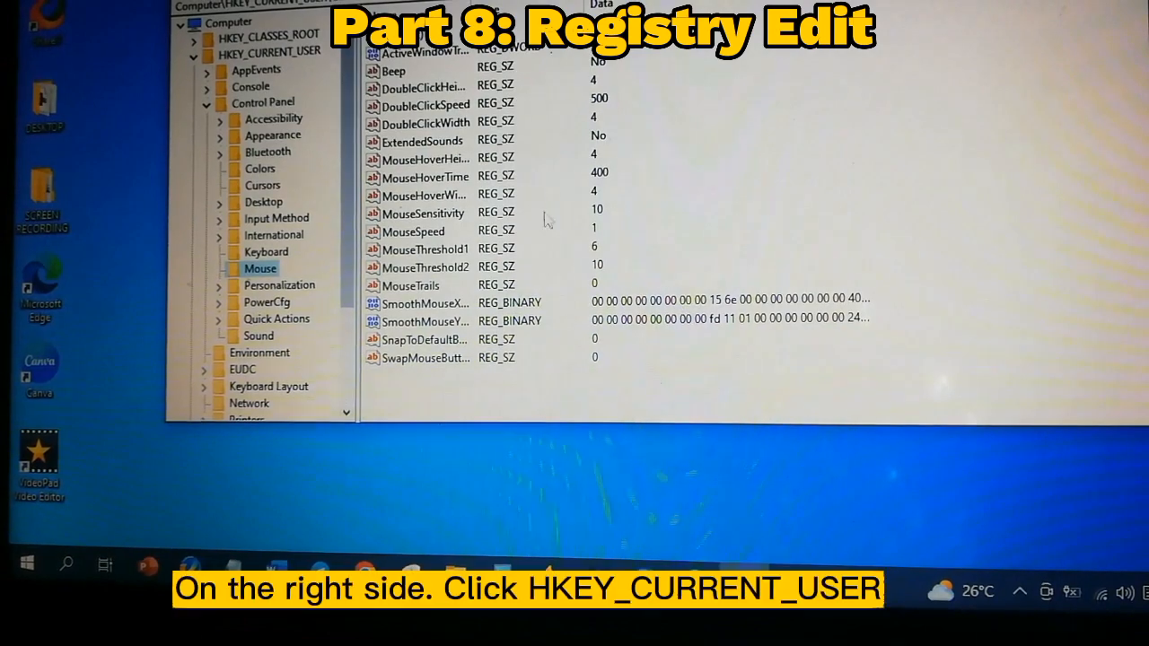
left_click(268, 51)
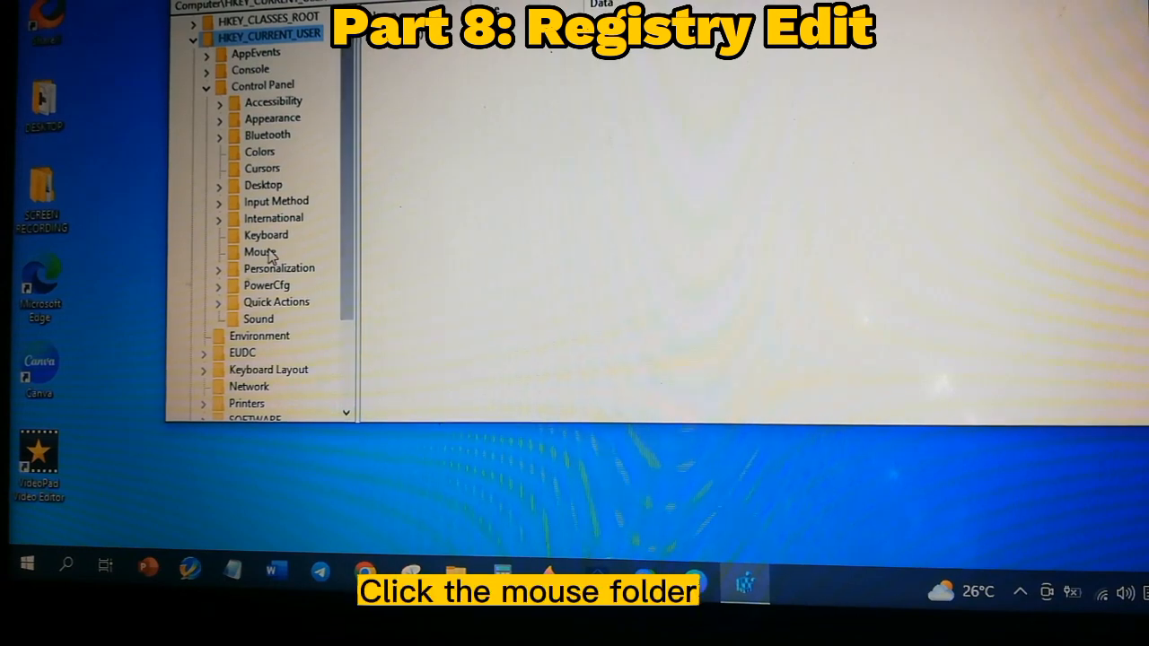
left_click(259, 251)
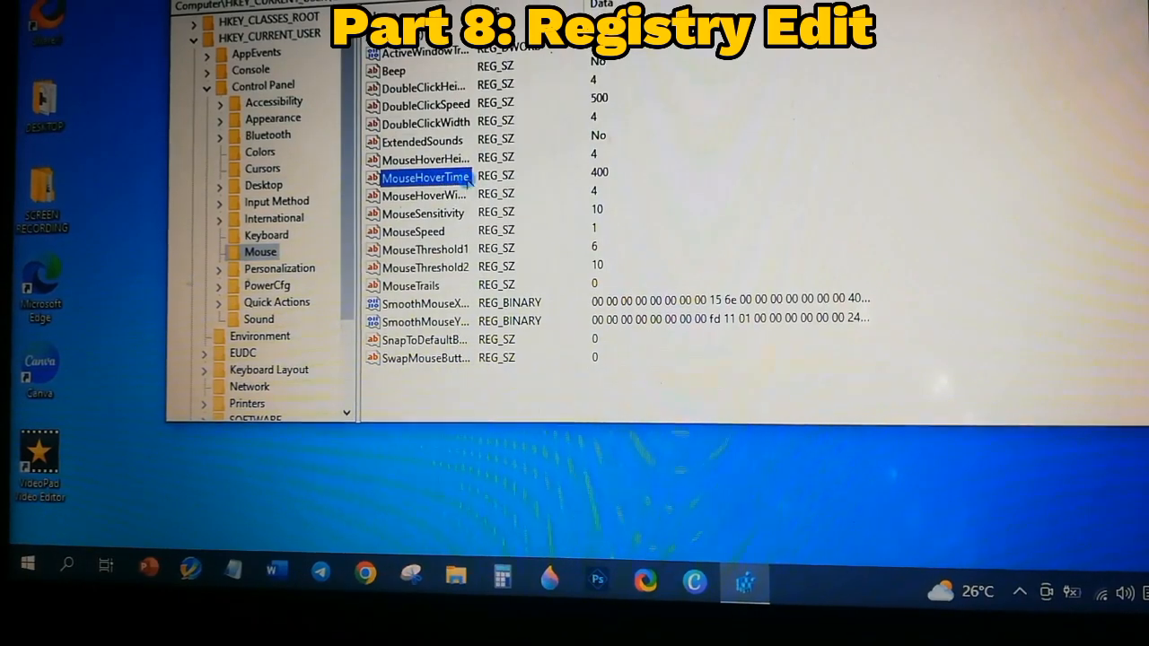
- Change MouseHoverTime from 400 to 10 and save it
double_click(425, 177)
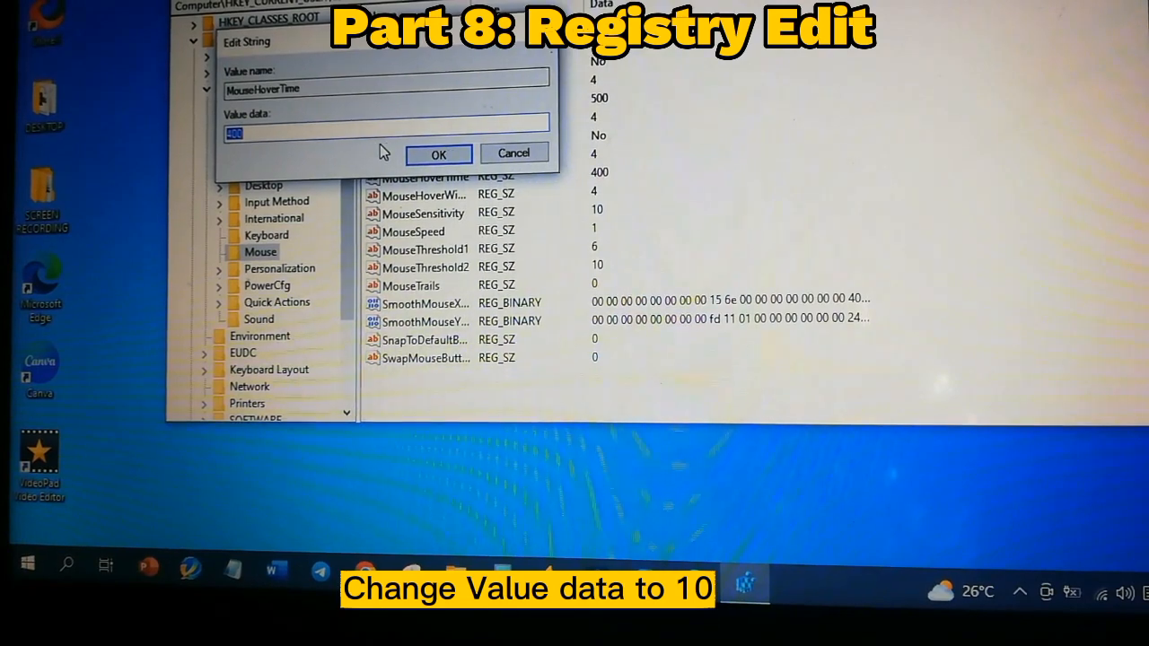
type("1")
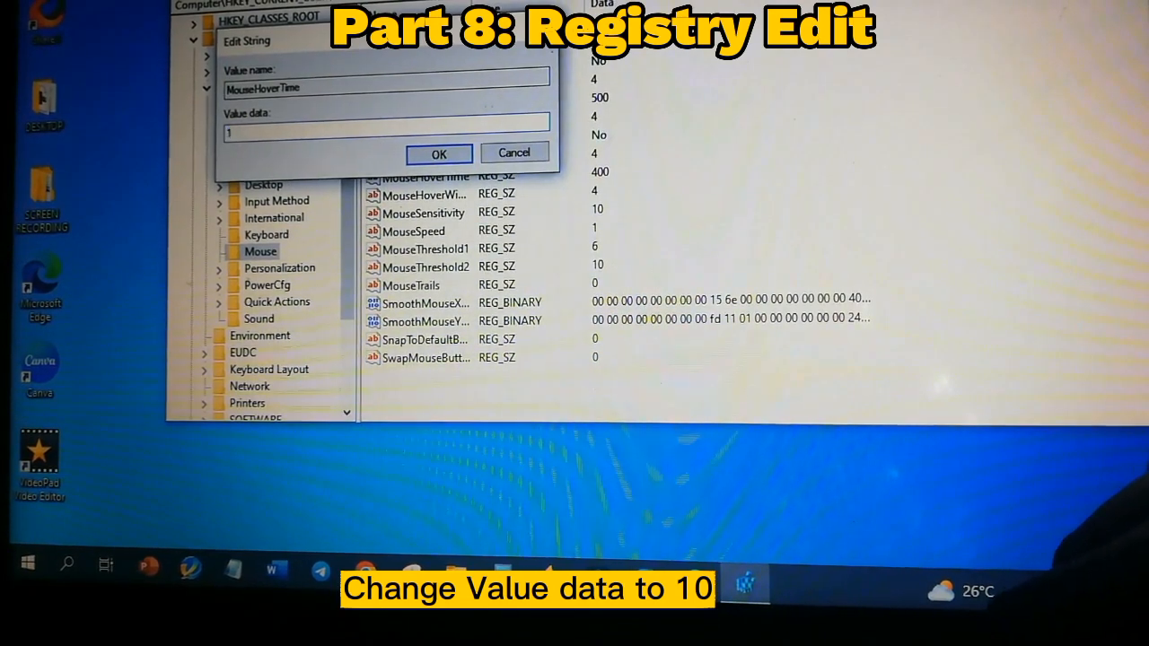
type("10")
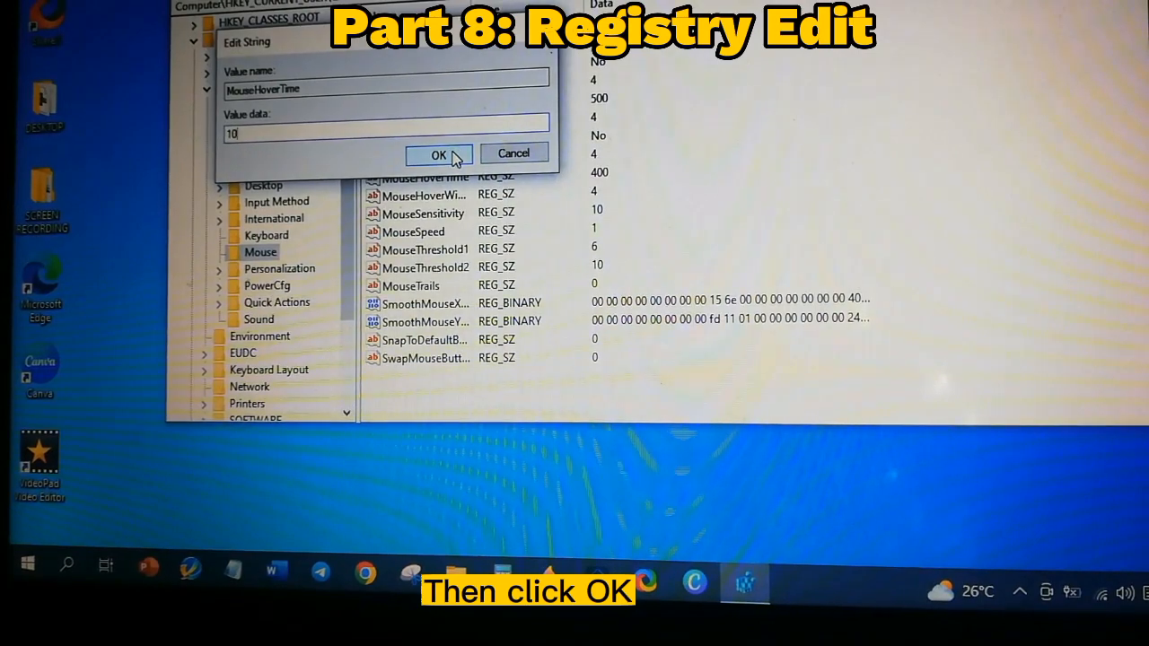
left_click(438, 155)
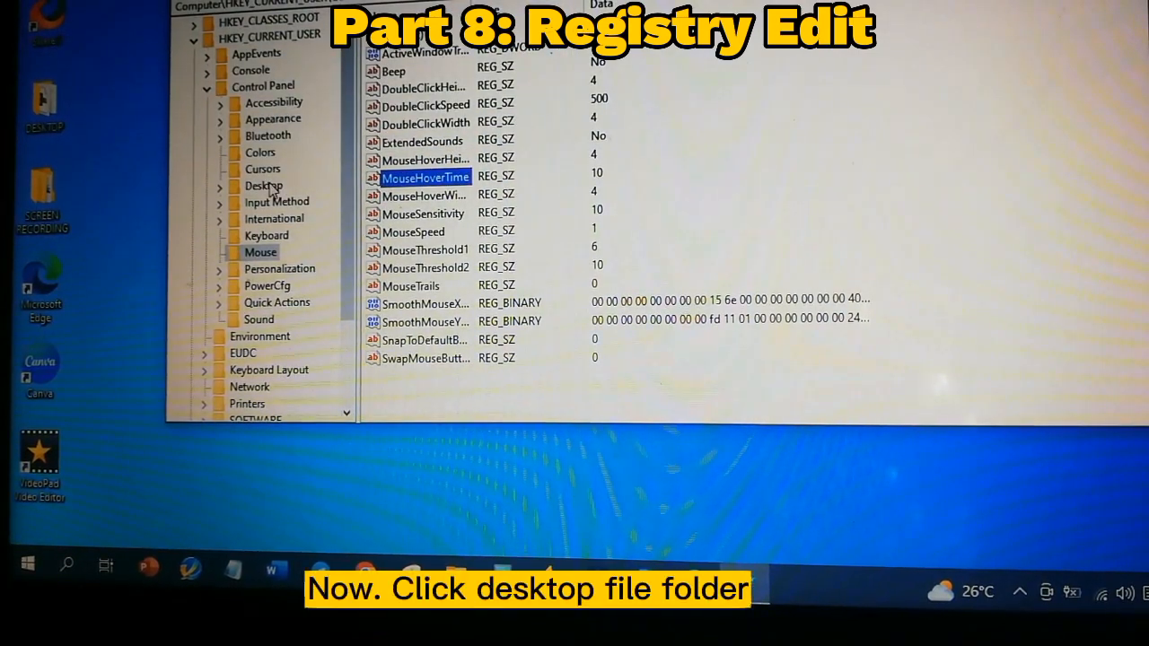
- Under Control Panel > Desktop, set MenuShowDelay from 400 to 10 and save it
left_click(263, 186)
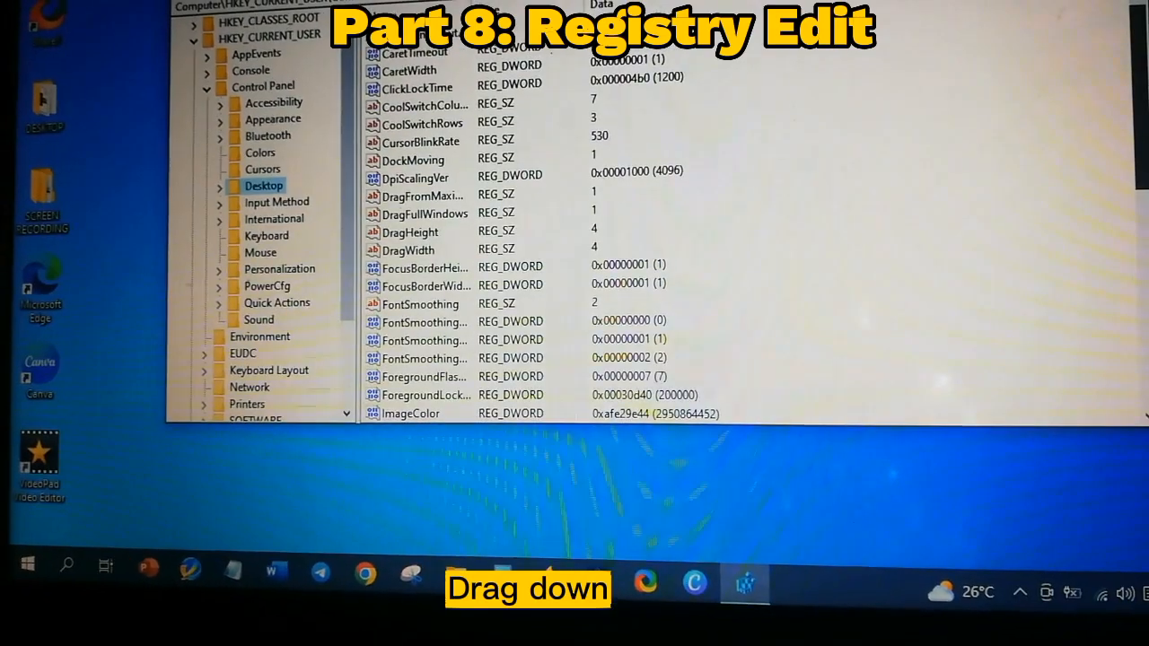
scroll("down", 3)
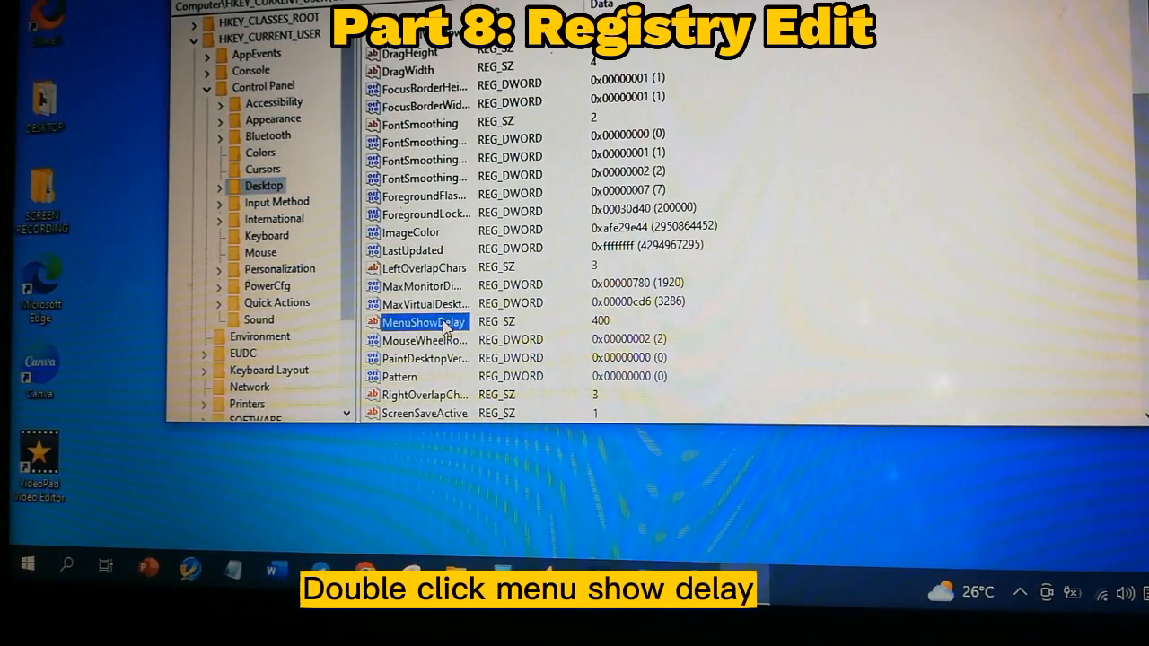
double_click(422, 321)
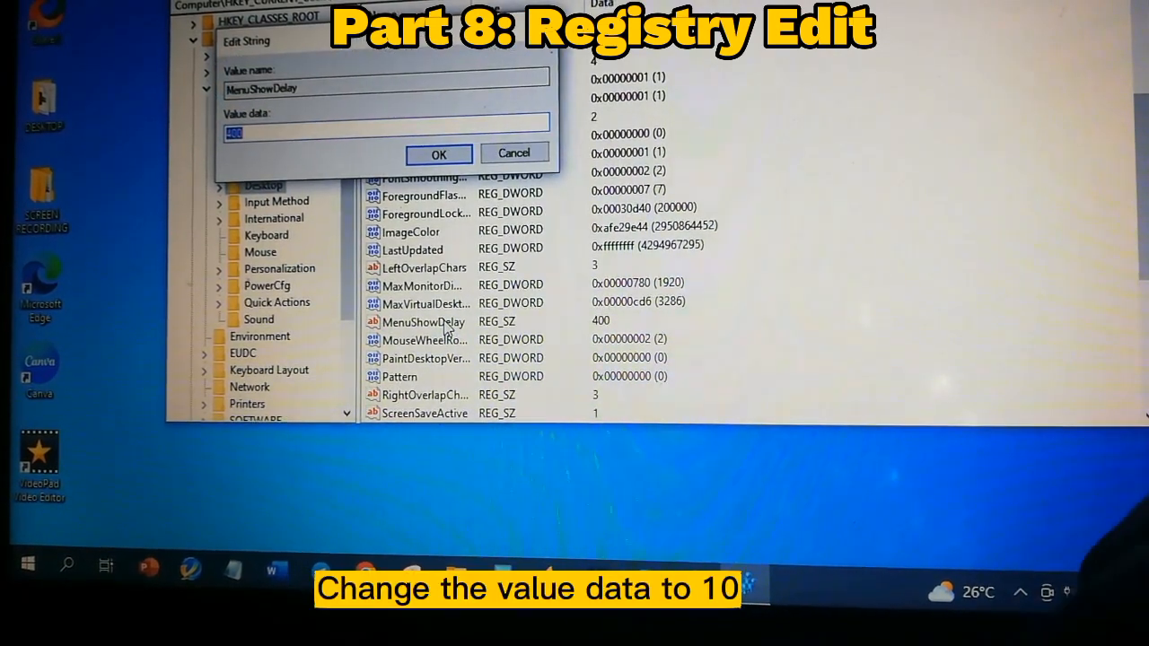
type("10")
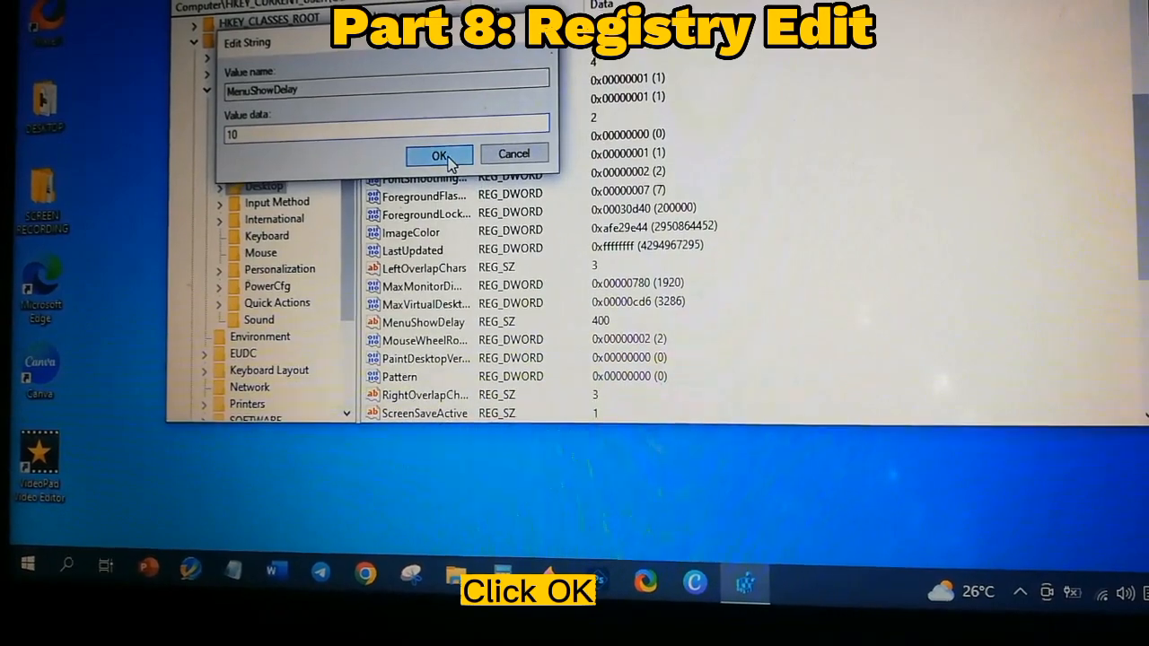
left_click(439, 154)
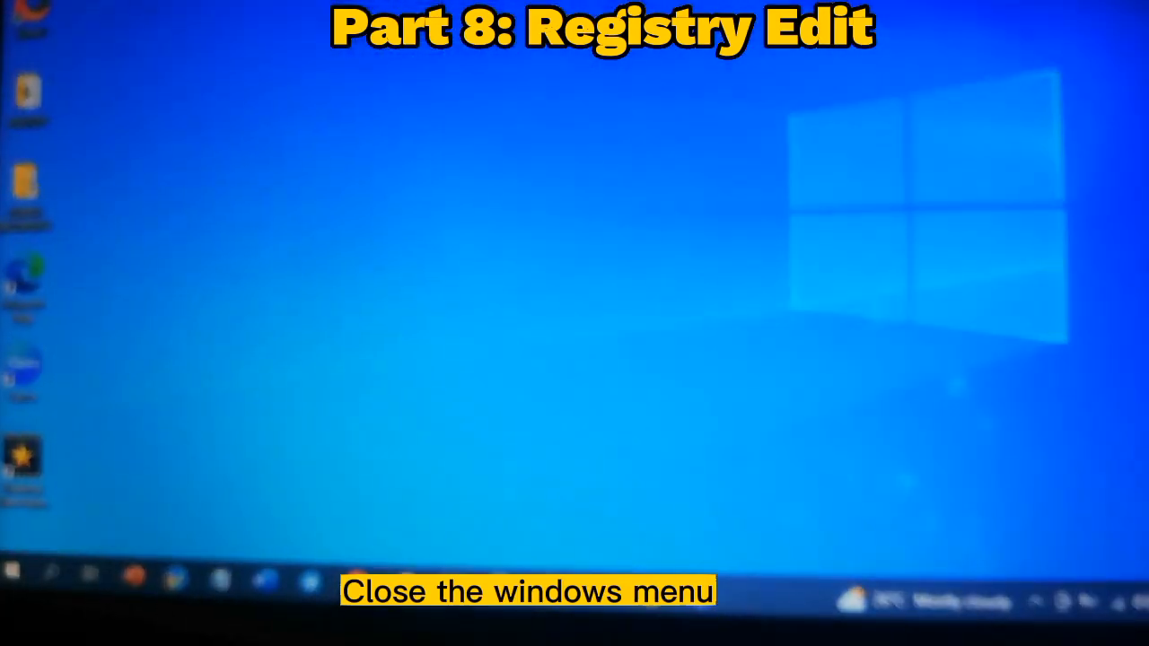
- Restart the computer from the Start menu's power options
left_click(18, 566)
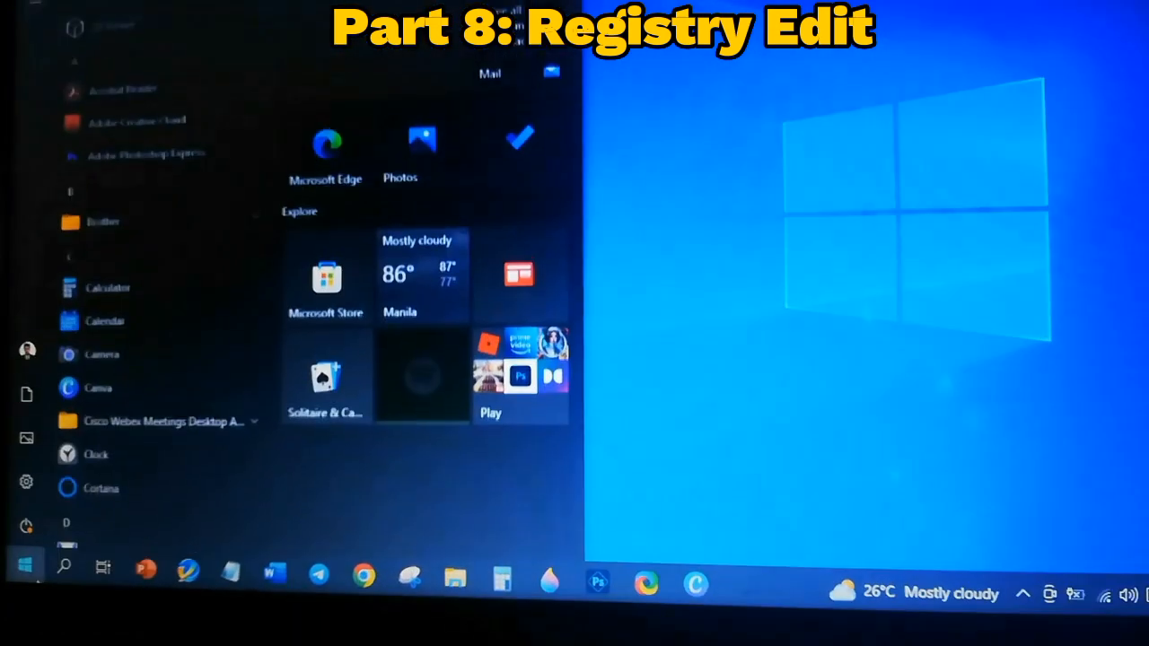
left_click(26, 525)
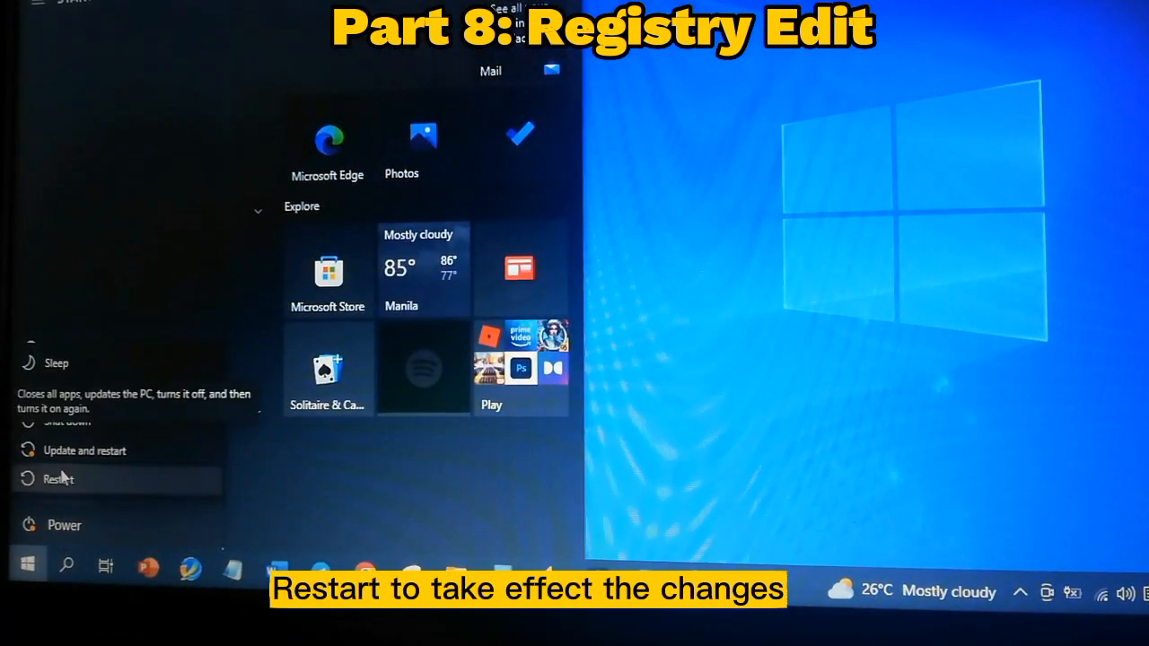
left_click(58, 478)
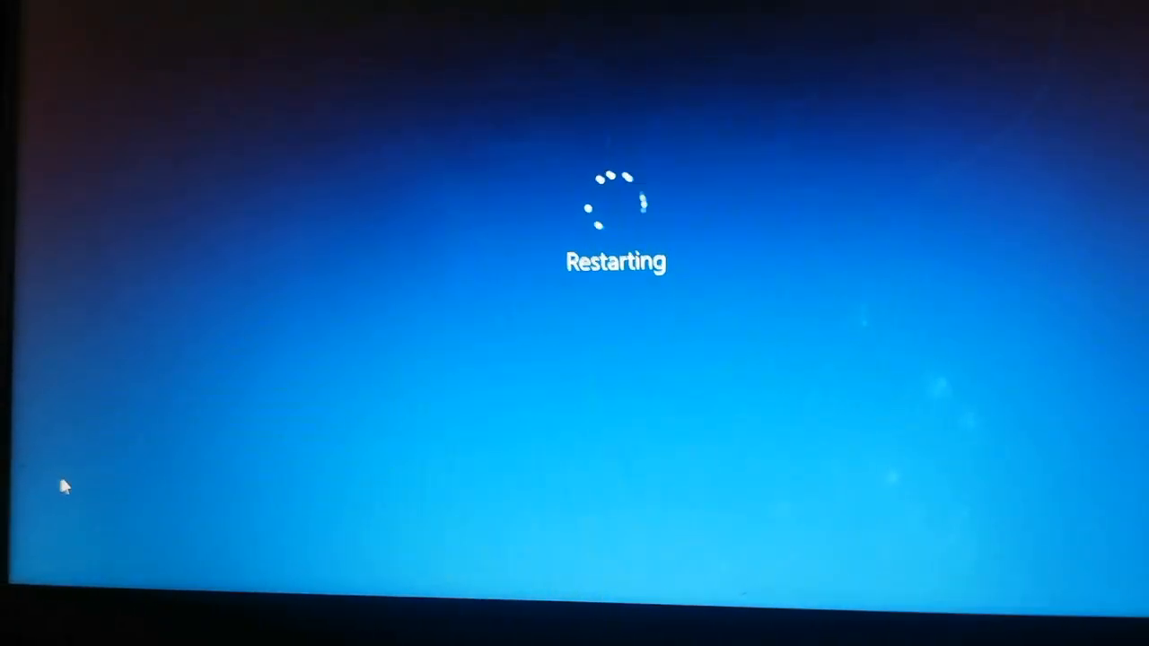